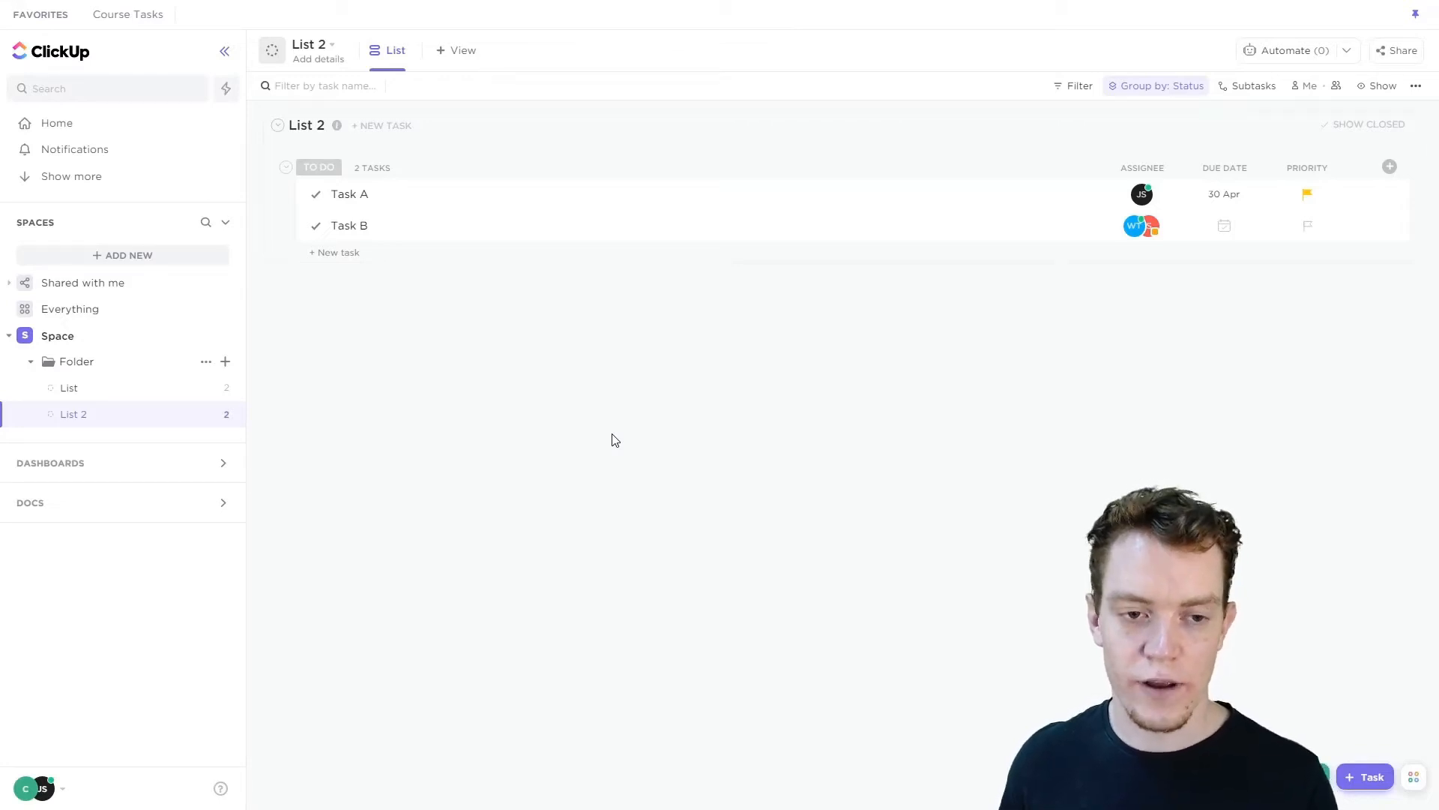
mouse_move(301, 198)
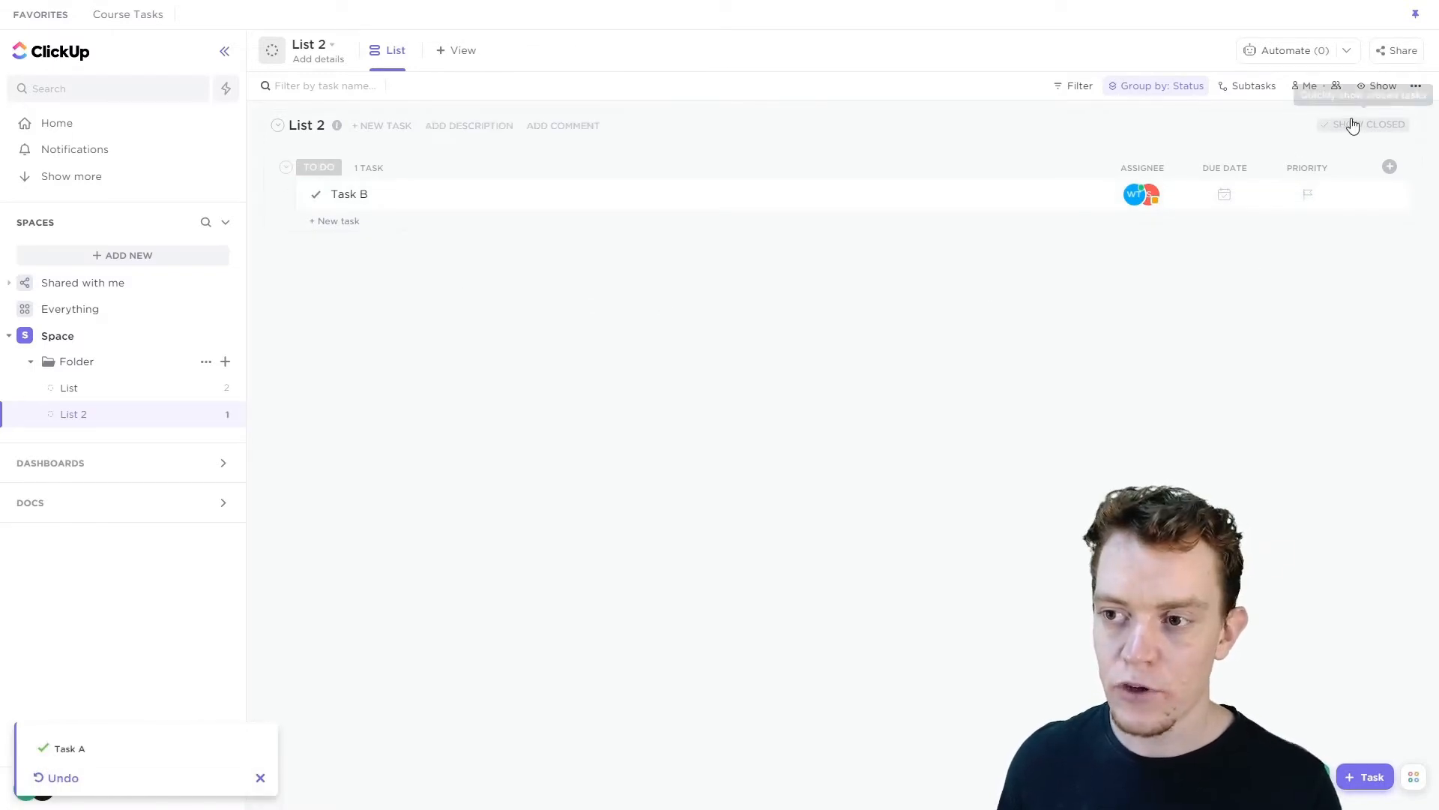
Step: Show closed tasks in List 2 so completed Task A appears under Complete
left_click(1365, 125)
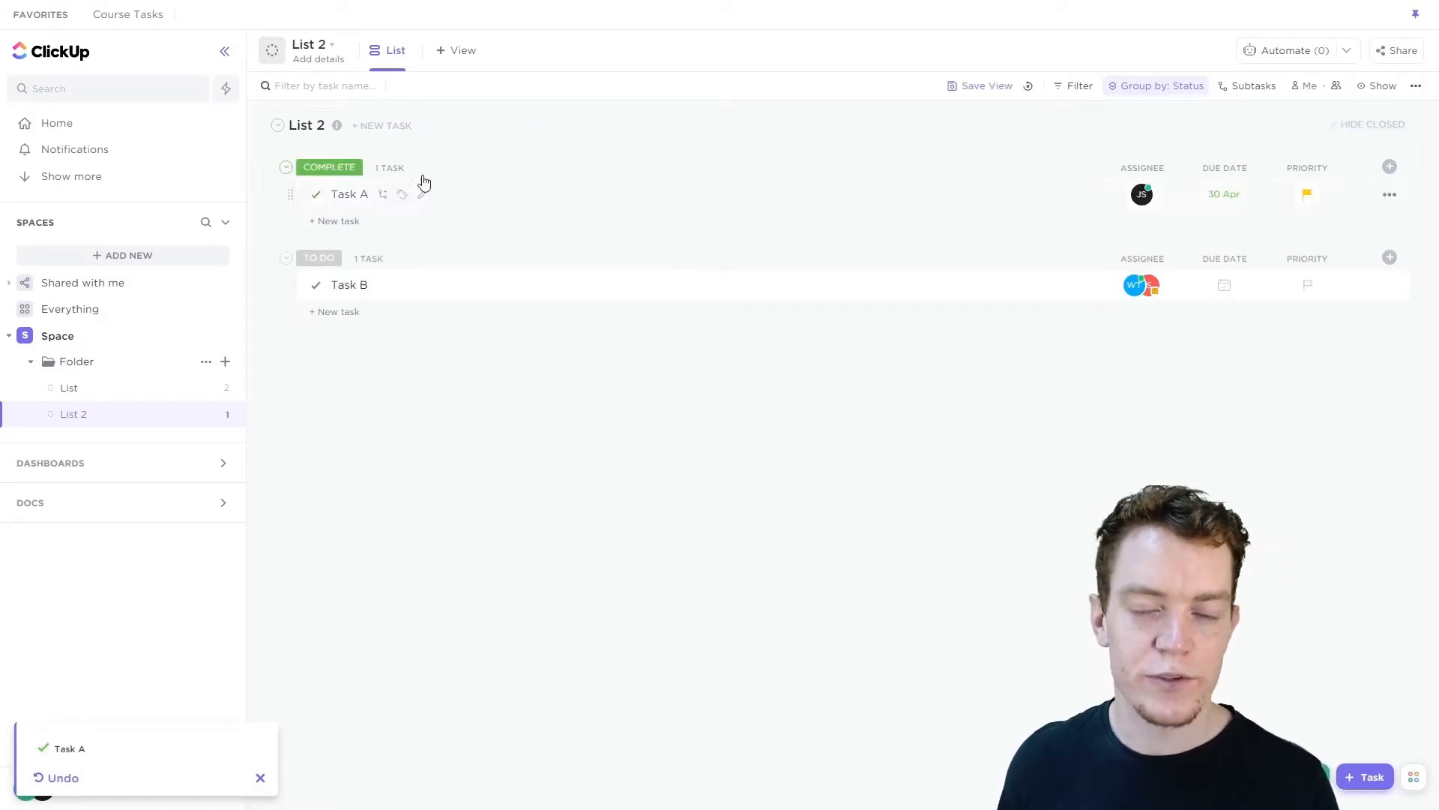
mouse_move(359, 177)
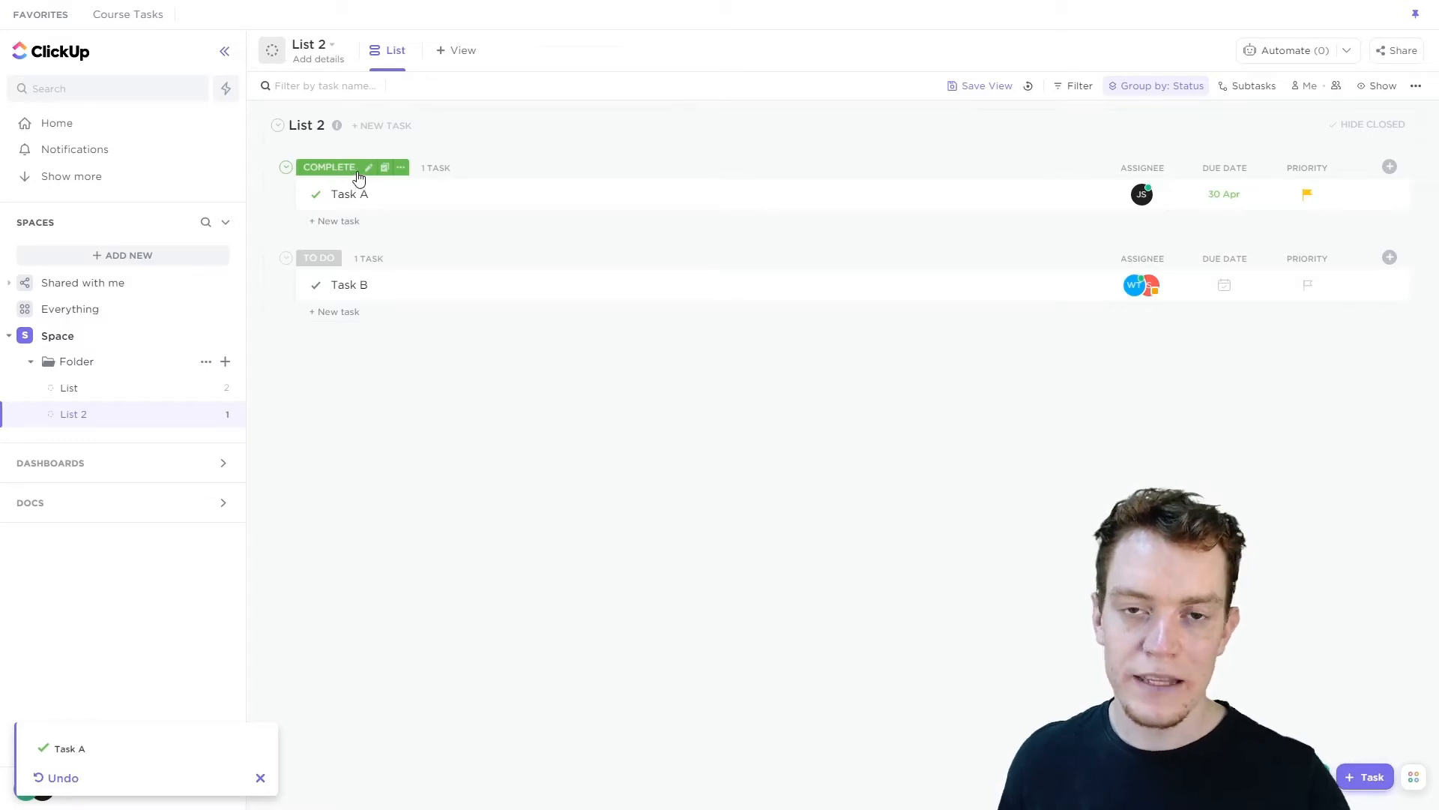
mouse_move(420, 330)
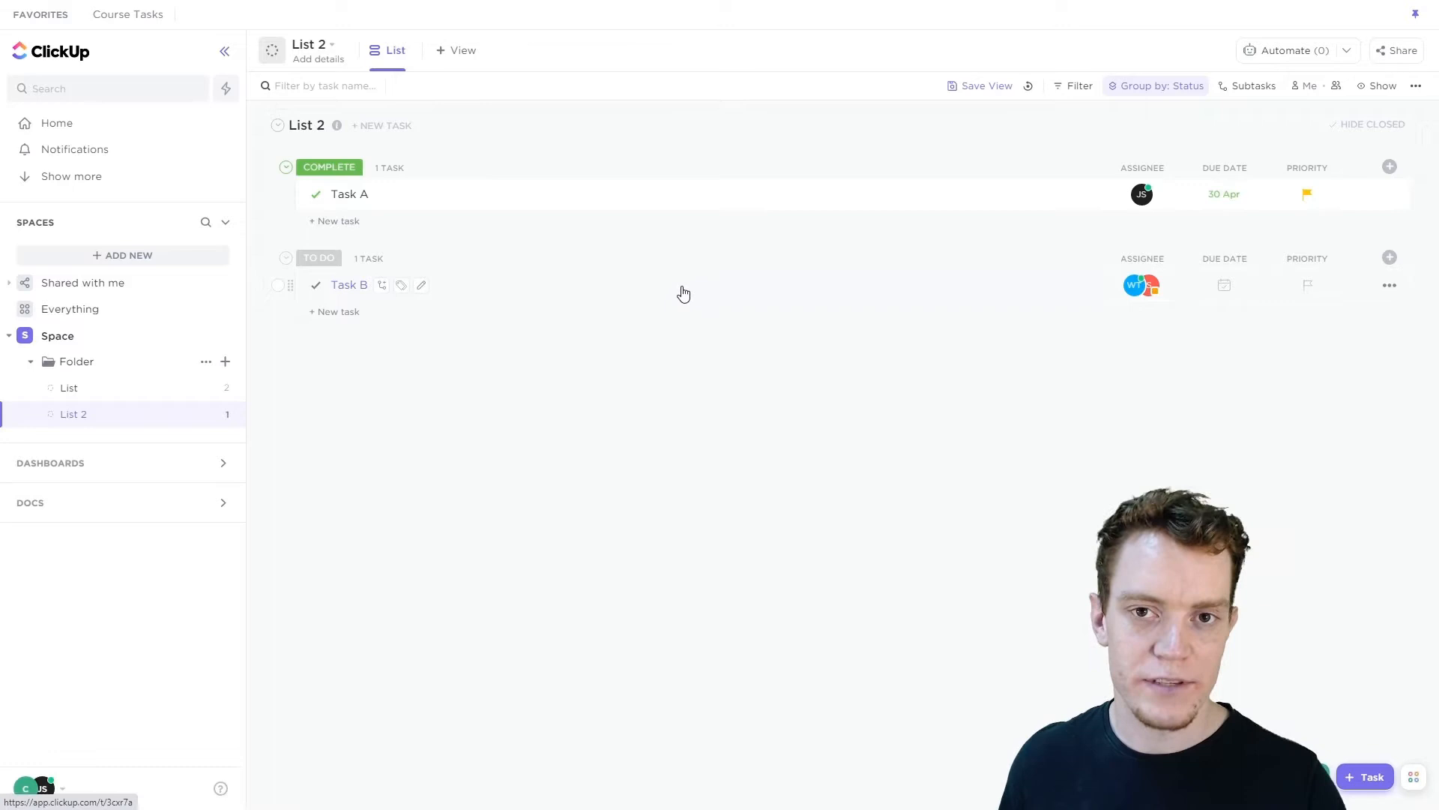
mouse_move(655, 306)
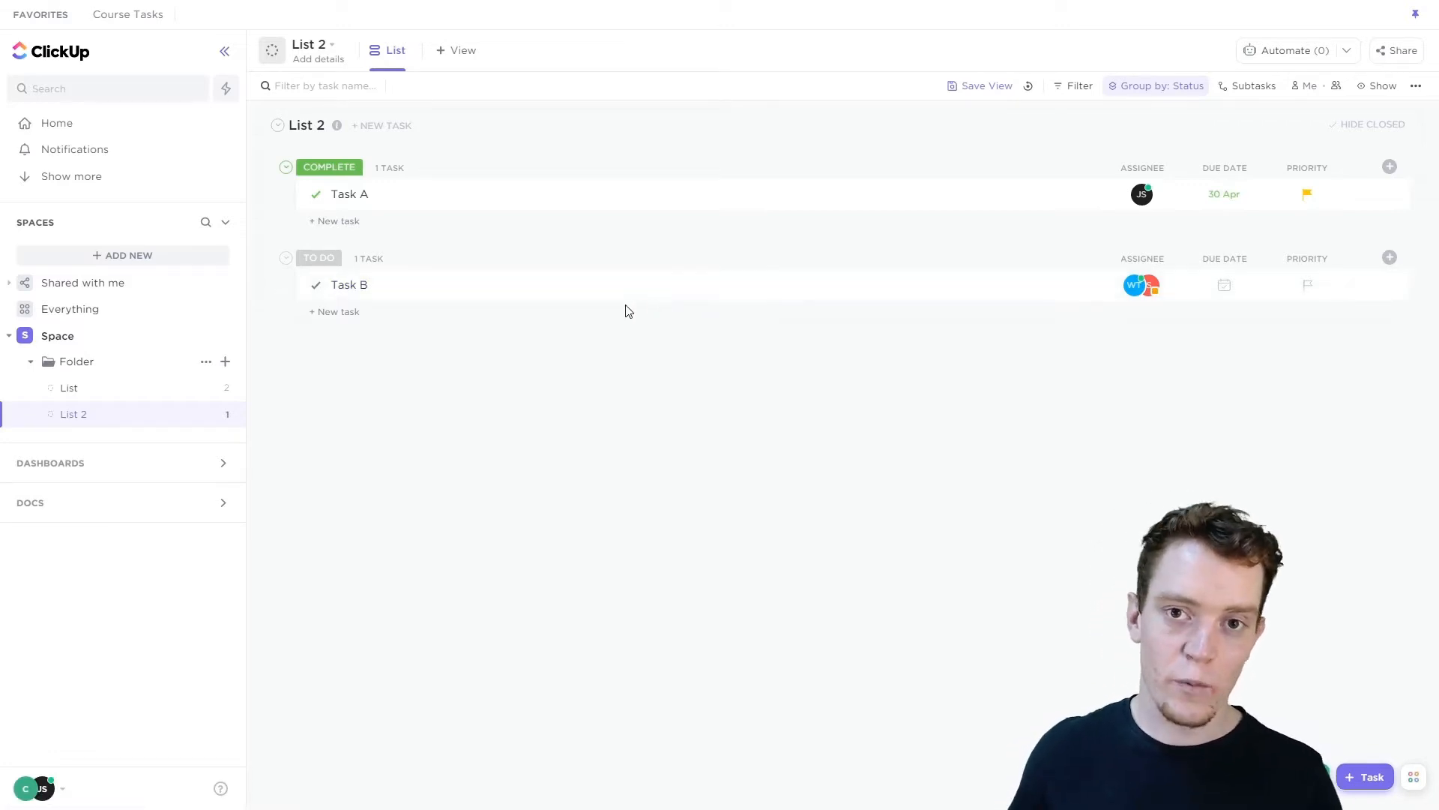
mouse_move(929, 215)
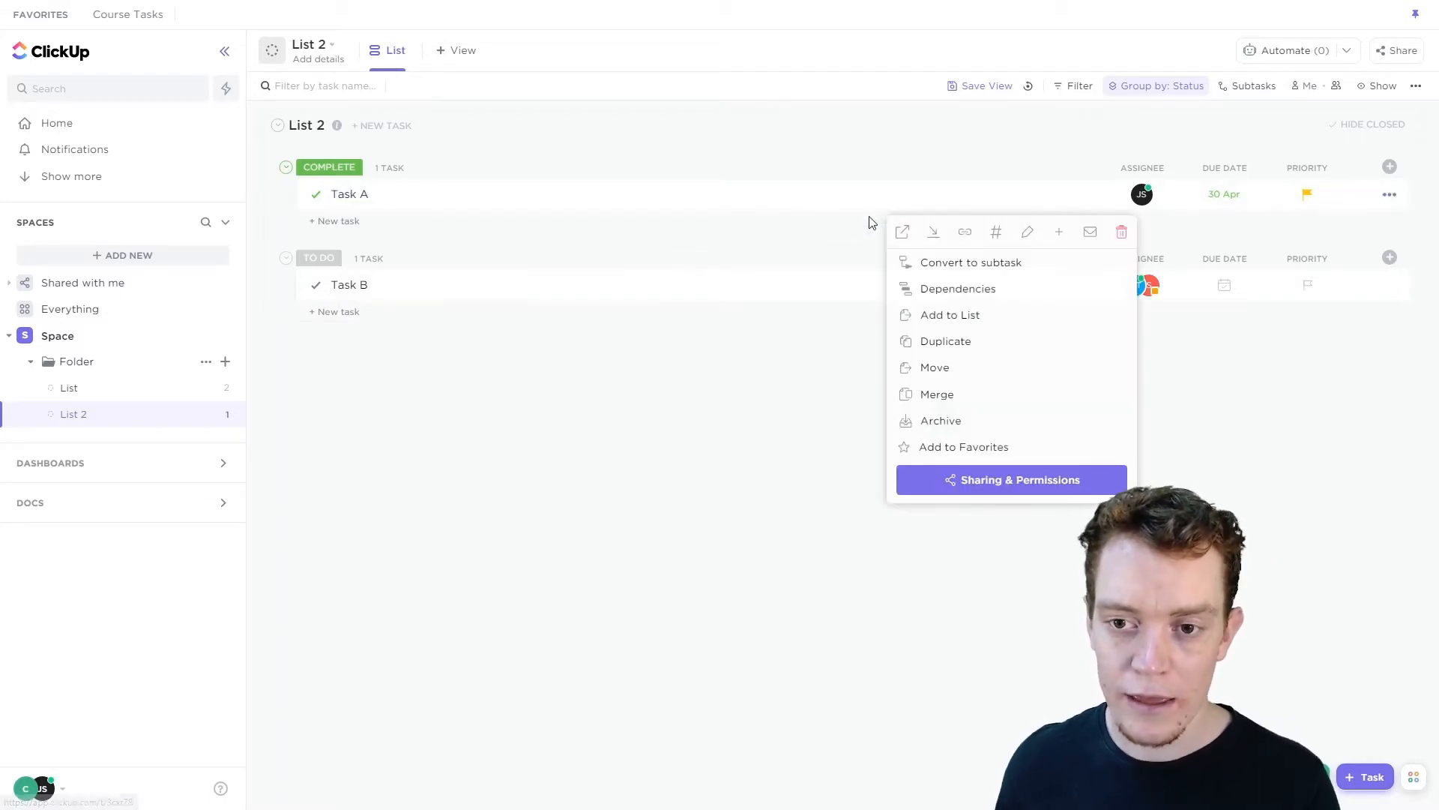
mouse_move(969, 321)
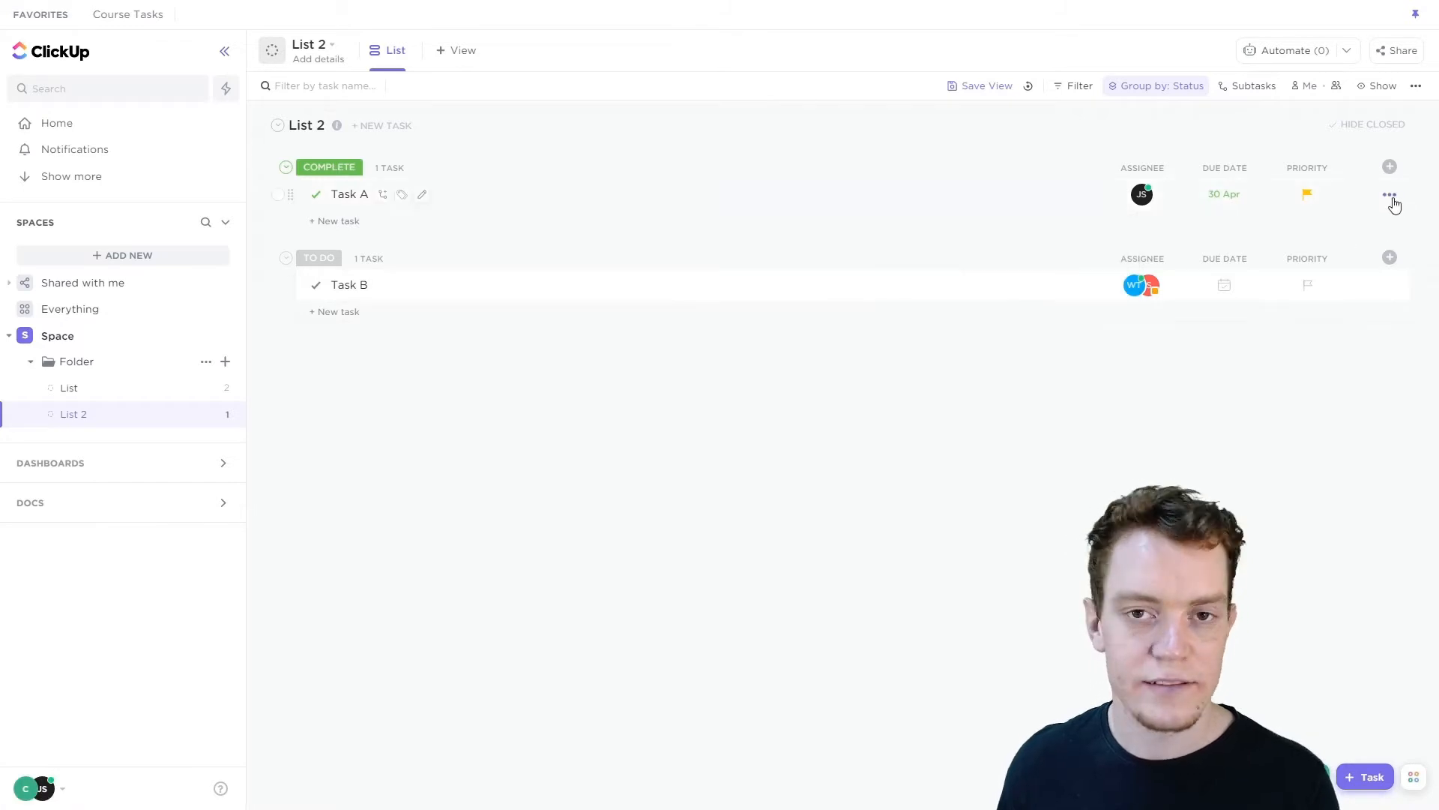
Step: Archive Task A from its row actions menu, leaving only Task B in List 2
left_click(1390, 194)
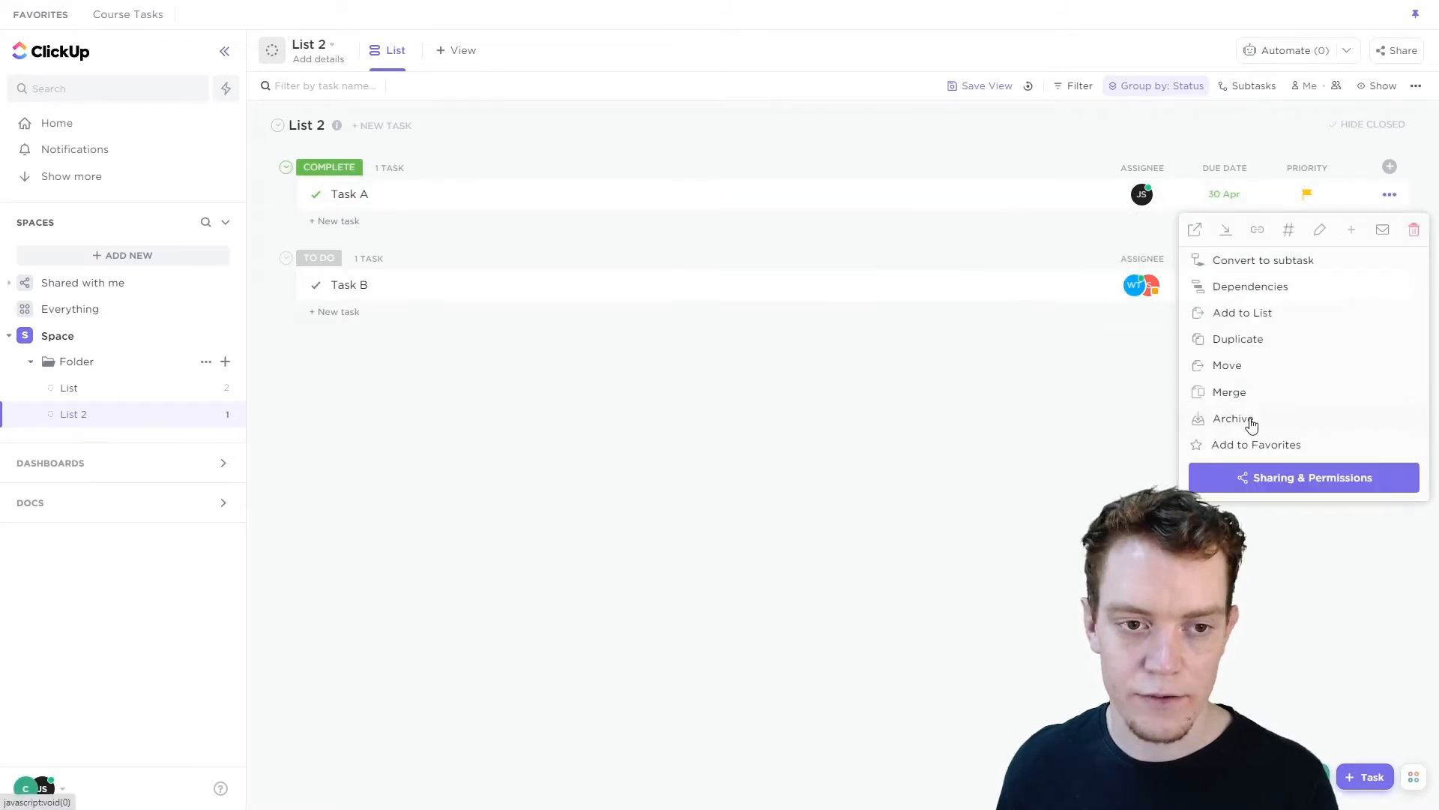
left_click(1231, 419)
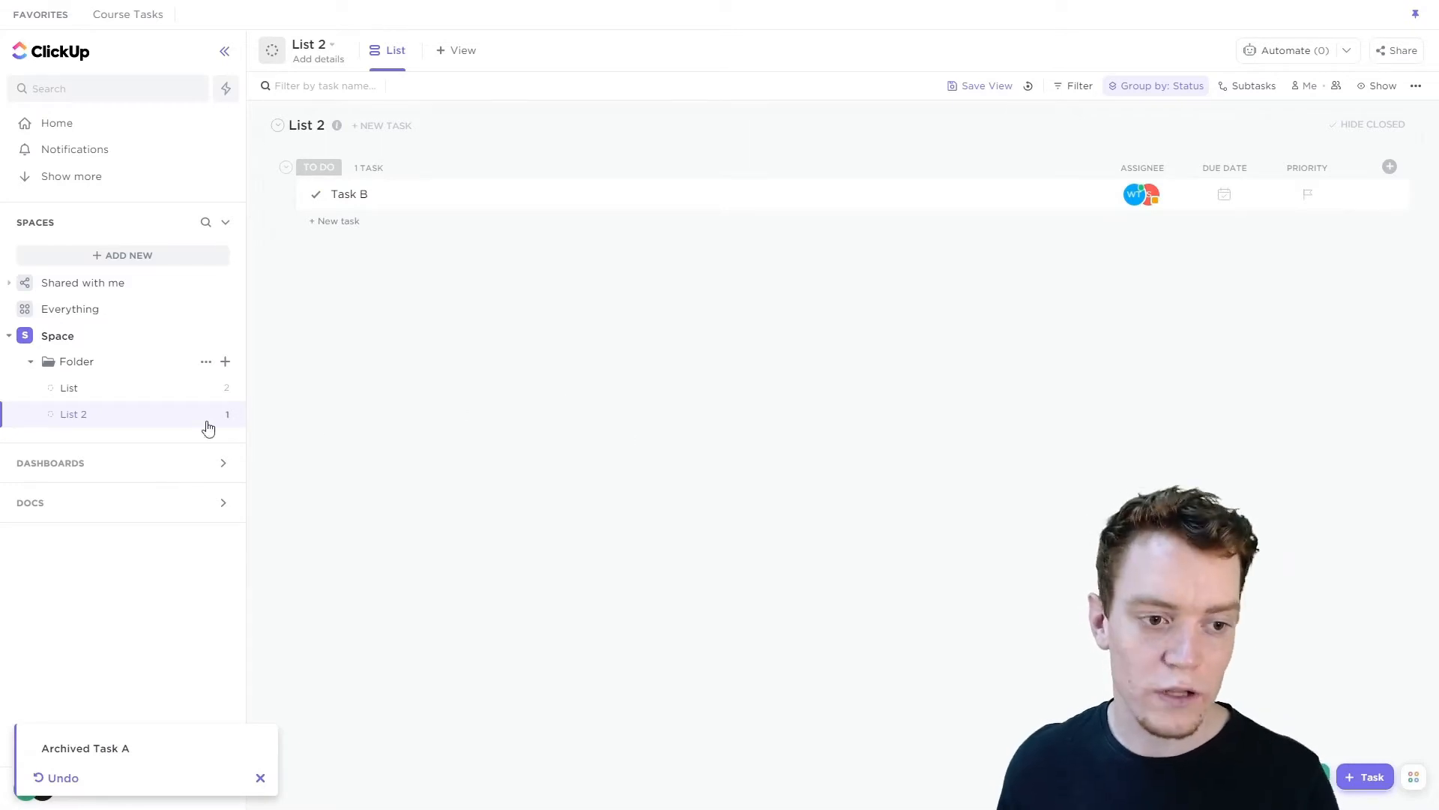
mouse_move(67, 386)
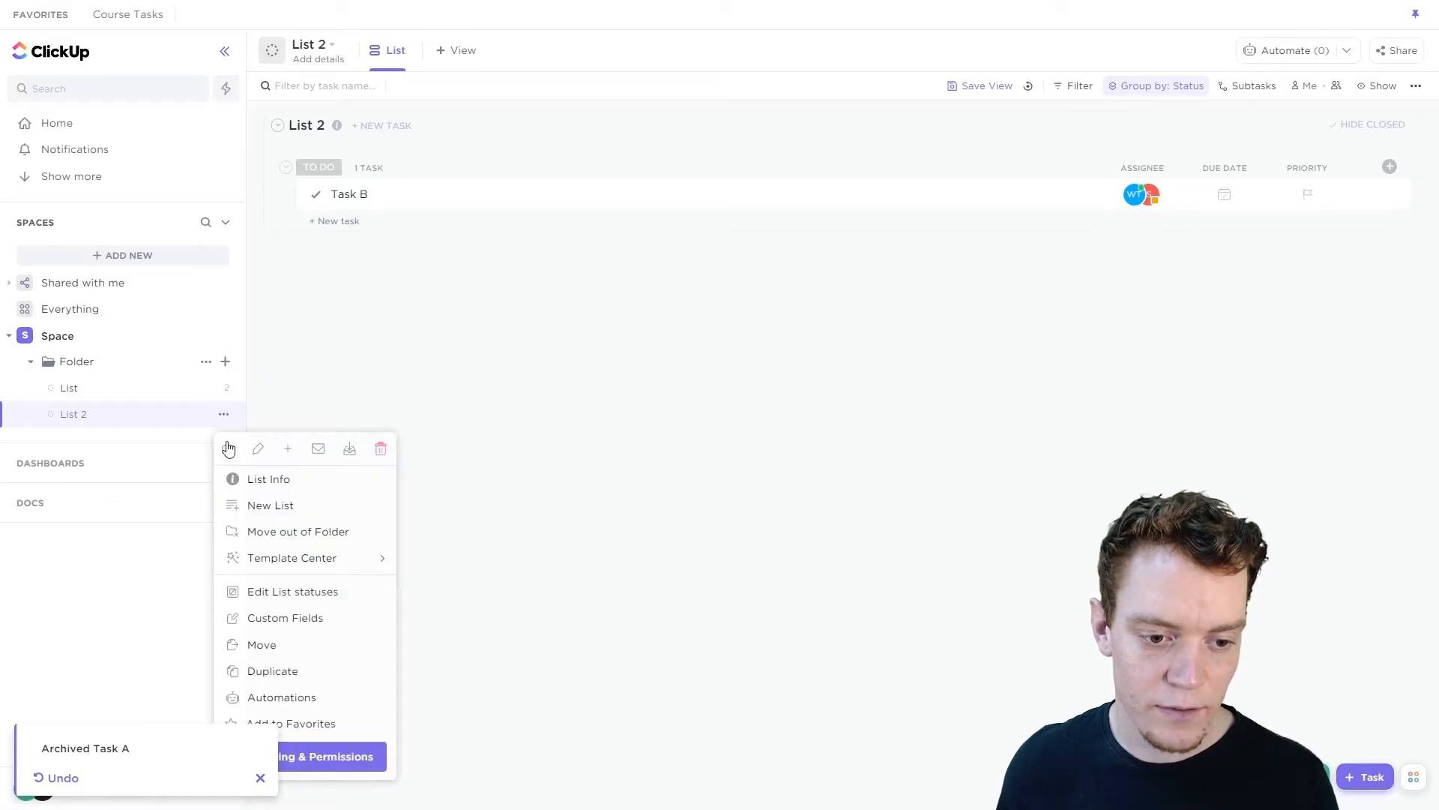
mouse_move(349, 449)
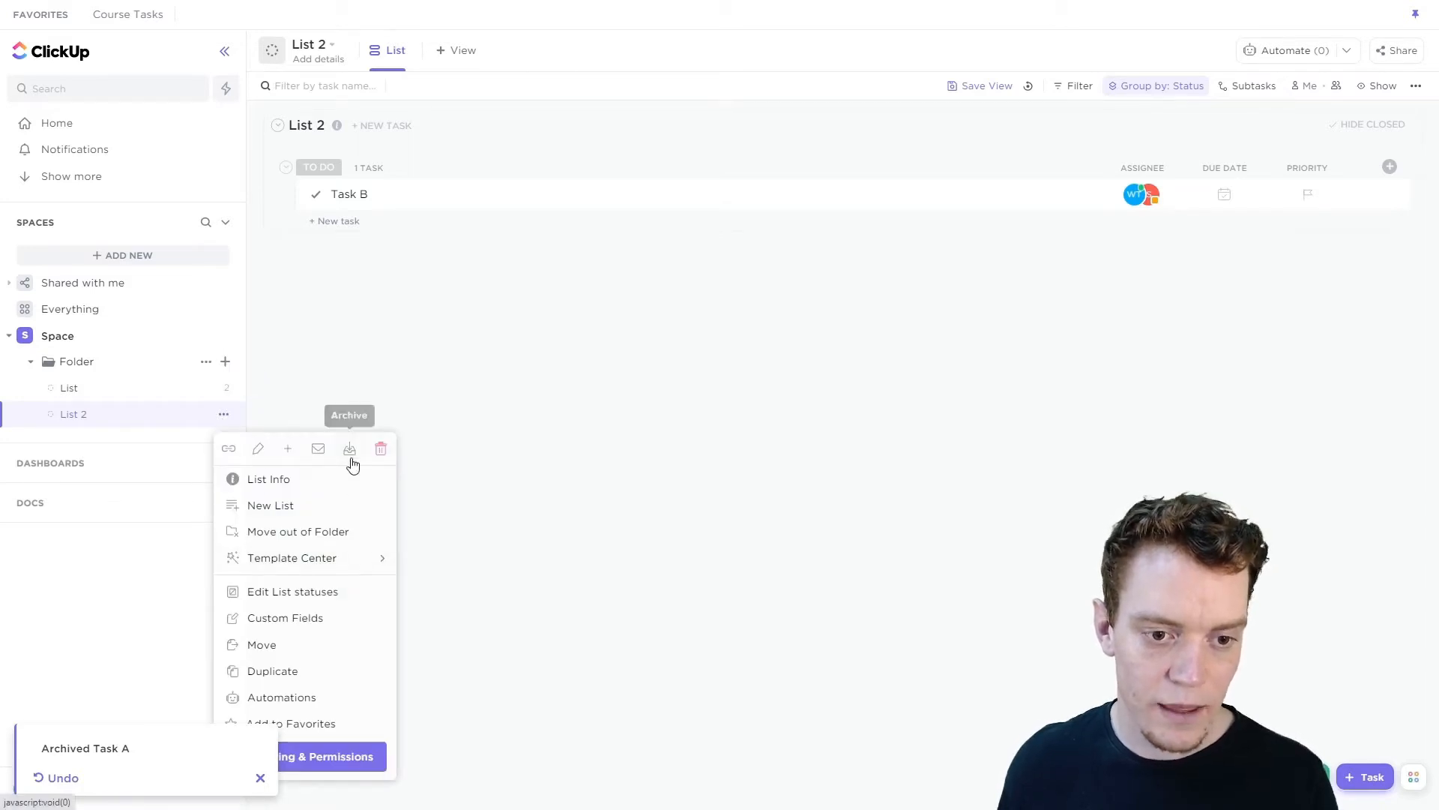
left_click(394, 314)
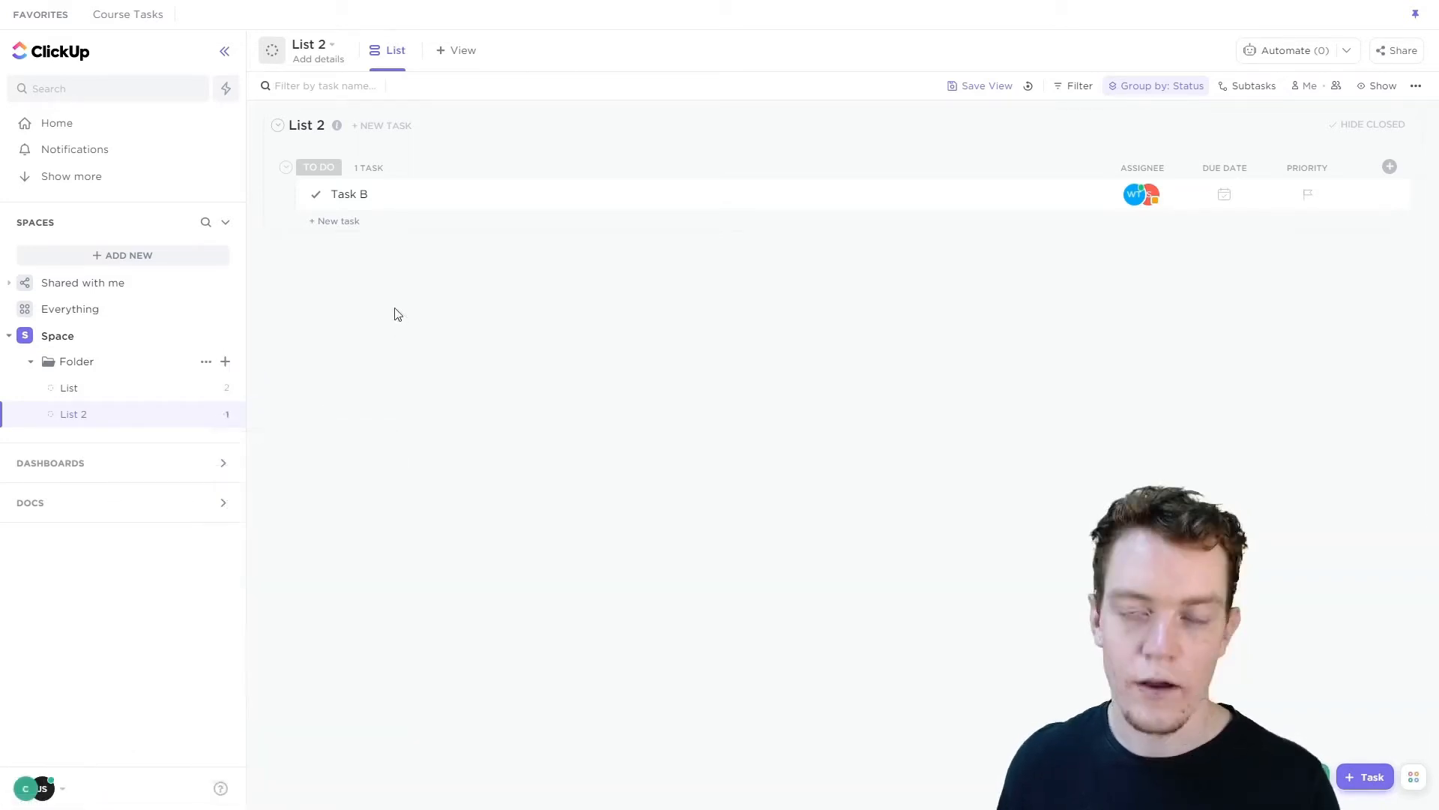
mouse_move(492, 360)
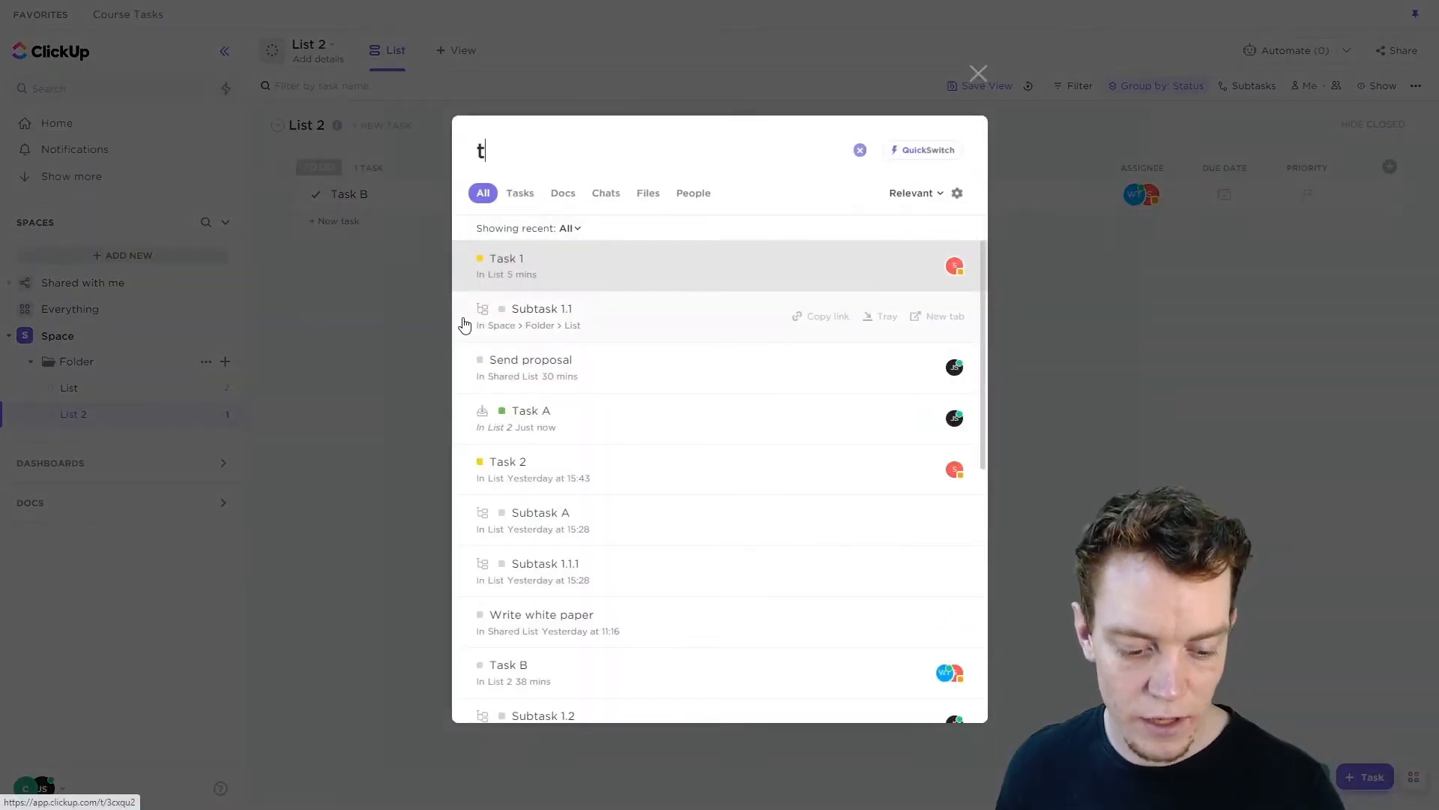
type("task a")
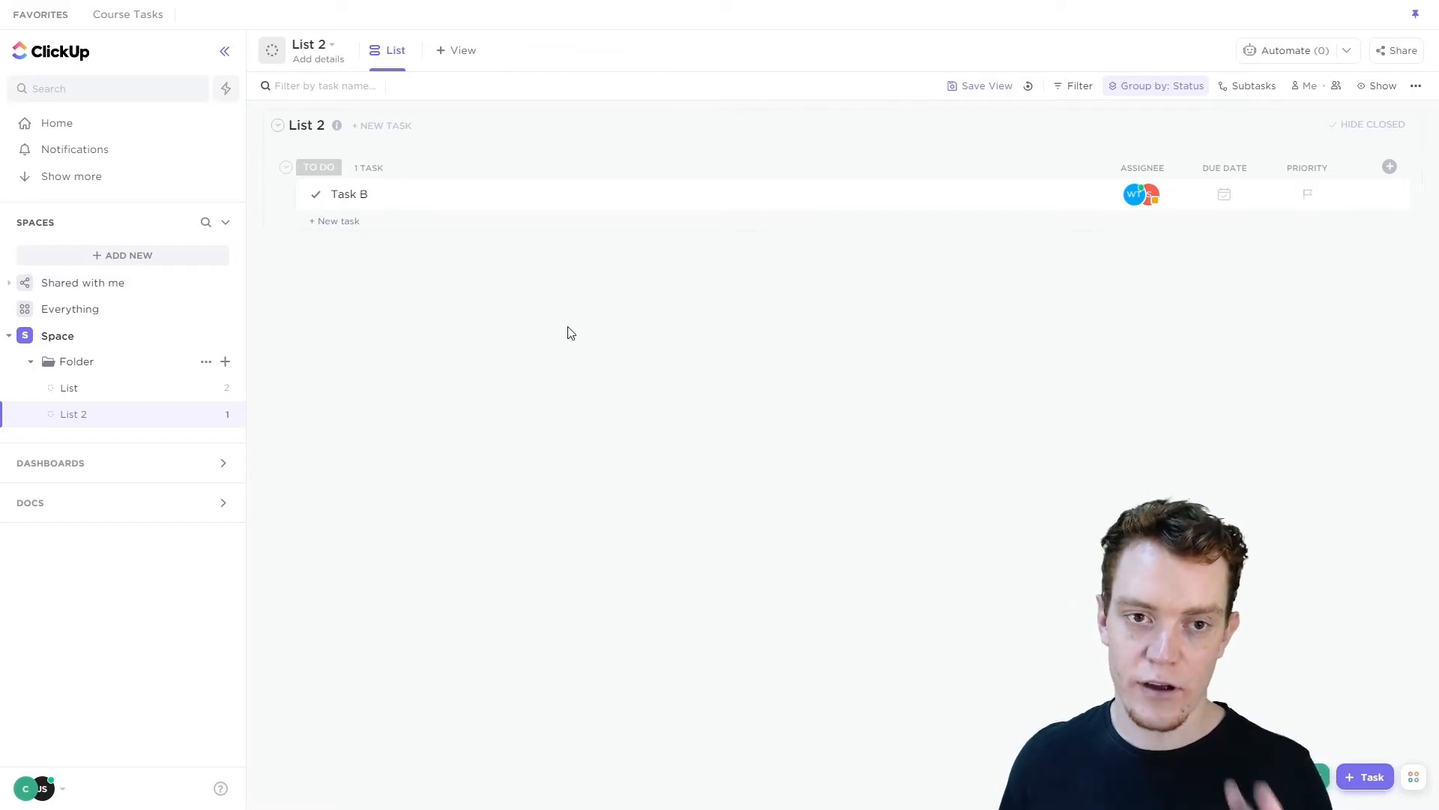
mouse_move(854, 293)
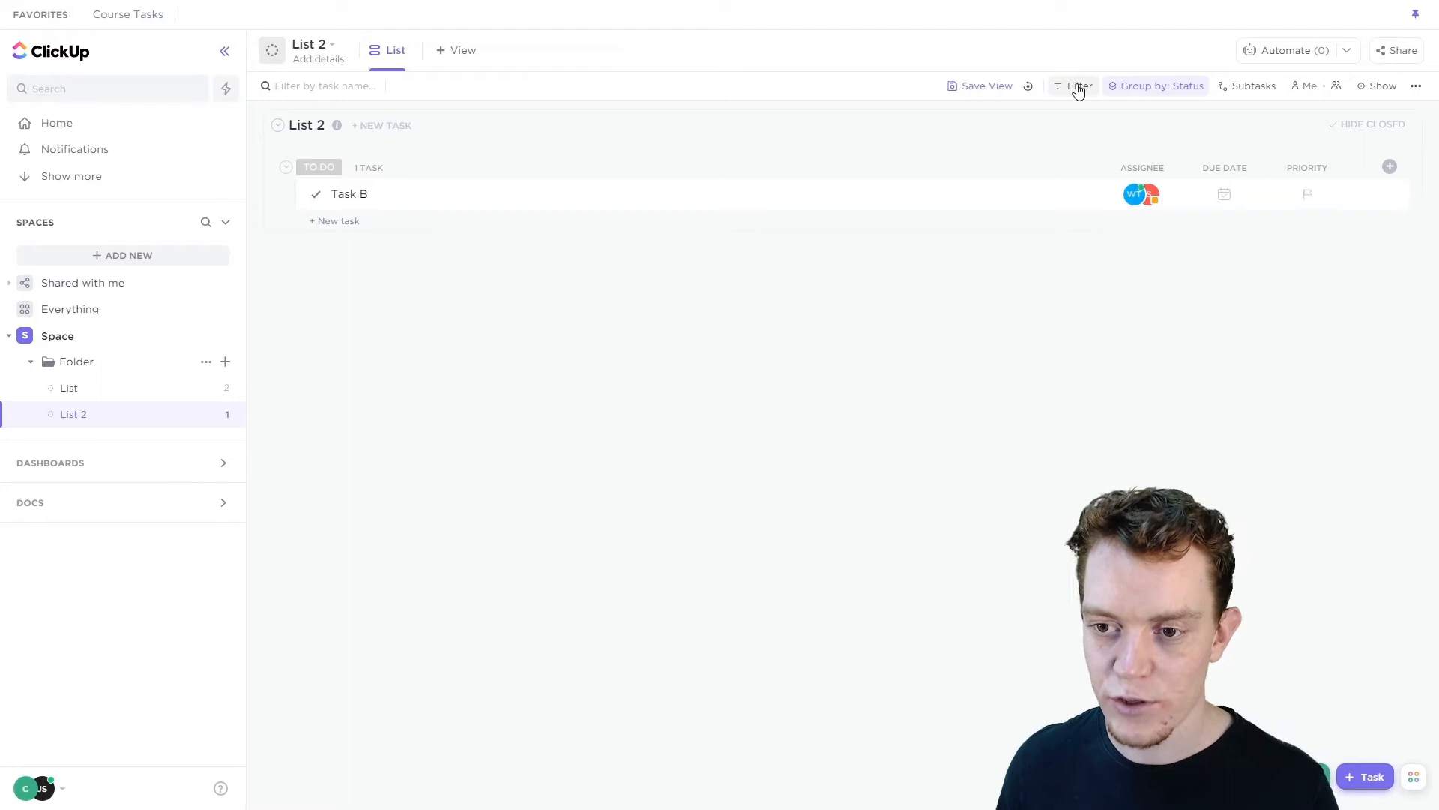
Step: Filter List 2 to archived tasks so archived Task A shows under Complete
left_click(1077, 85)
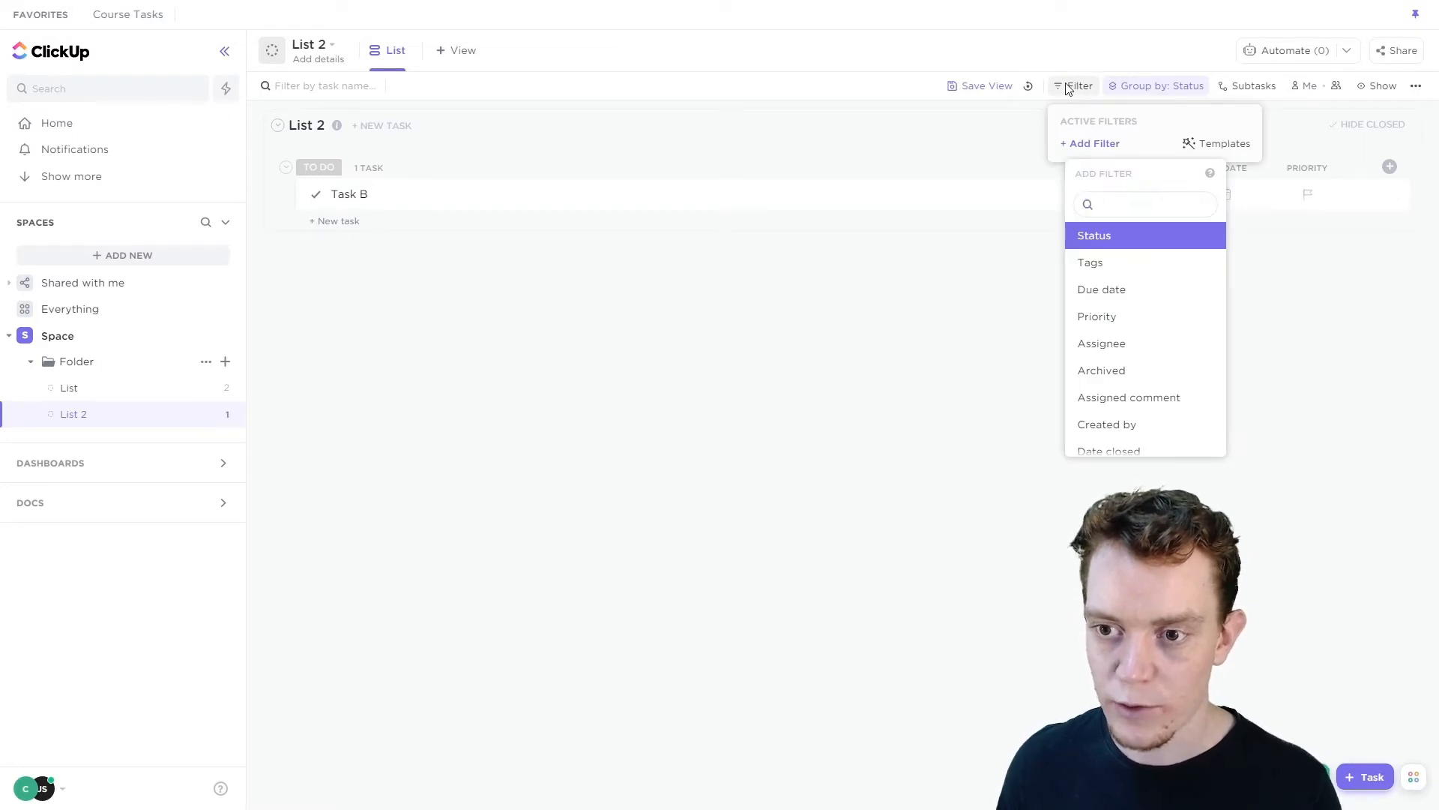
left_click(1100, 371)
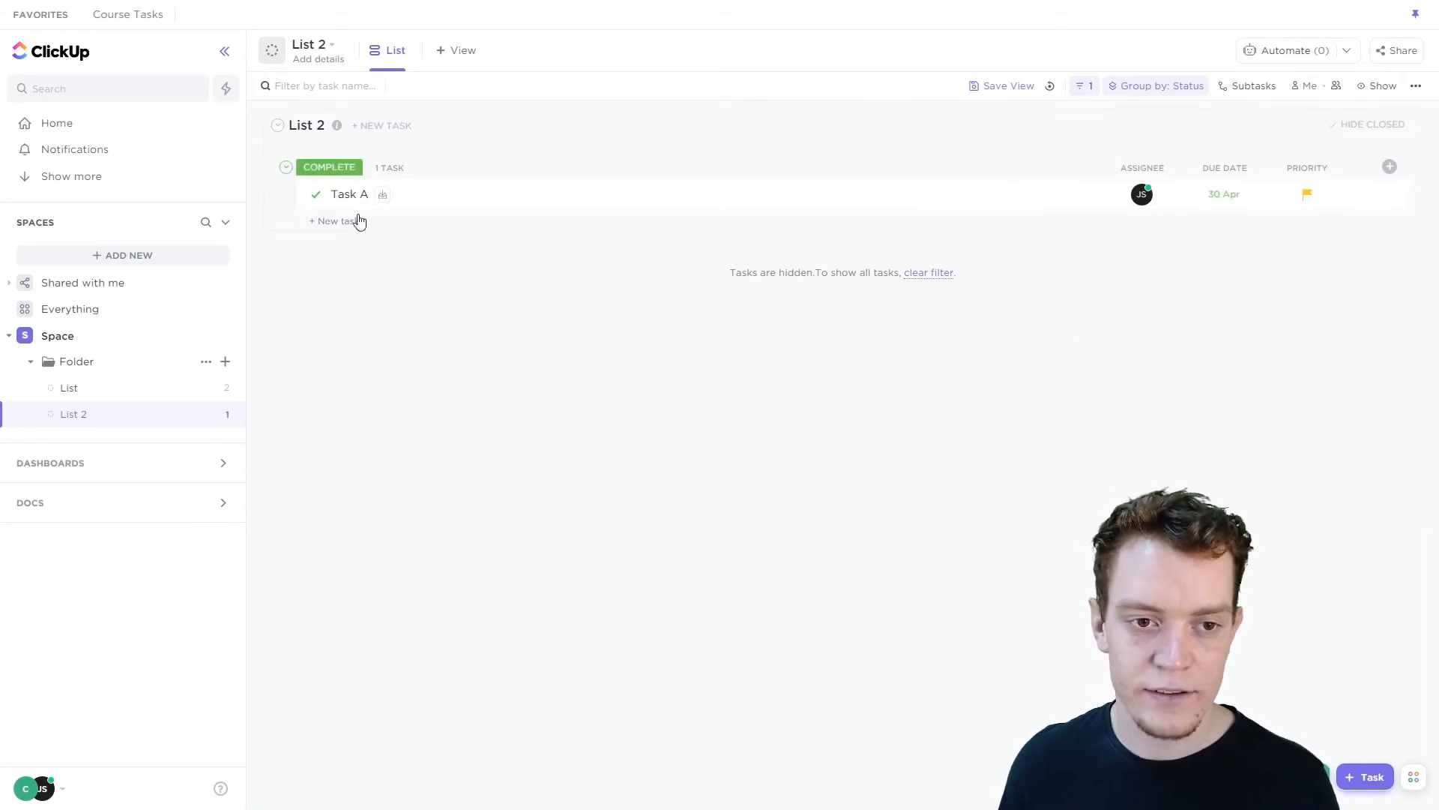
mouse_move(412, 476)
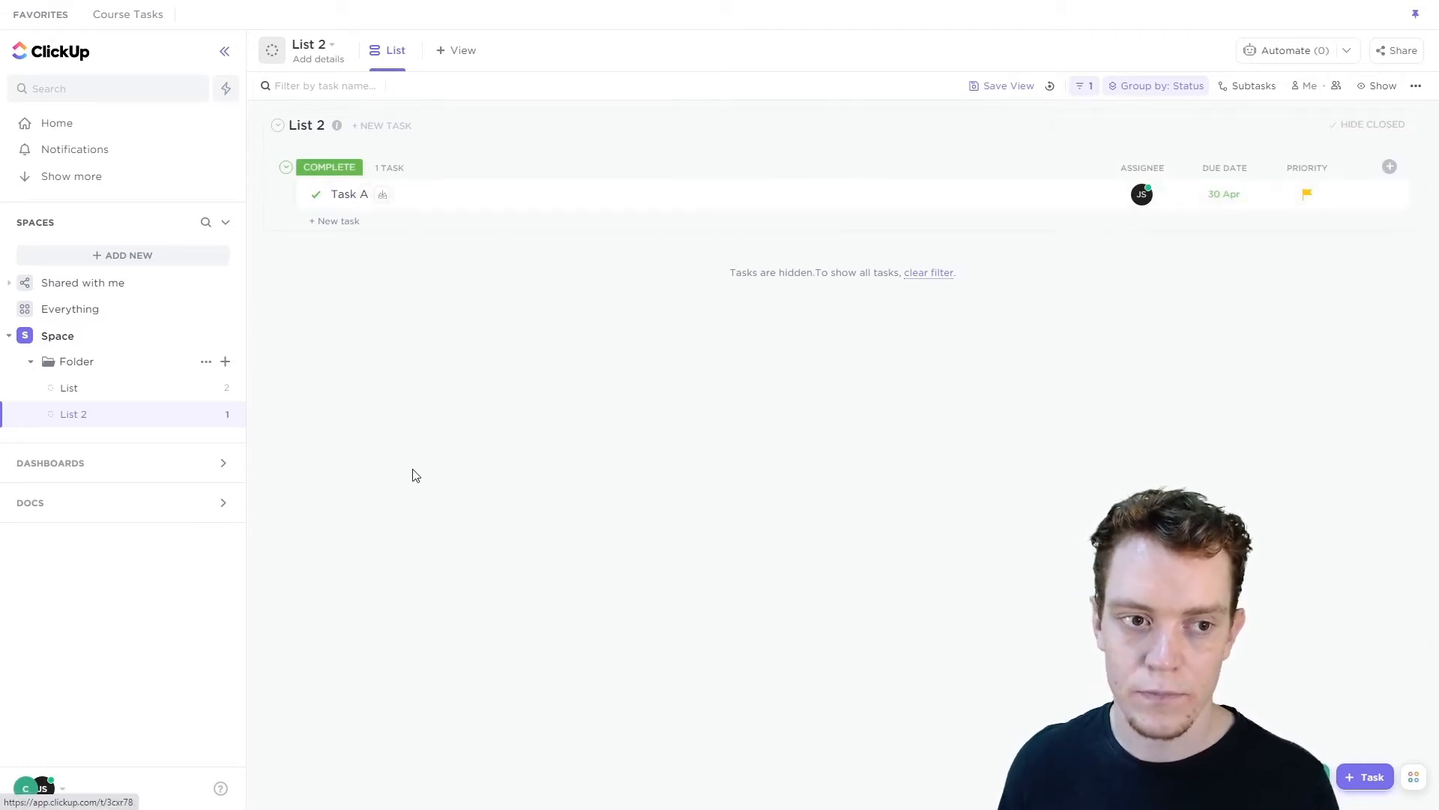
mouse_move(129, 414)
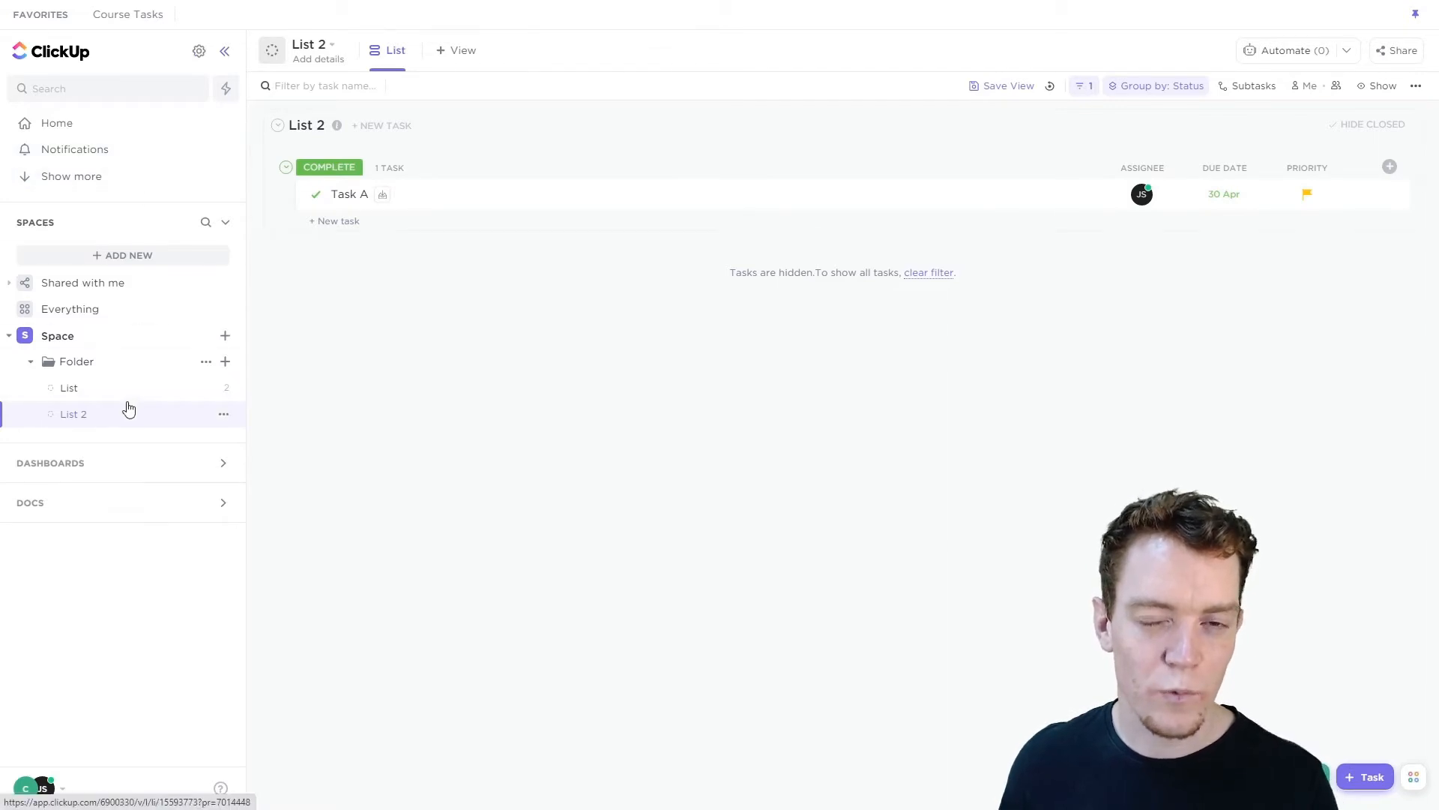
mouse_move(90, 415)
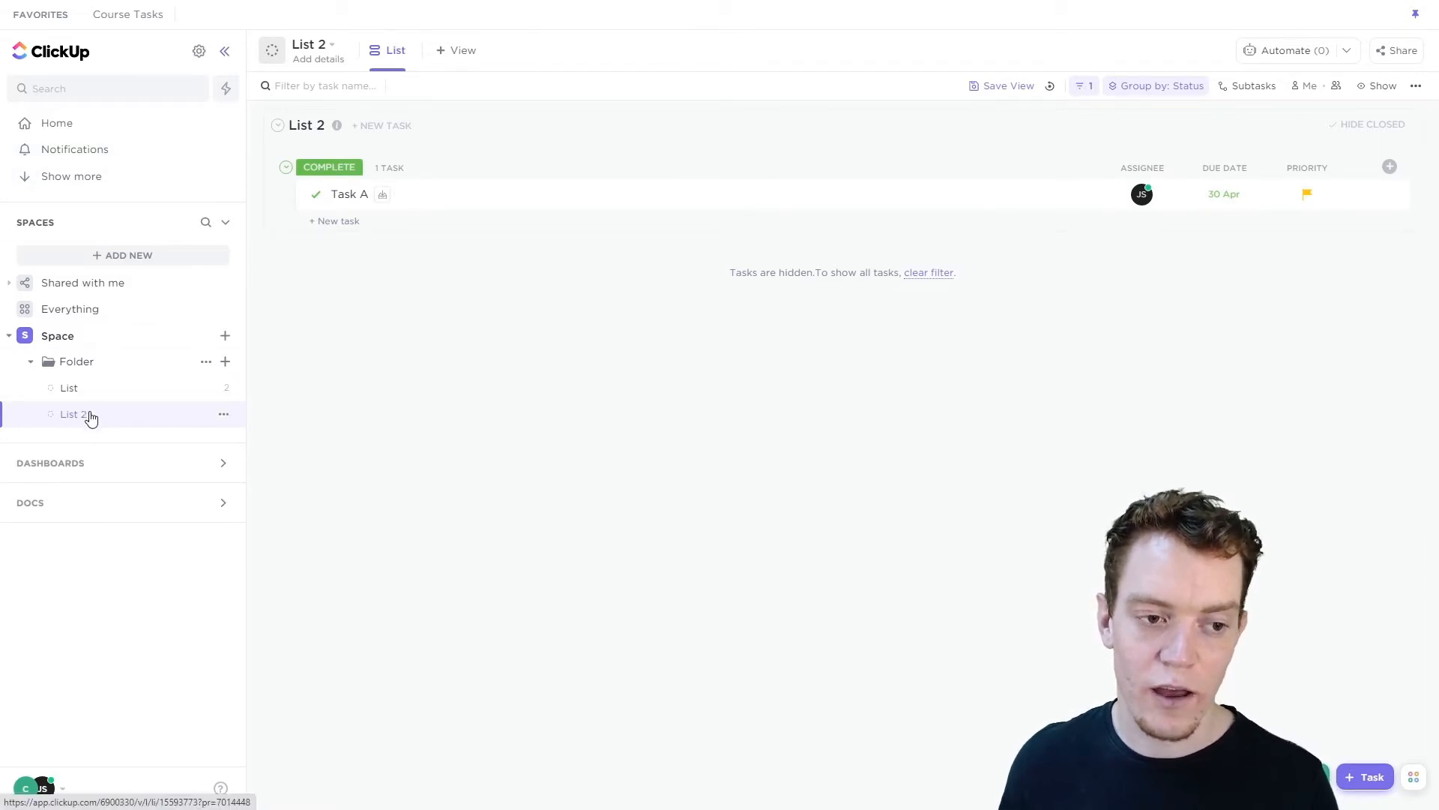
mouse_move(200, 51)
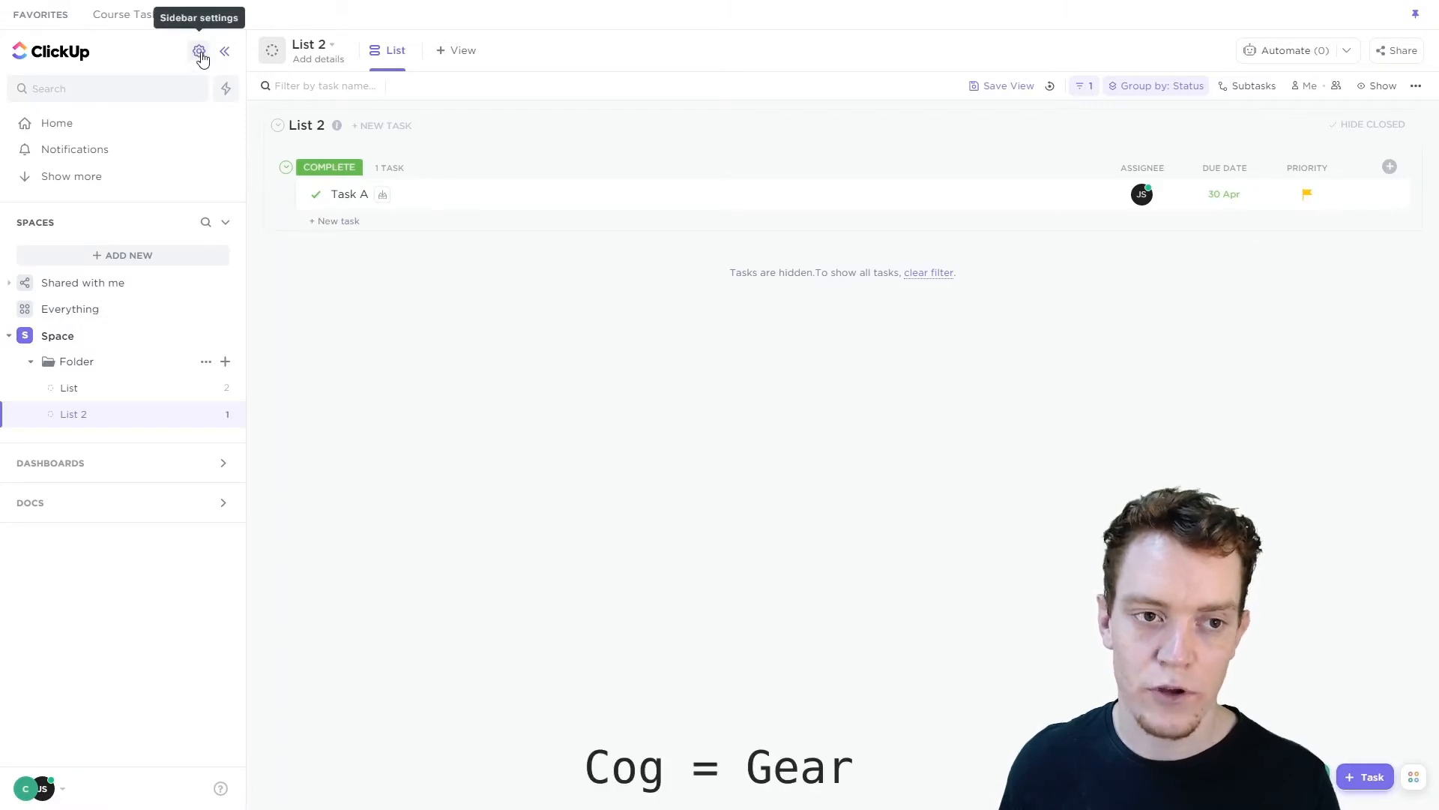
left_click(199, 51)
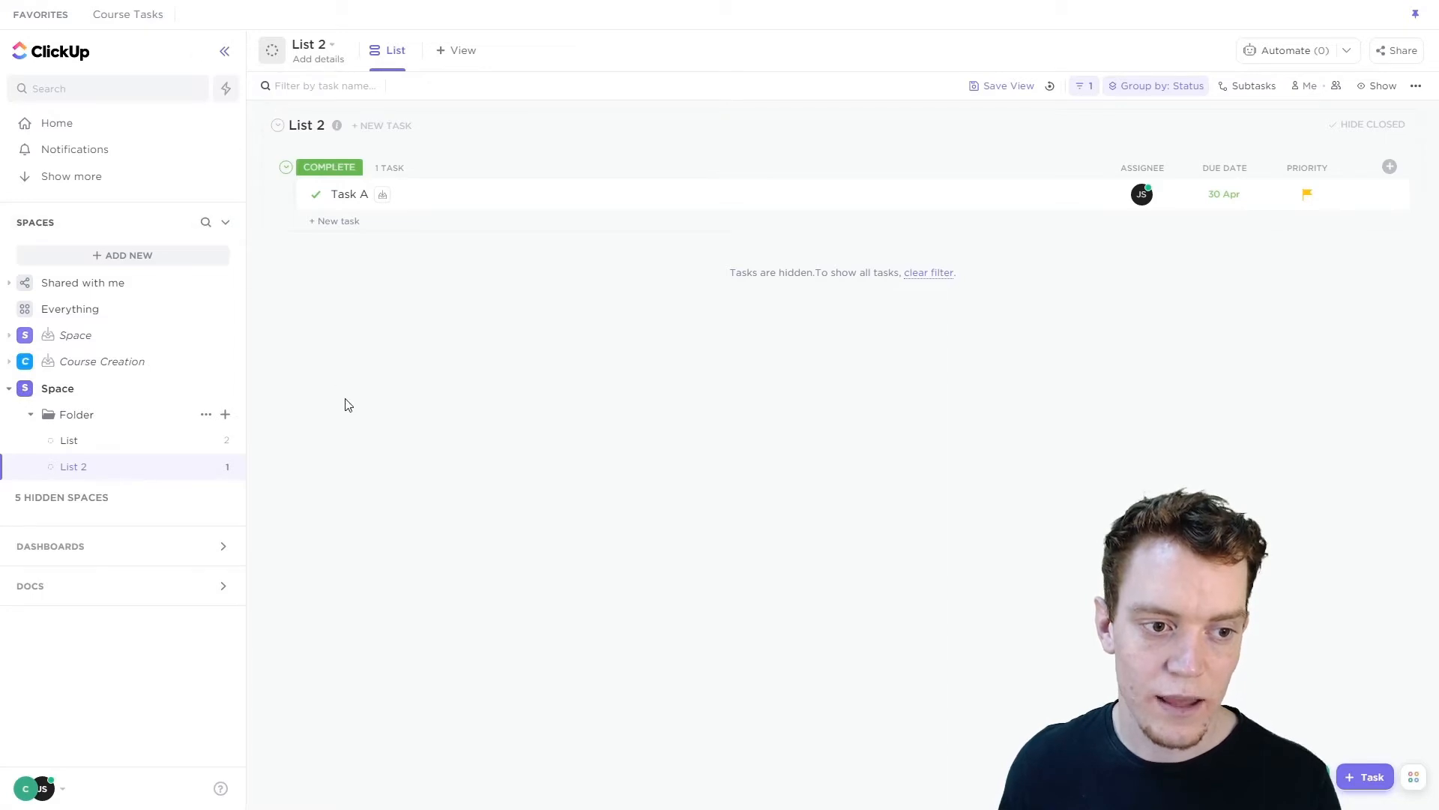
mouse_move(108, 343)
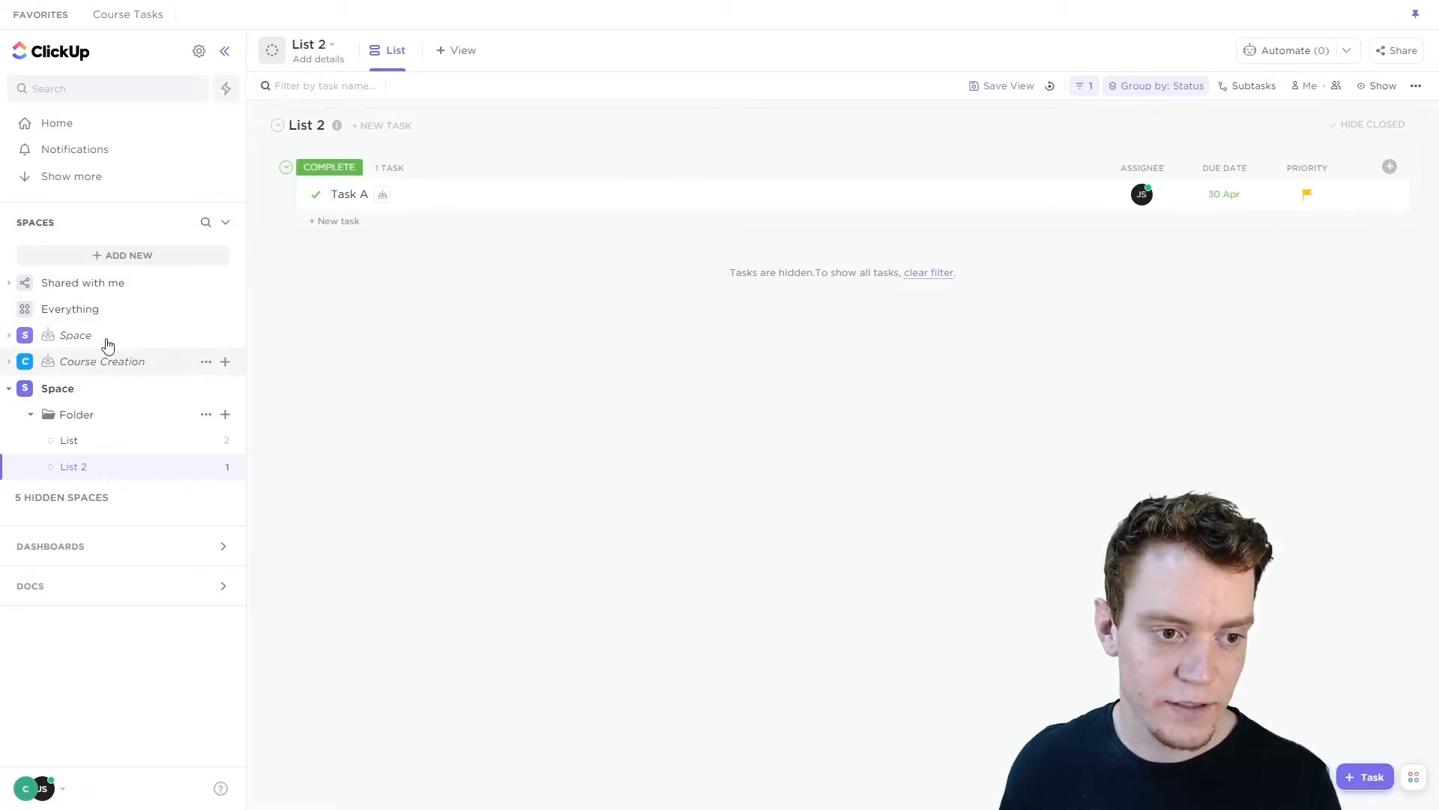
mouse_move(108, 368)
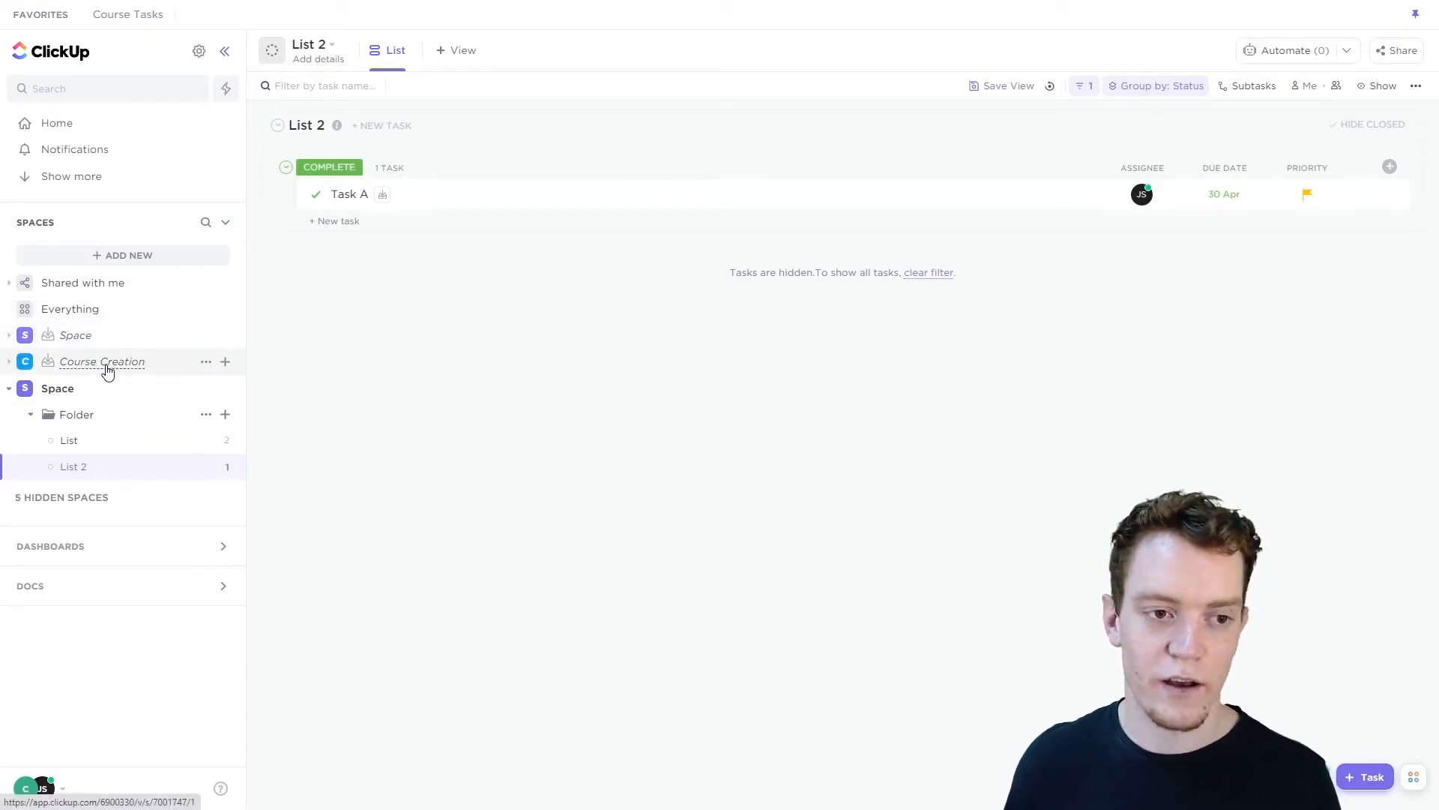
mouse_move(69, 445)
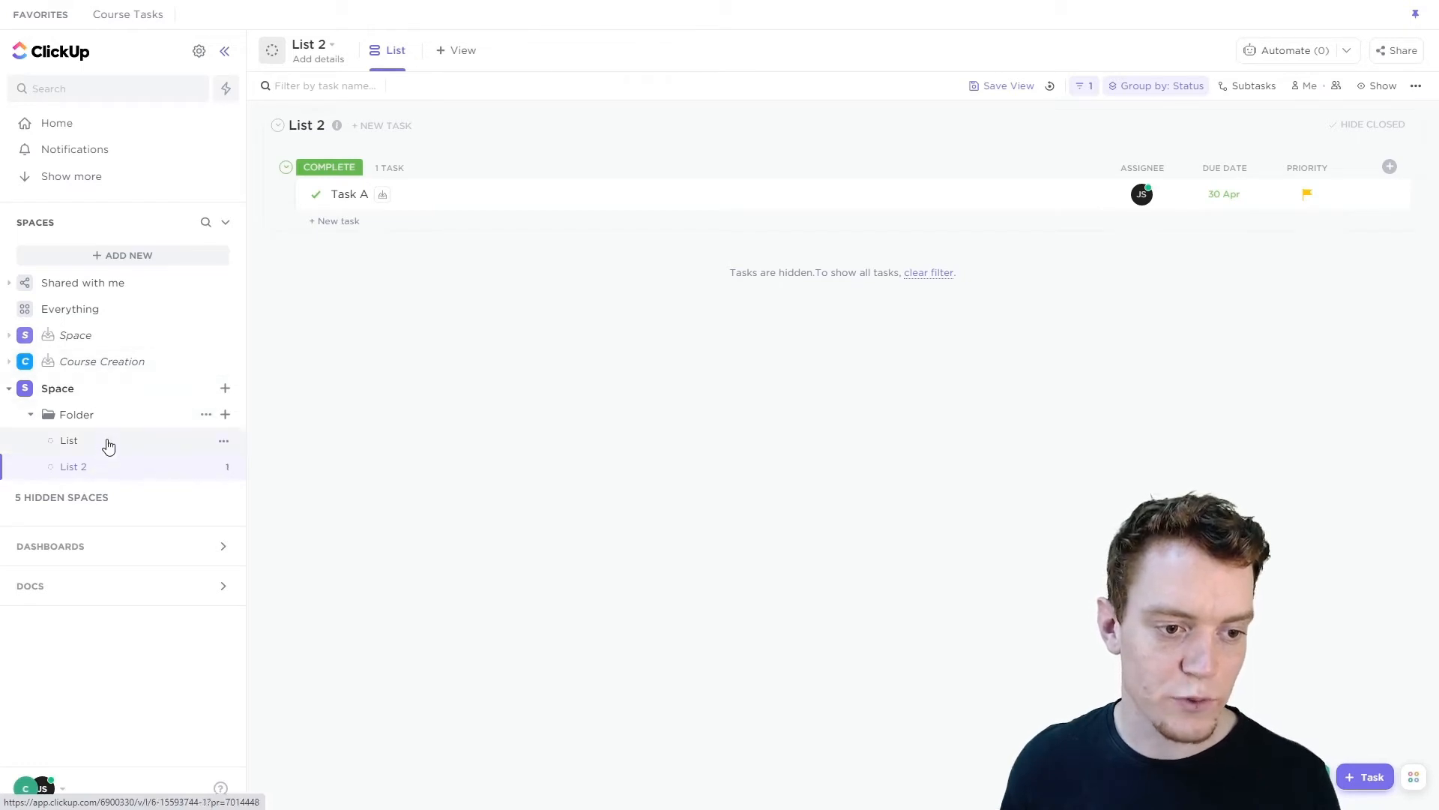
Step: Archive List 2 and hide archived spaces and lists from the sidebar
right_click(71, 466)
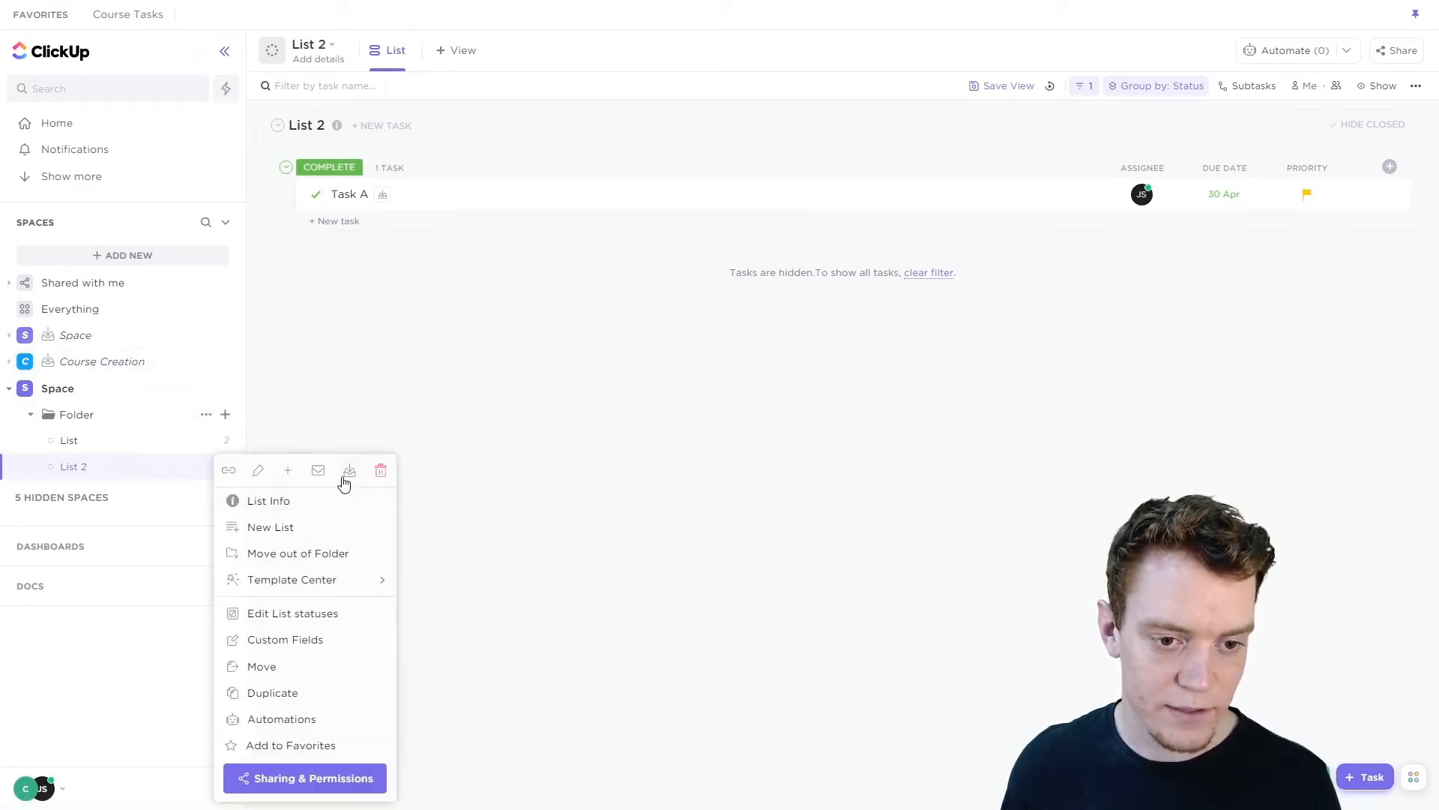
left_click(349, 470)
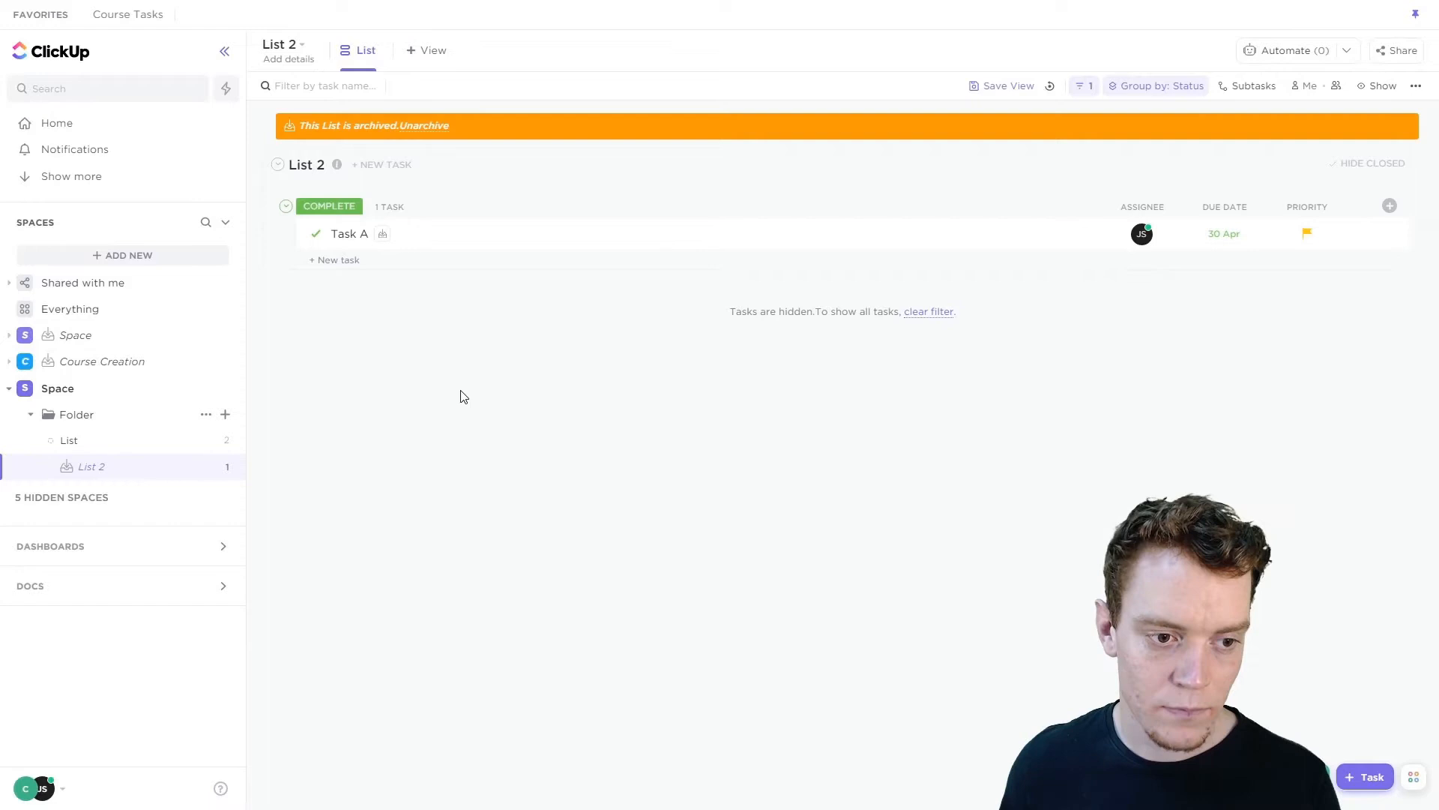
mouse_move(200, 53)
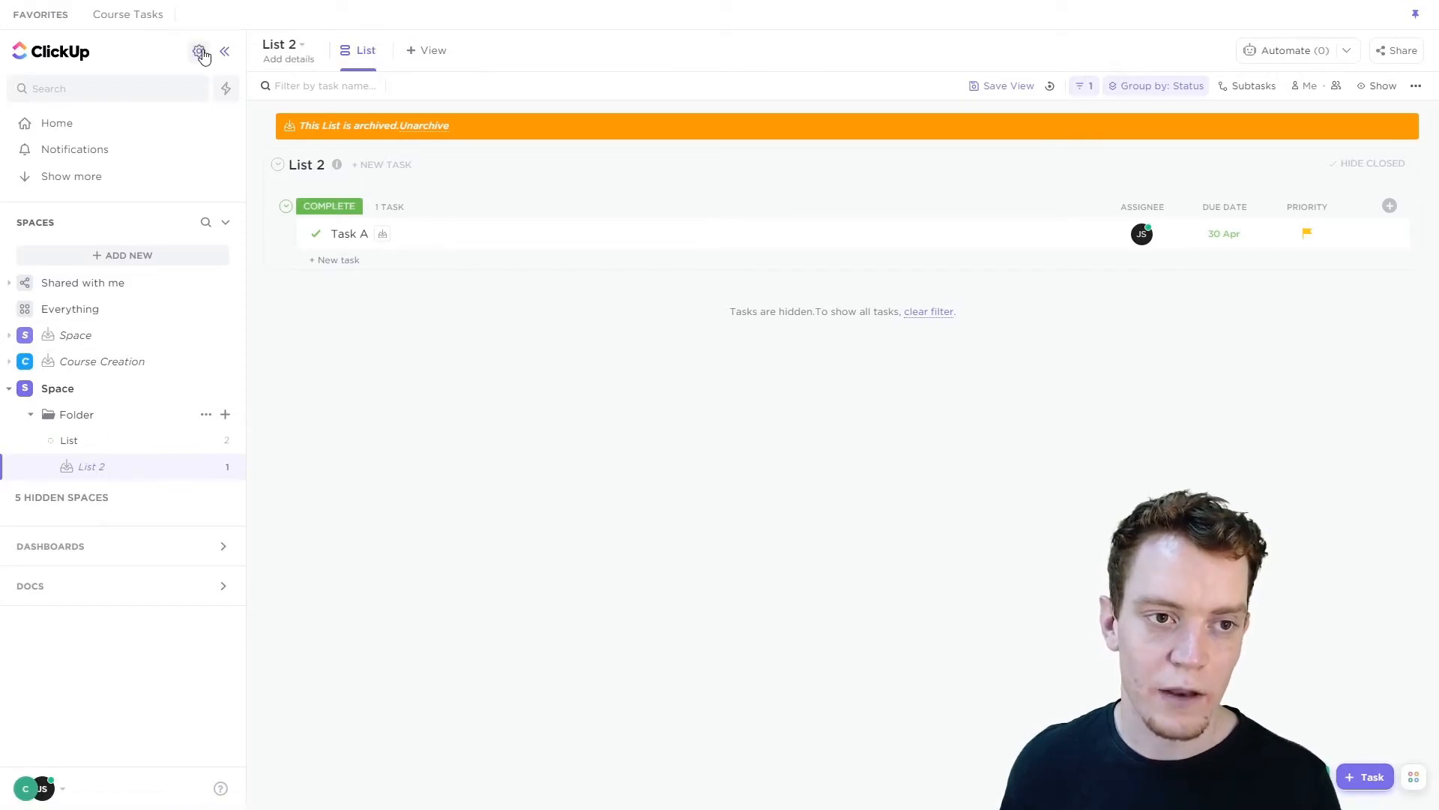
left_click(76, 414)
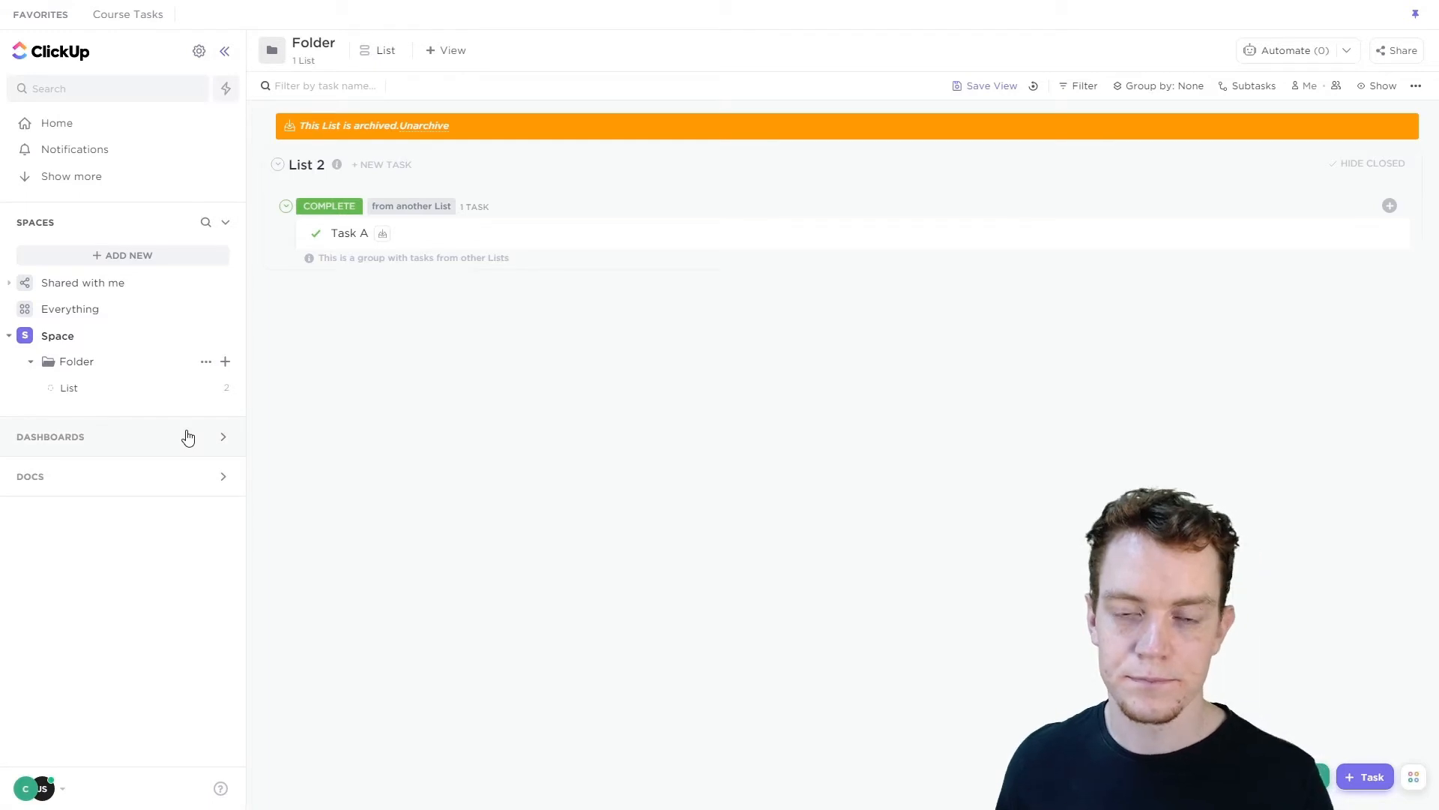
mouse_move(211, 448)
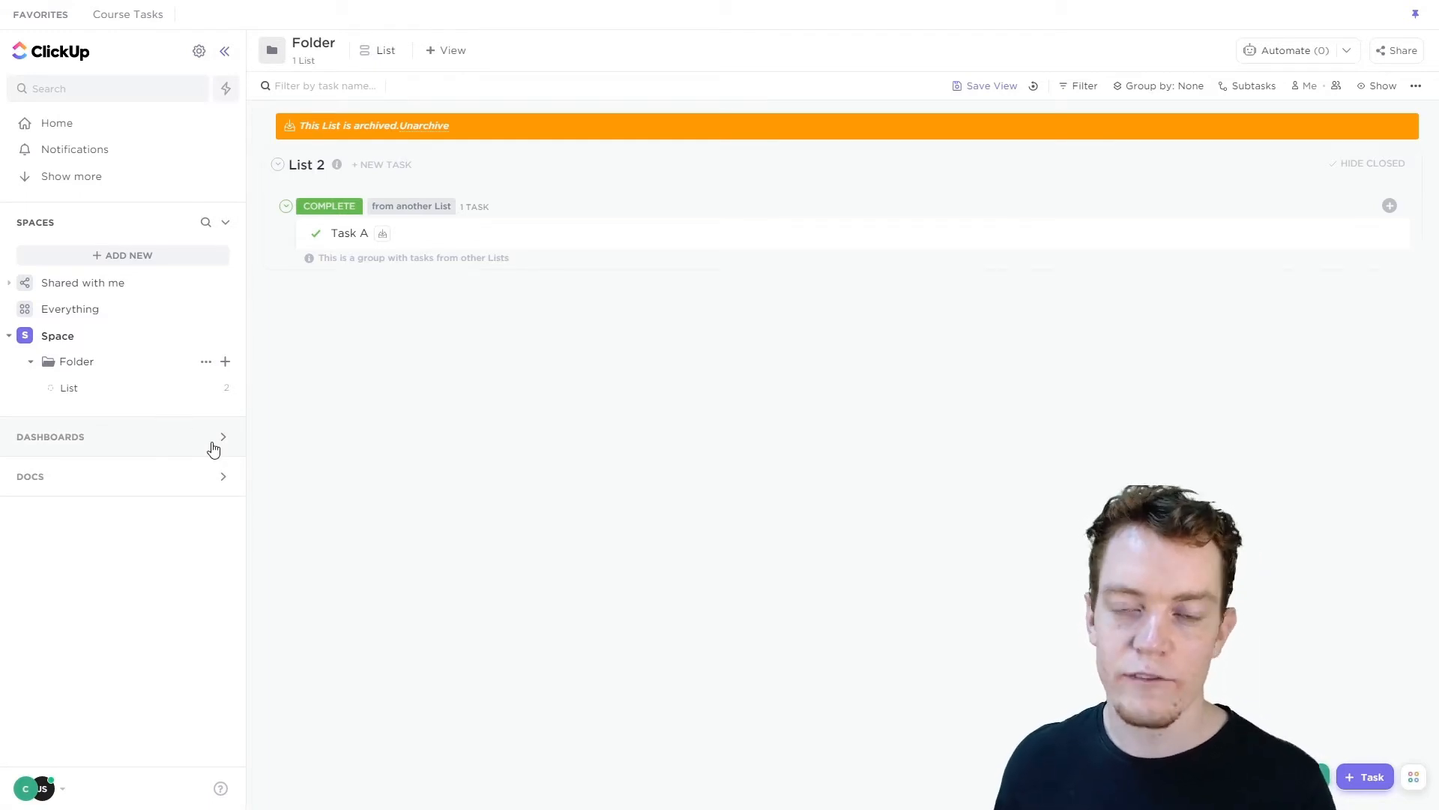
mouse_move(390, 246)
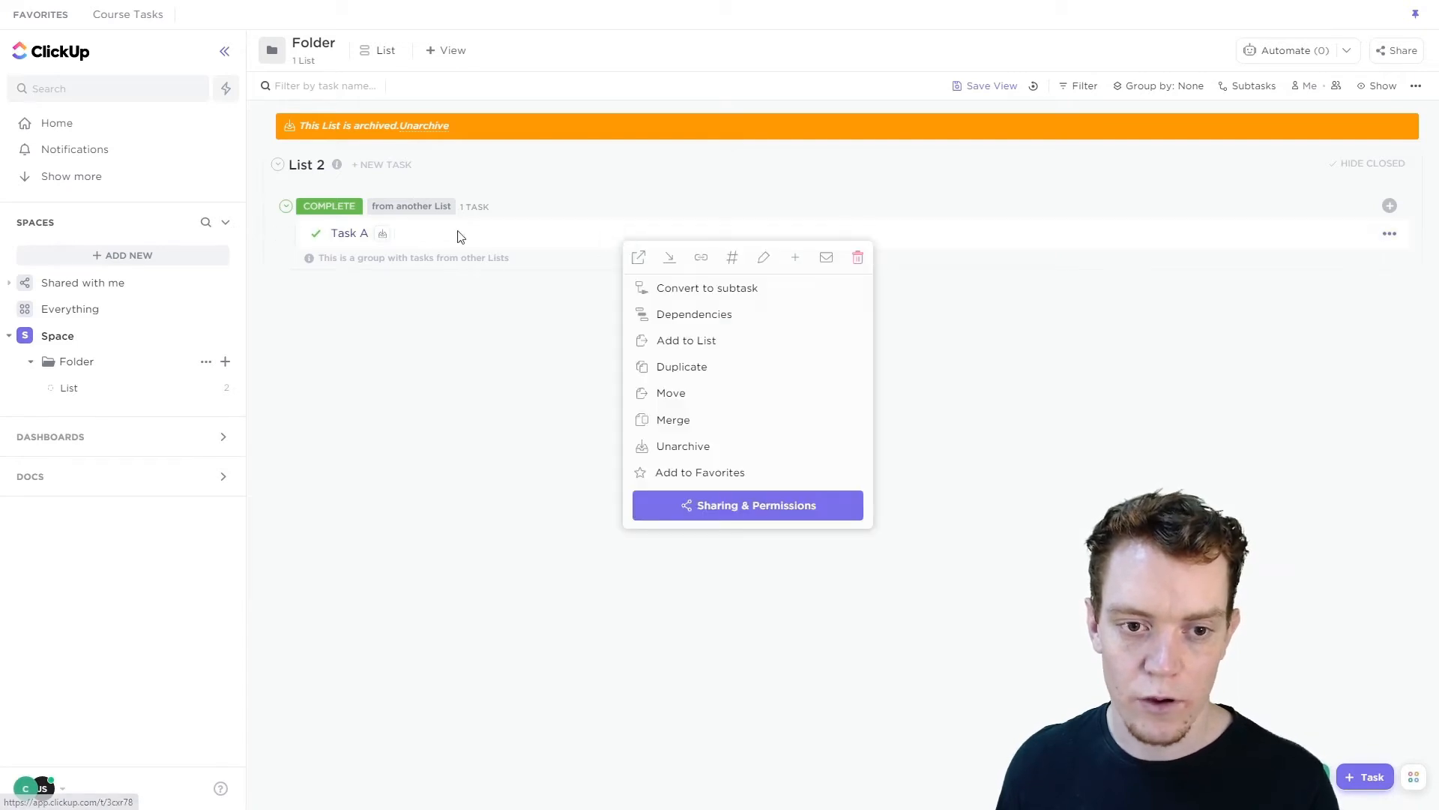
mouse_move(684, 446)
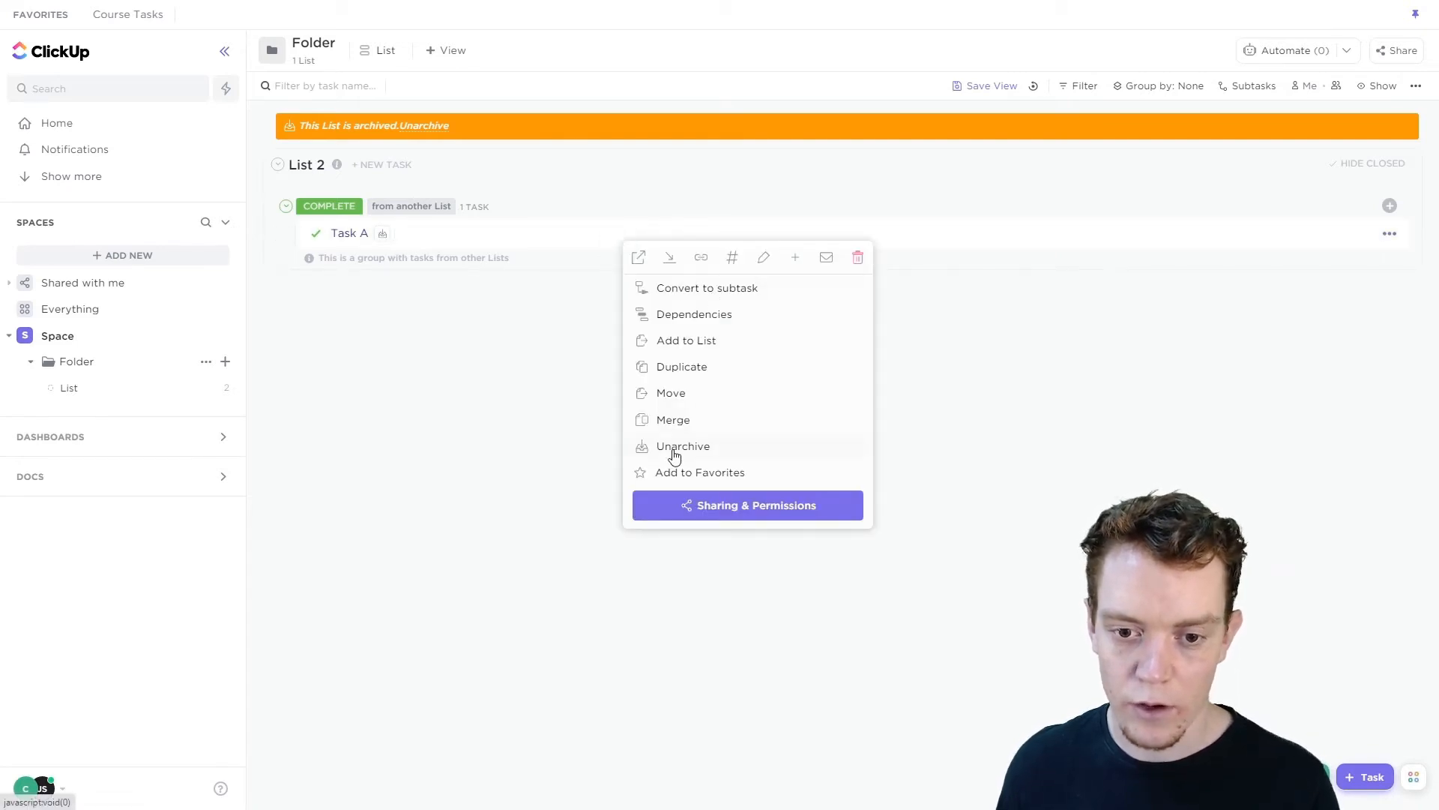
Step: Unarchive Task A and List 2, then return to List 2 with Task A complete and Task B to do
left_click(684, 446)
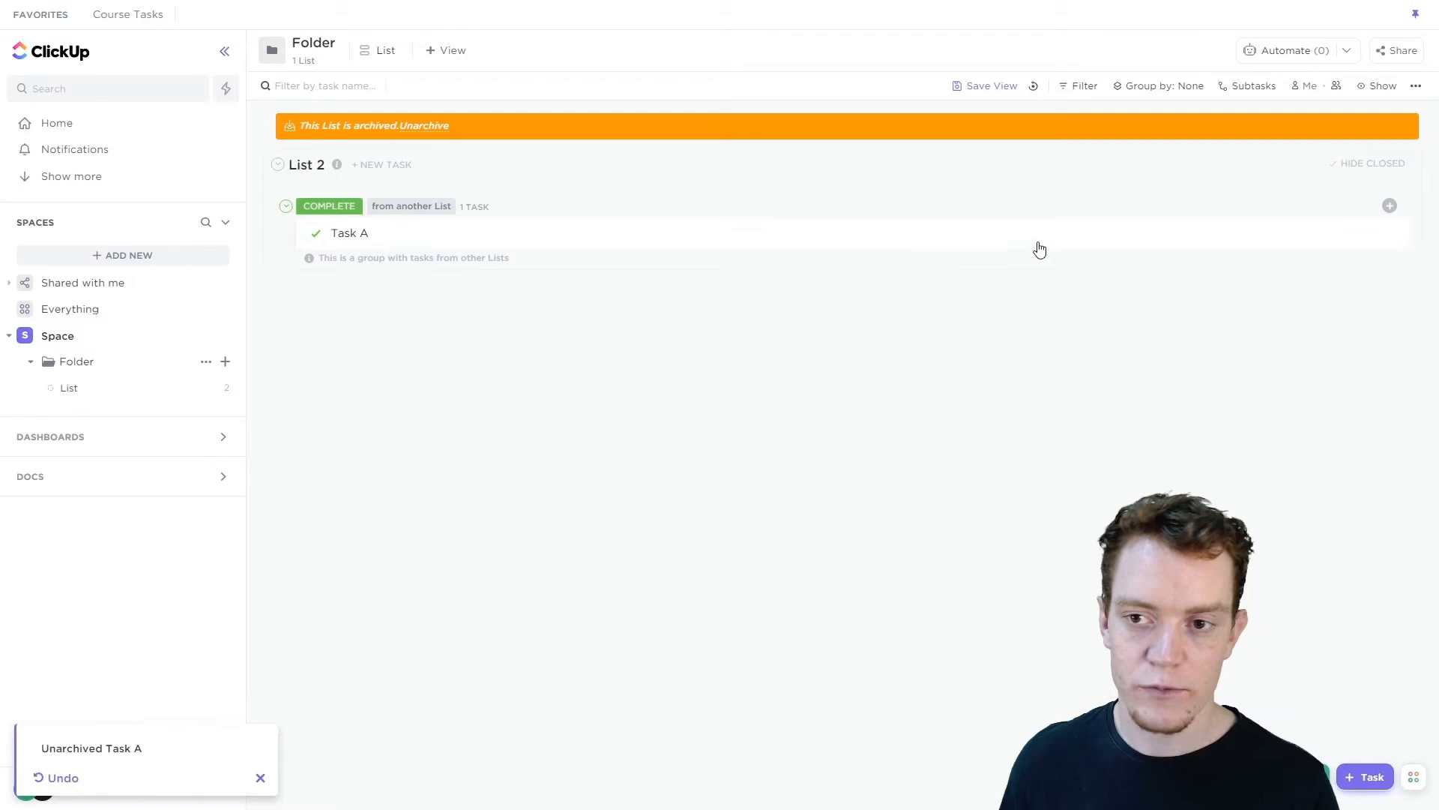
mouse_move(402, 142)
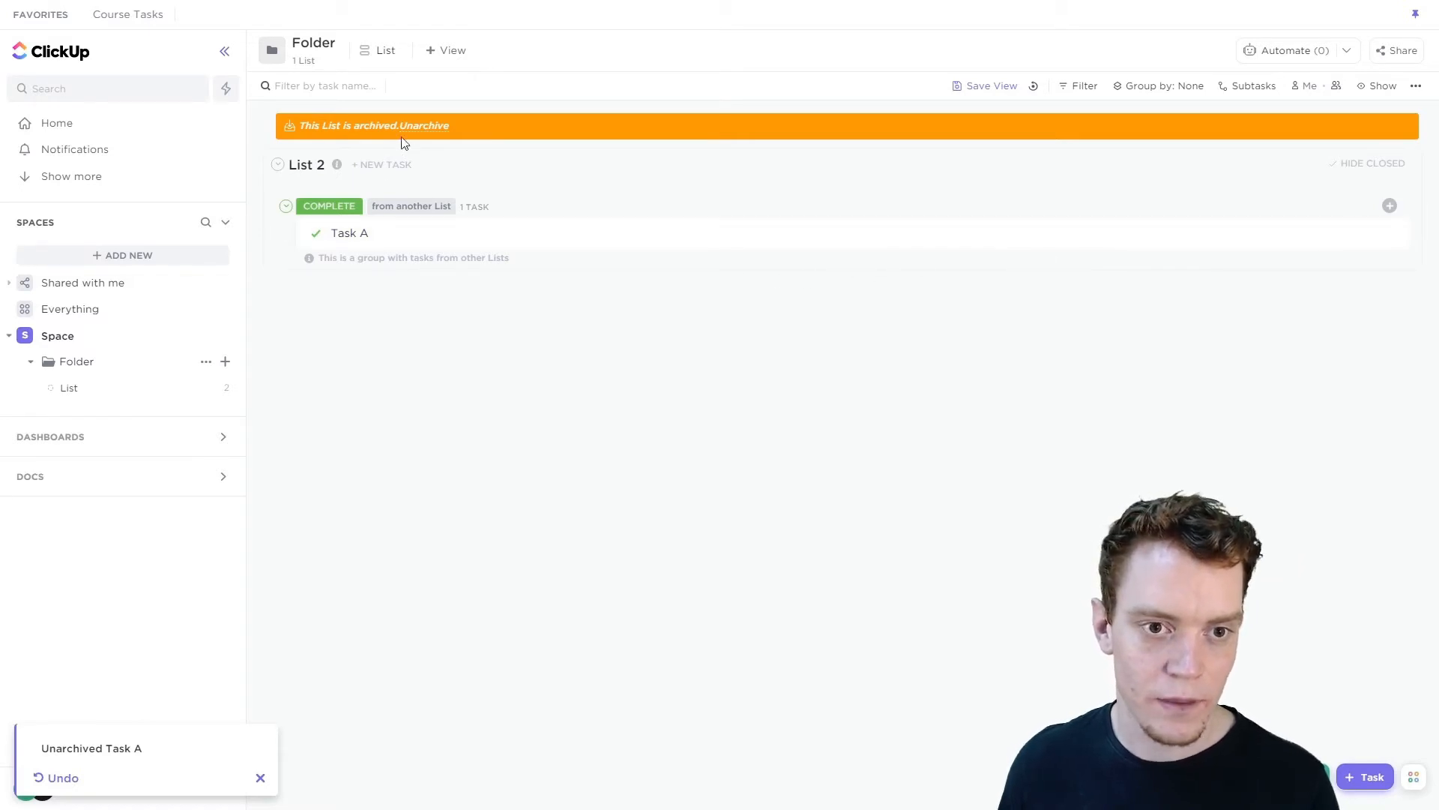
mouse_move(510, 148)
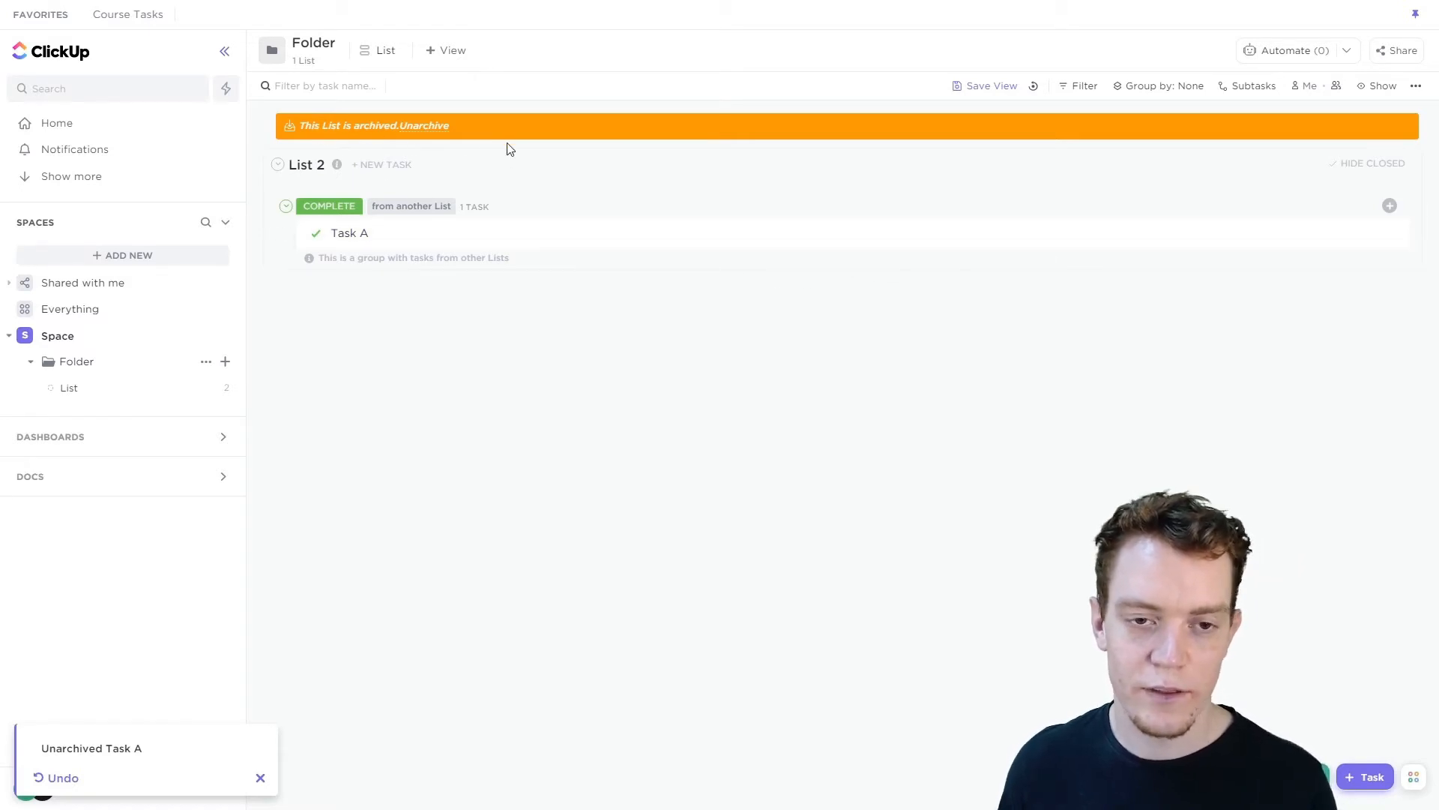
mouse_move(423, 126)
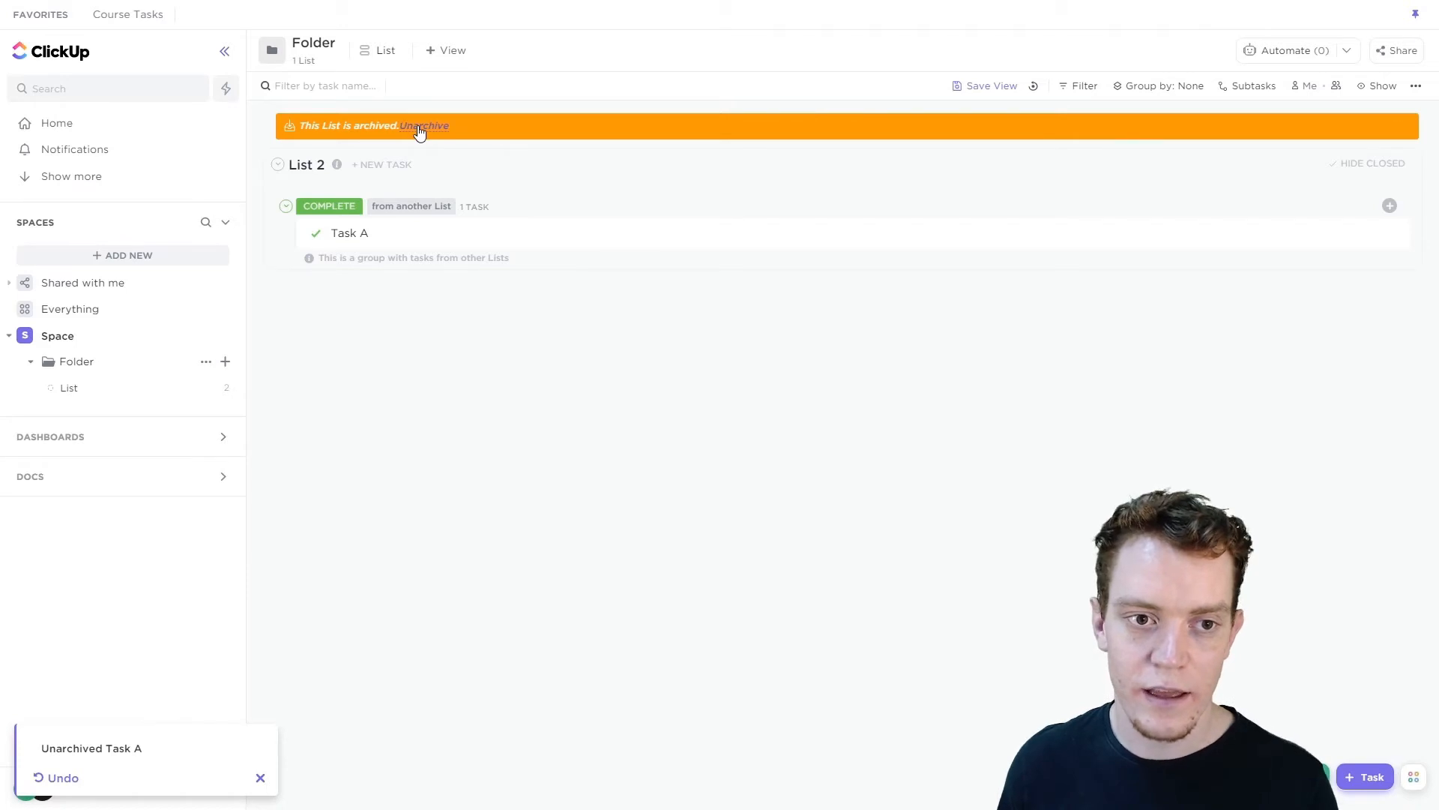
left_click(67, 387)
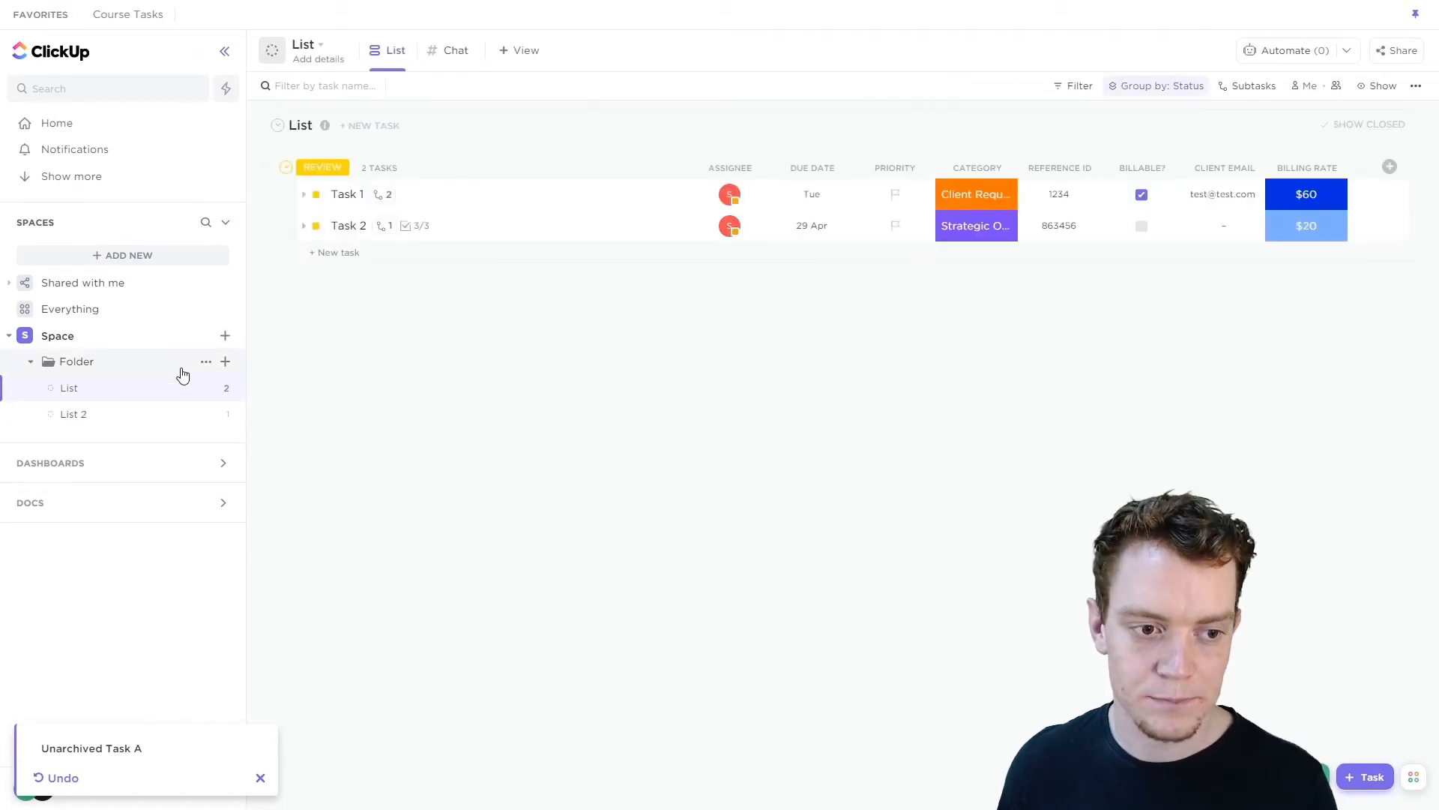
left_click(72, 414)
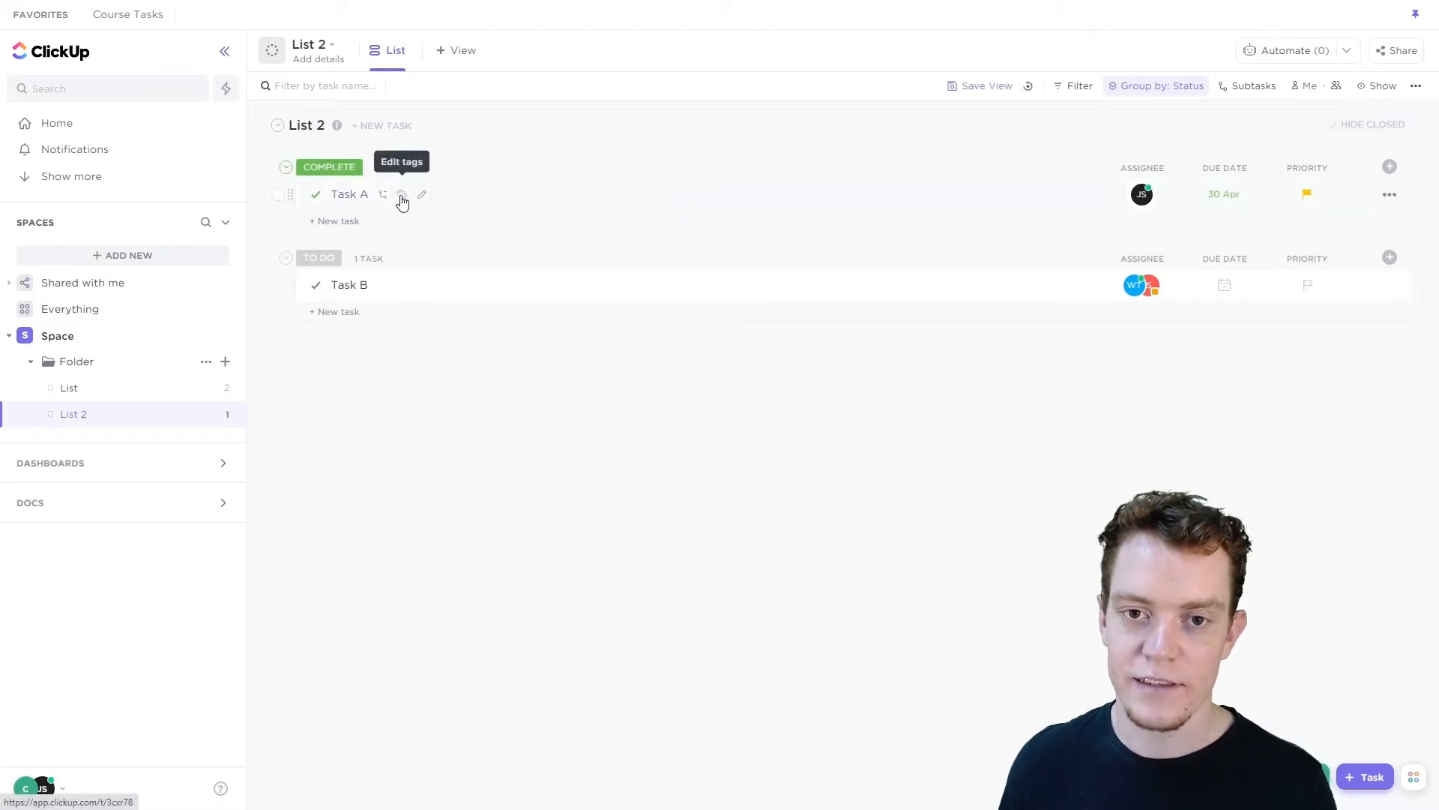
mouse_move(701, 385)
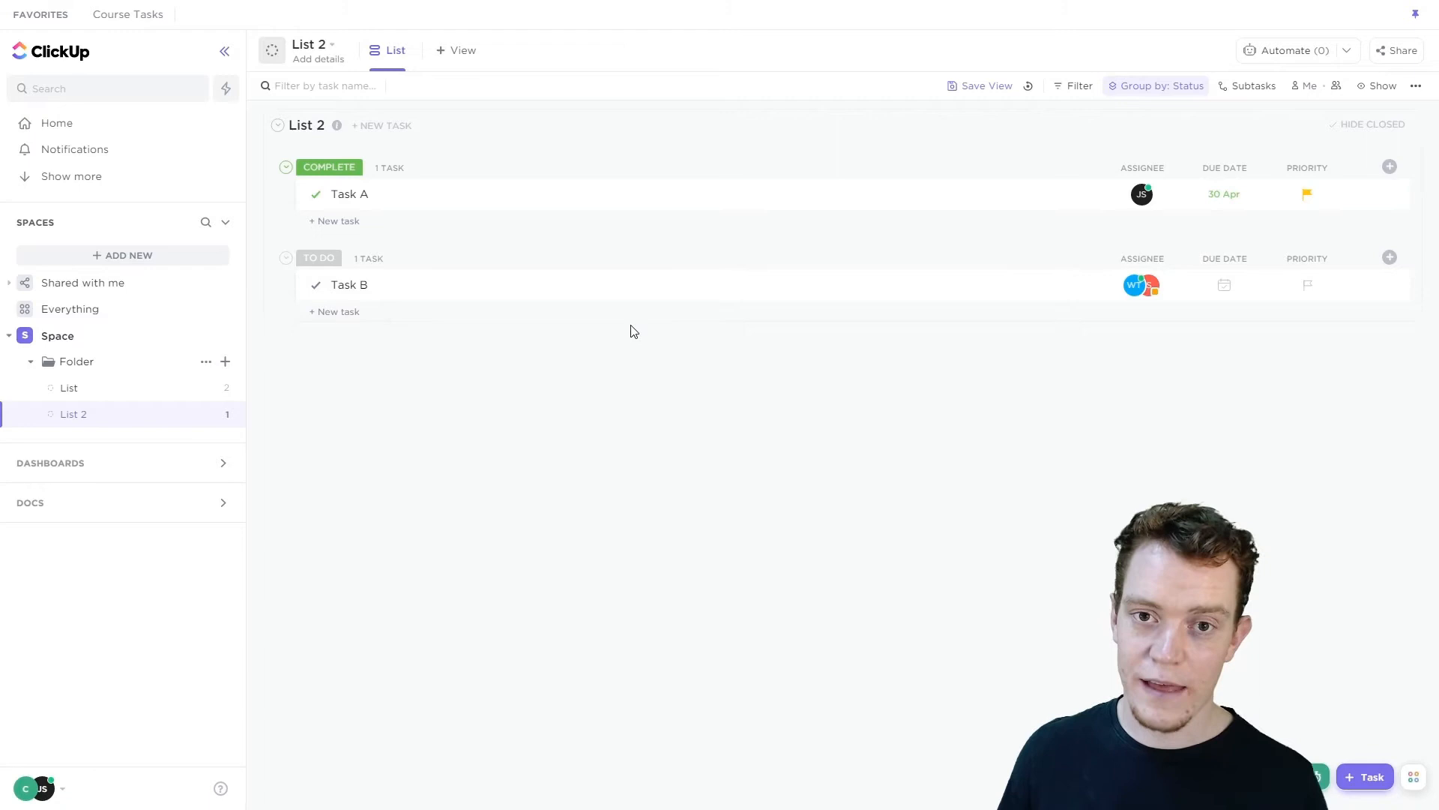
mouse_move(775, 211)
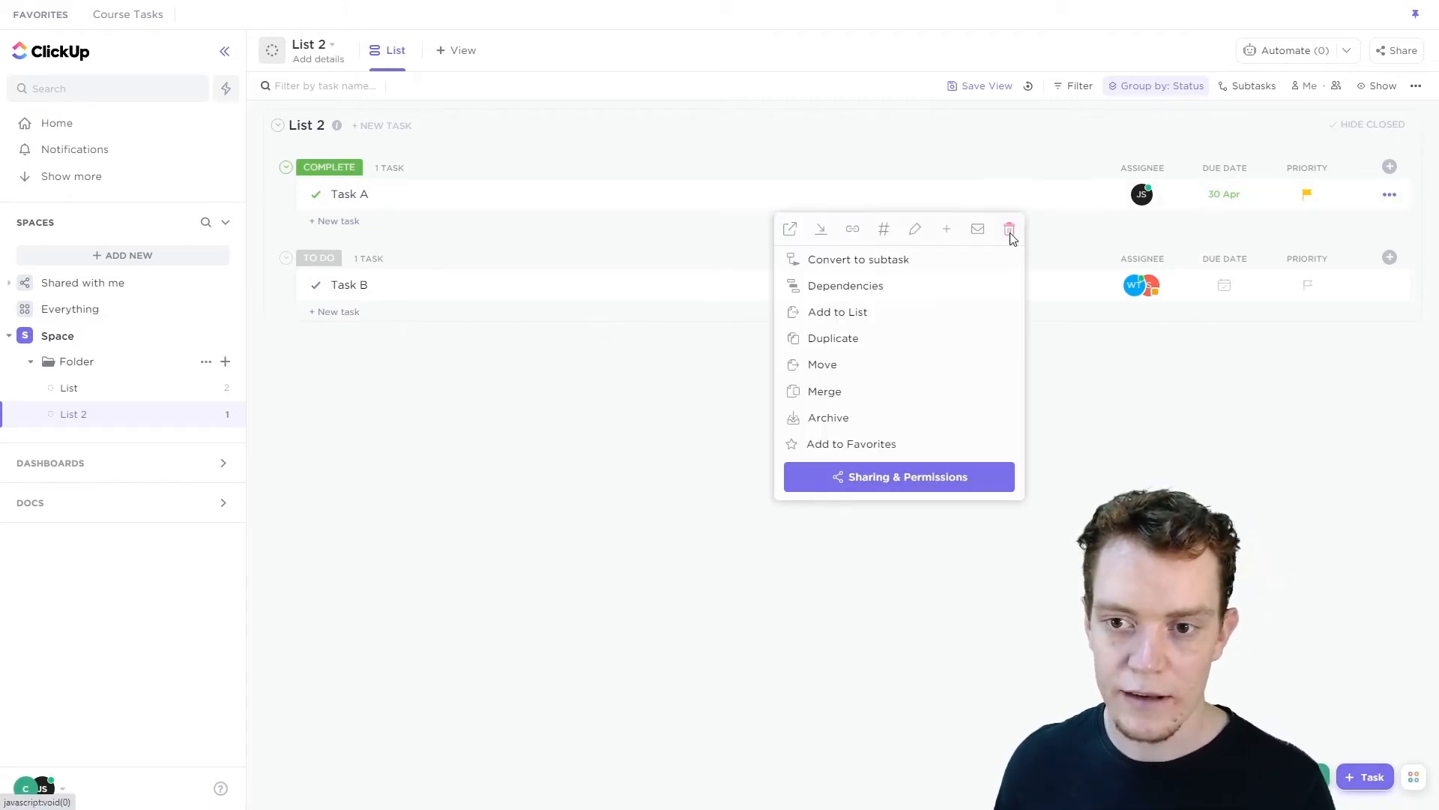
Step: Delete Task A to the Trash, leaving only Task B in List 2
left_click(1009, 228)
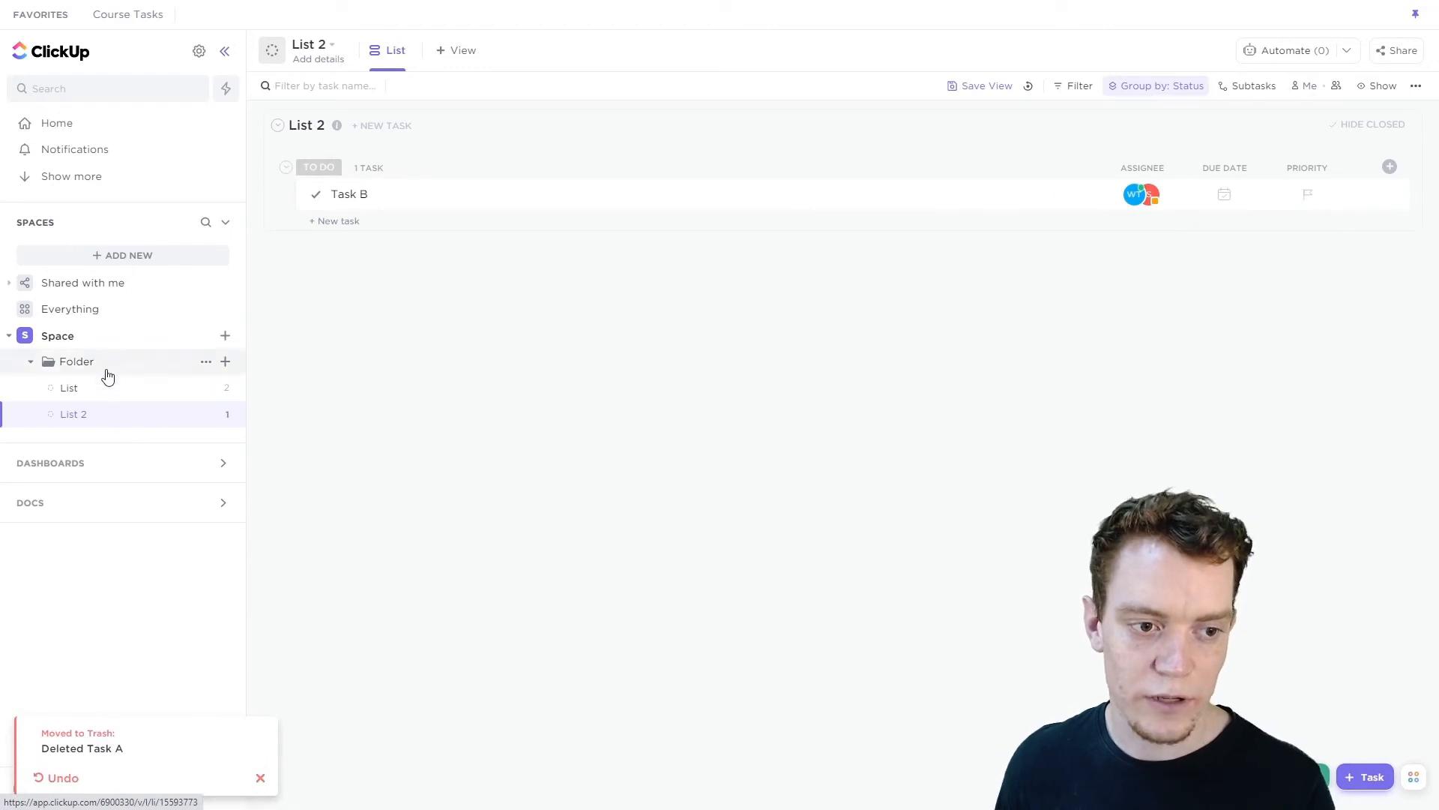
left_click(205, 362)
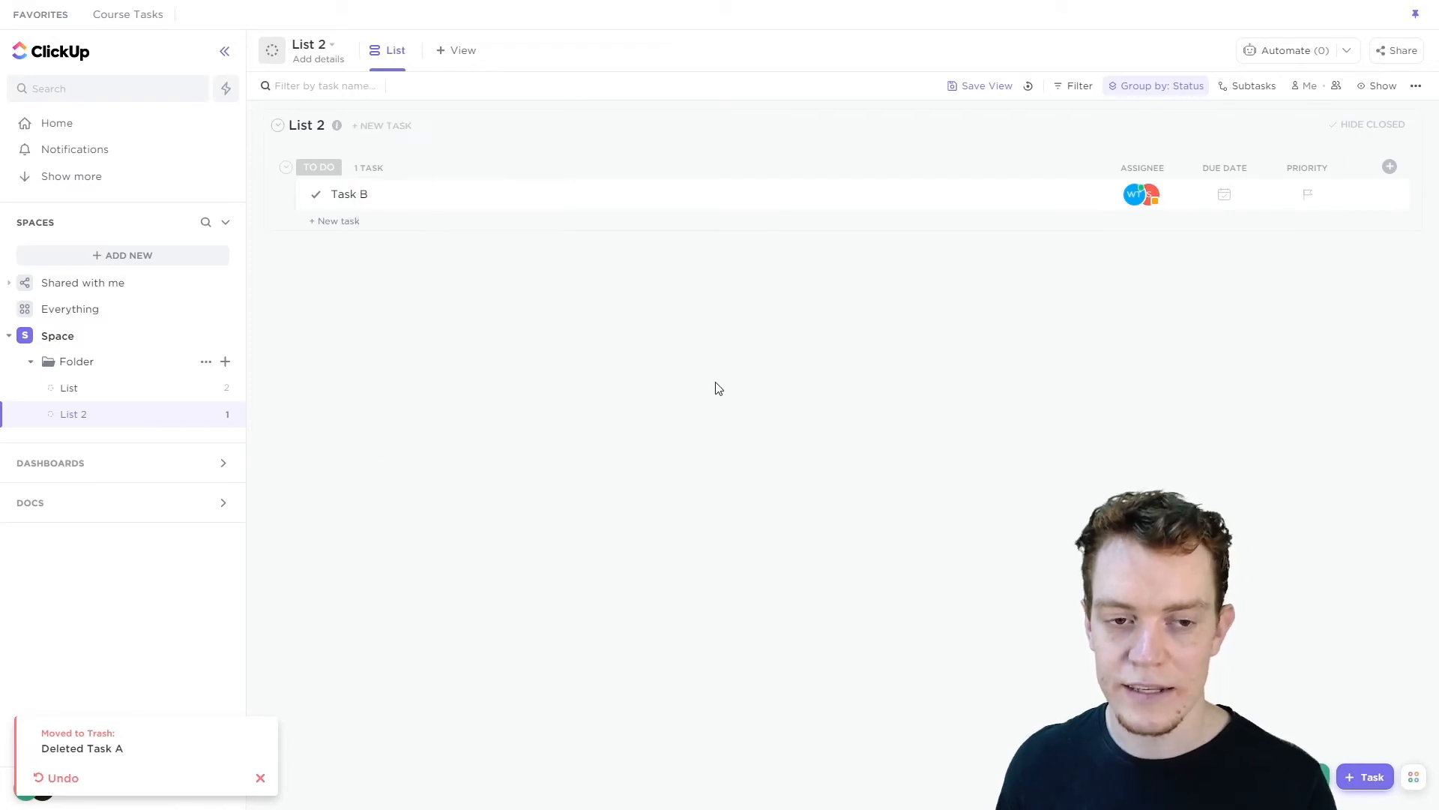
mouse_move(1230, 218)
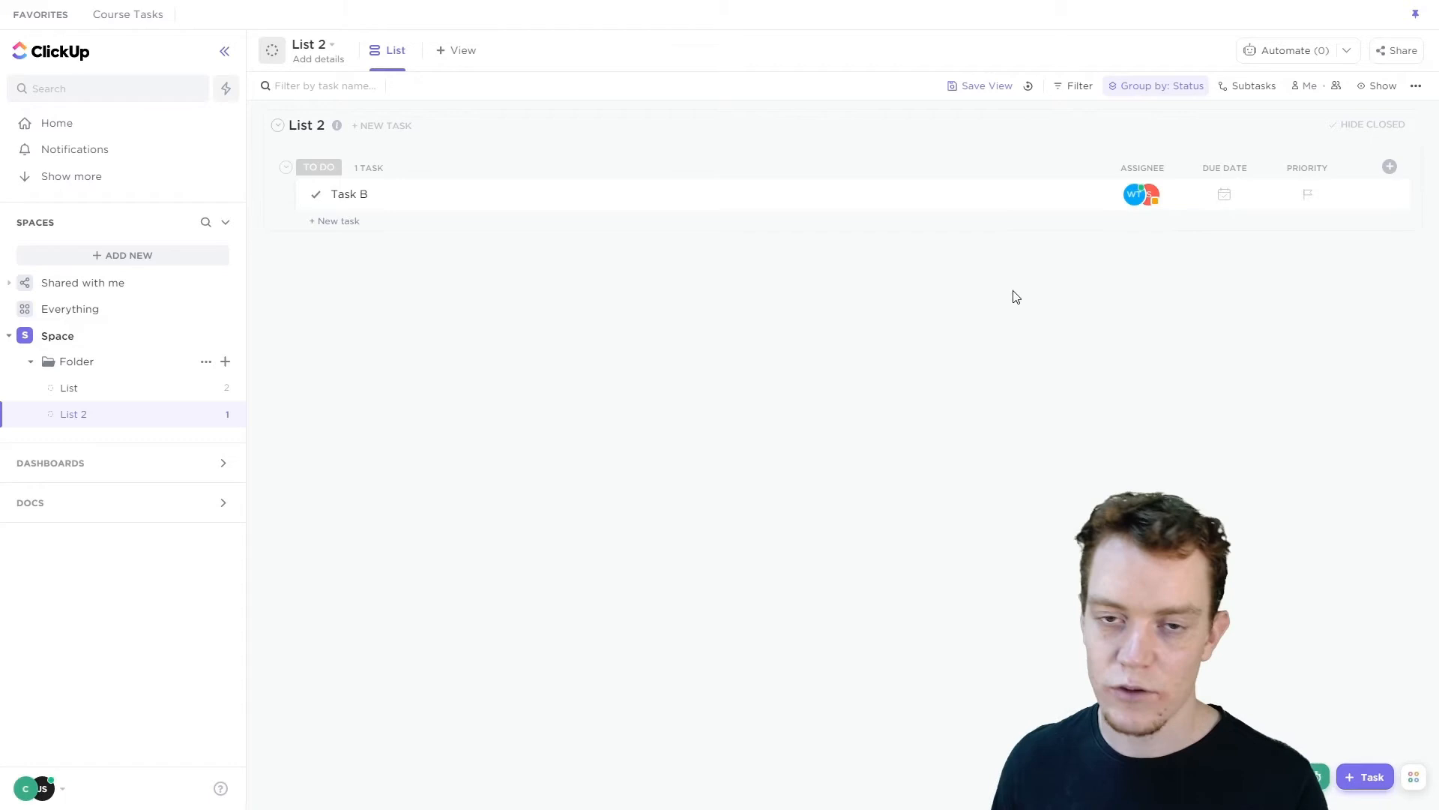
mouse_move(744, 397)
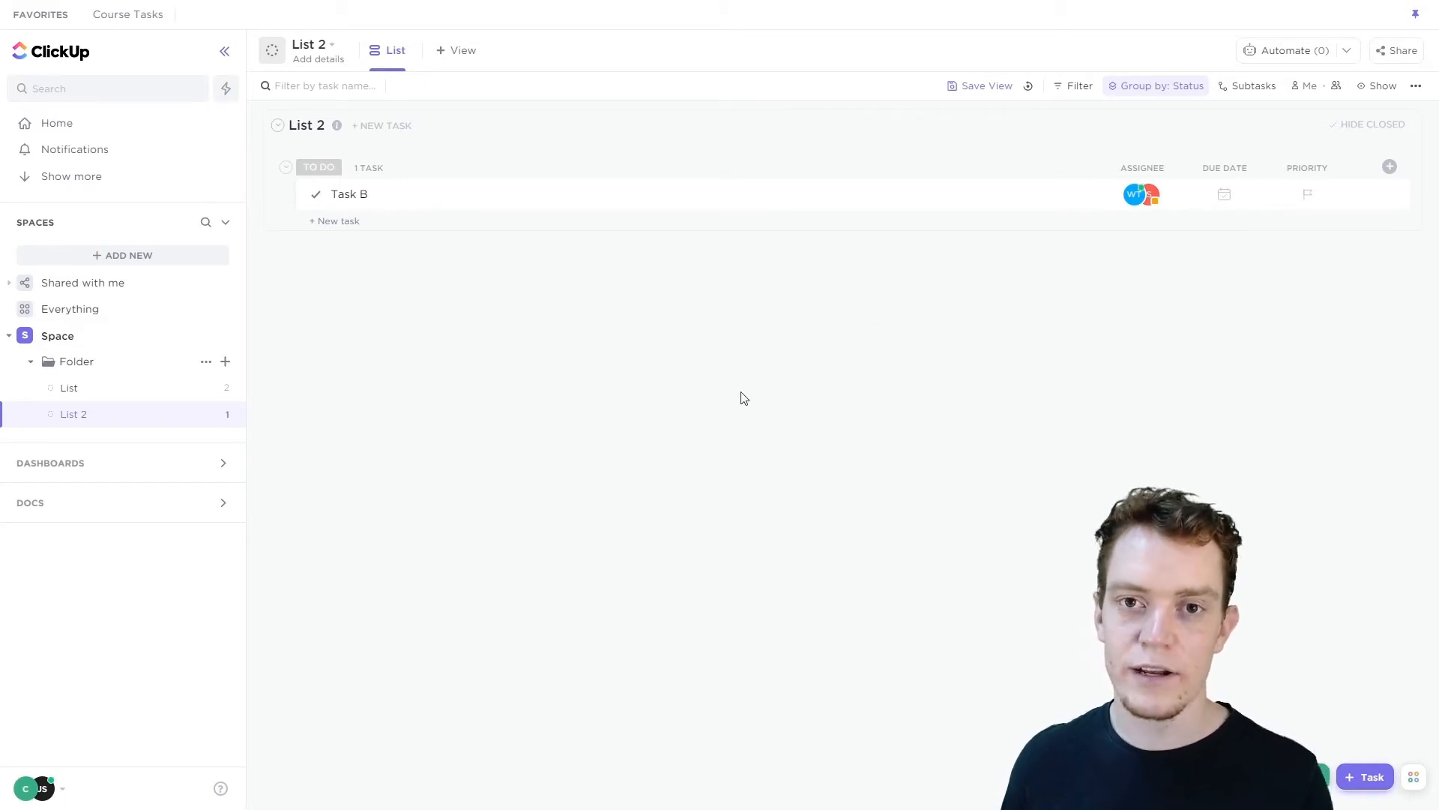
mouse_move(700, 412)
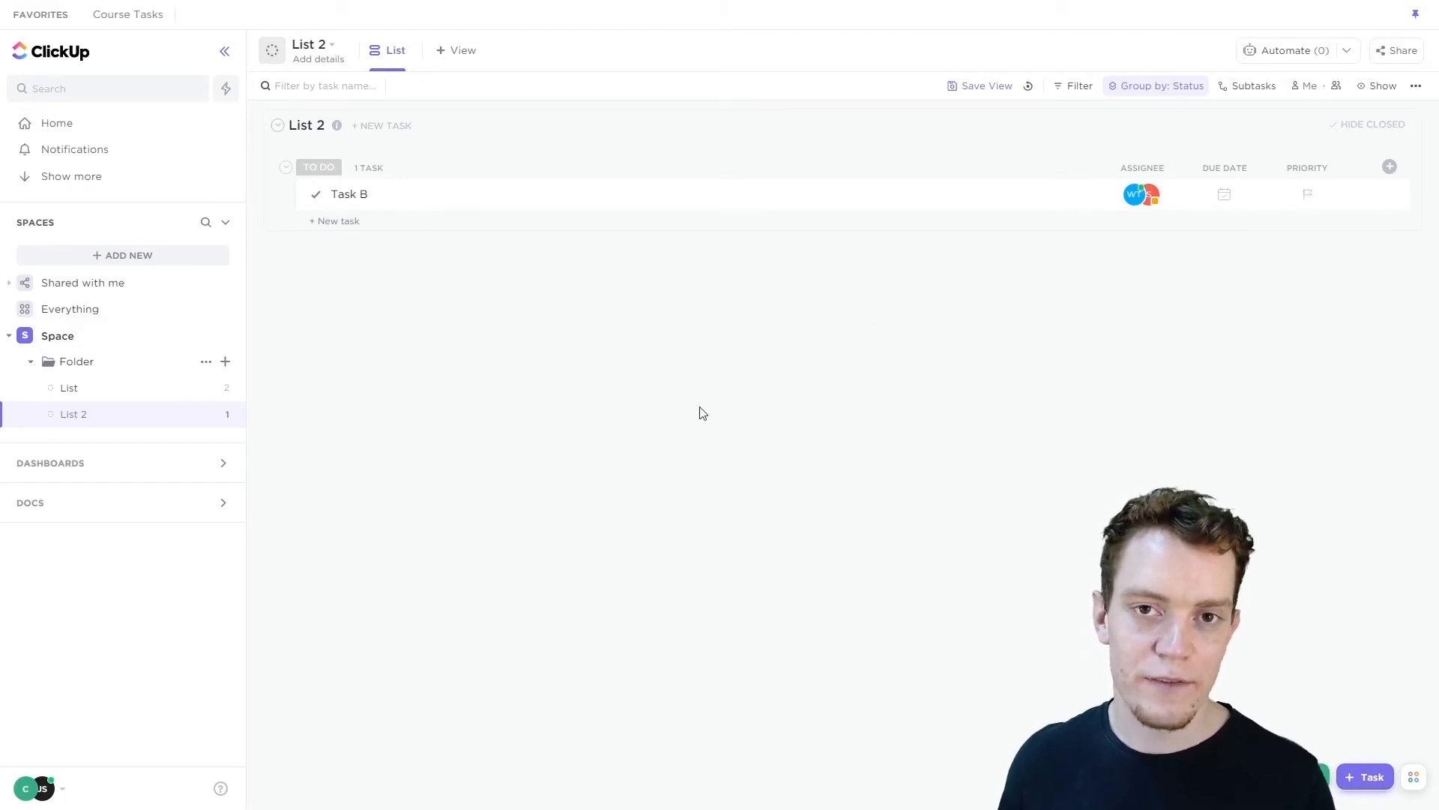
mouse_move(550, 432)
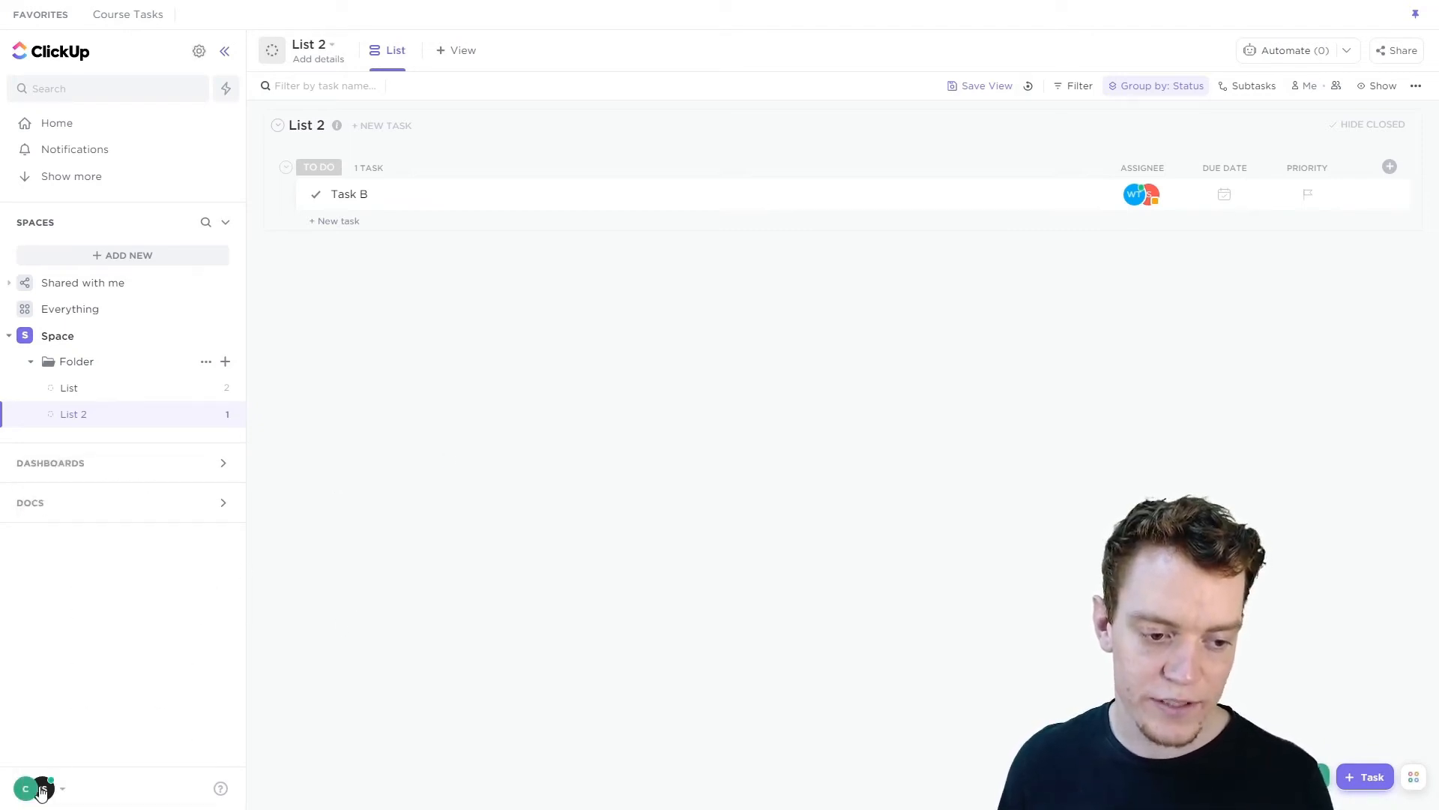
Step: Go to the workspace Trash from the avatar menu and view deleted Task A's options
left_click(25, 789)
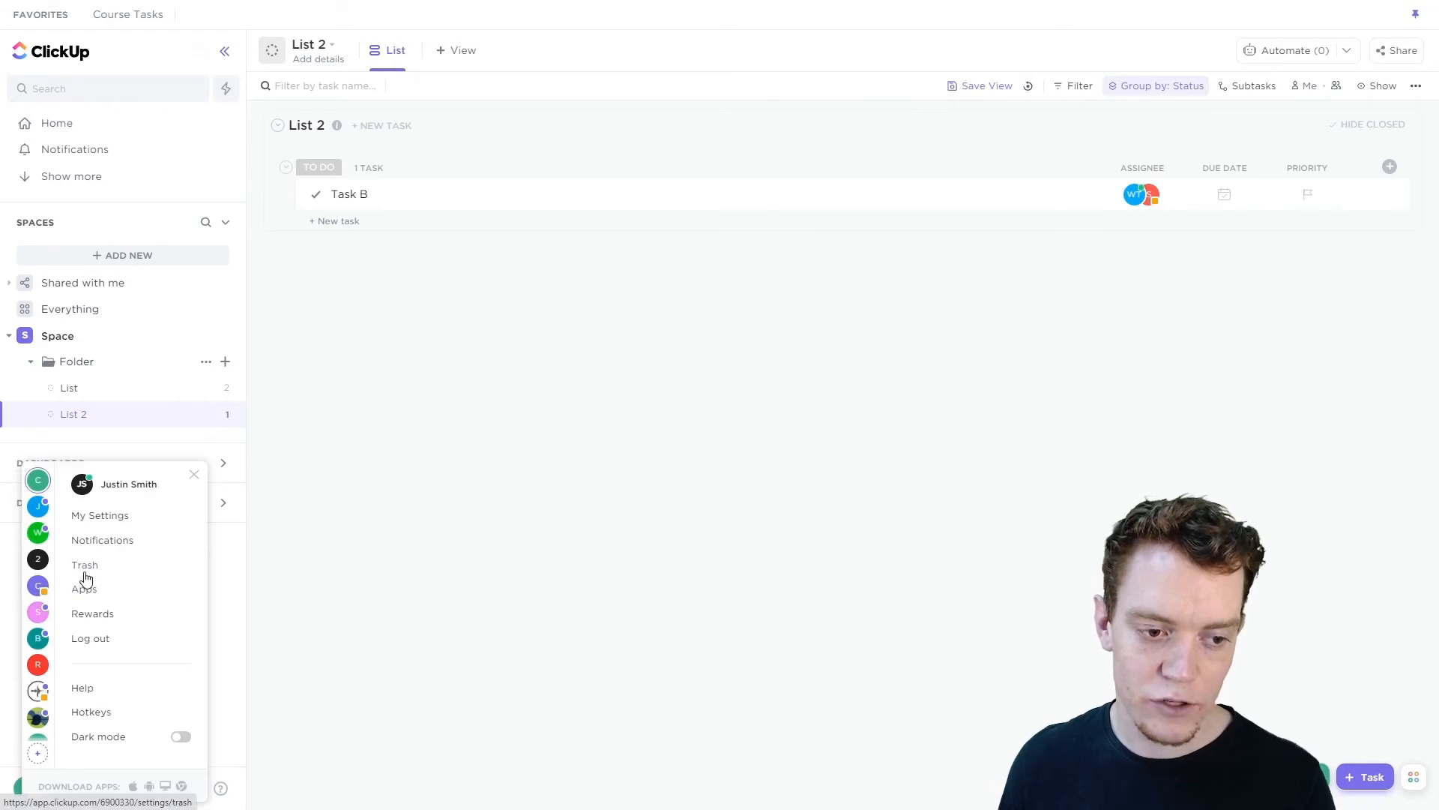
left_click(84, 565)
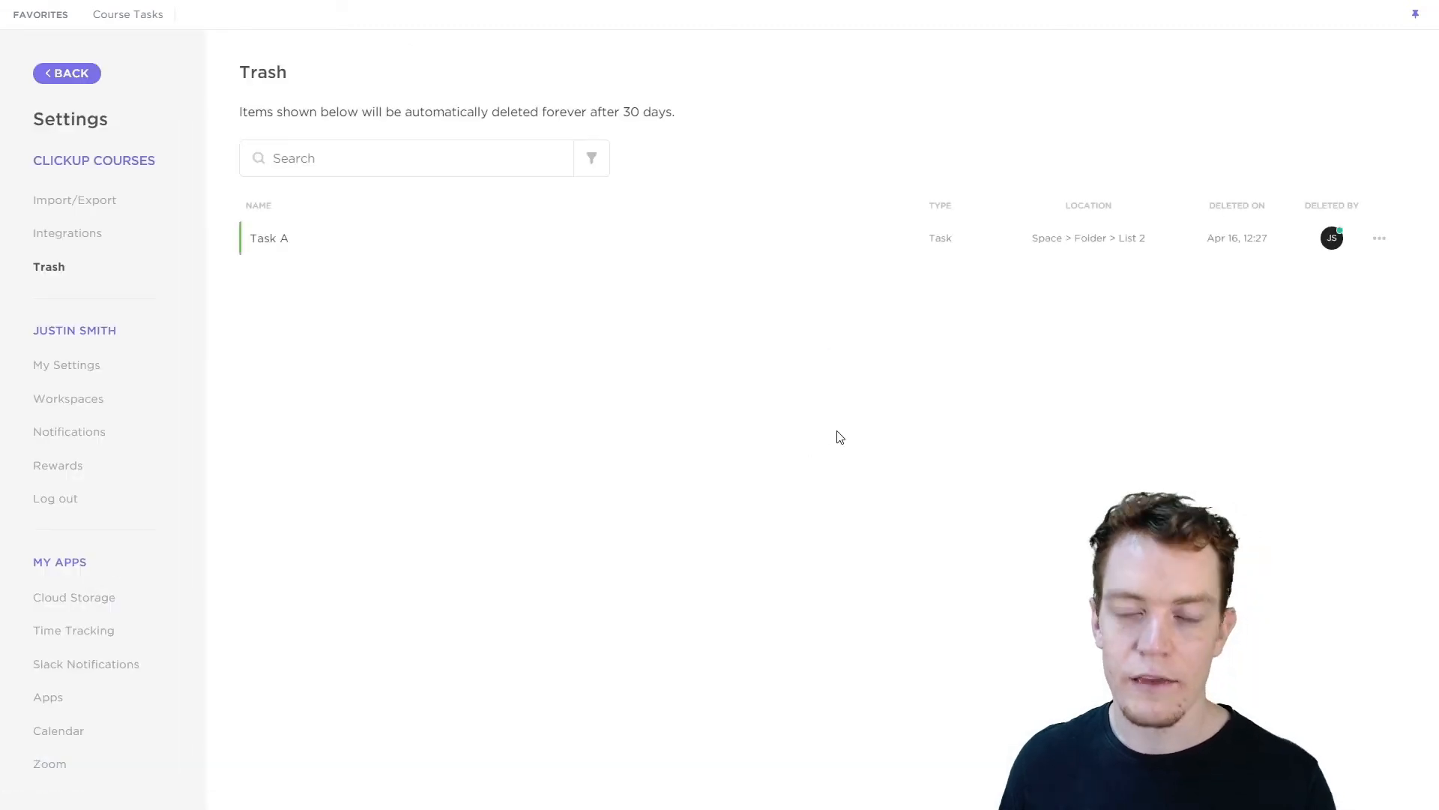
mouse_move(823, 336)
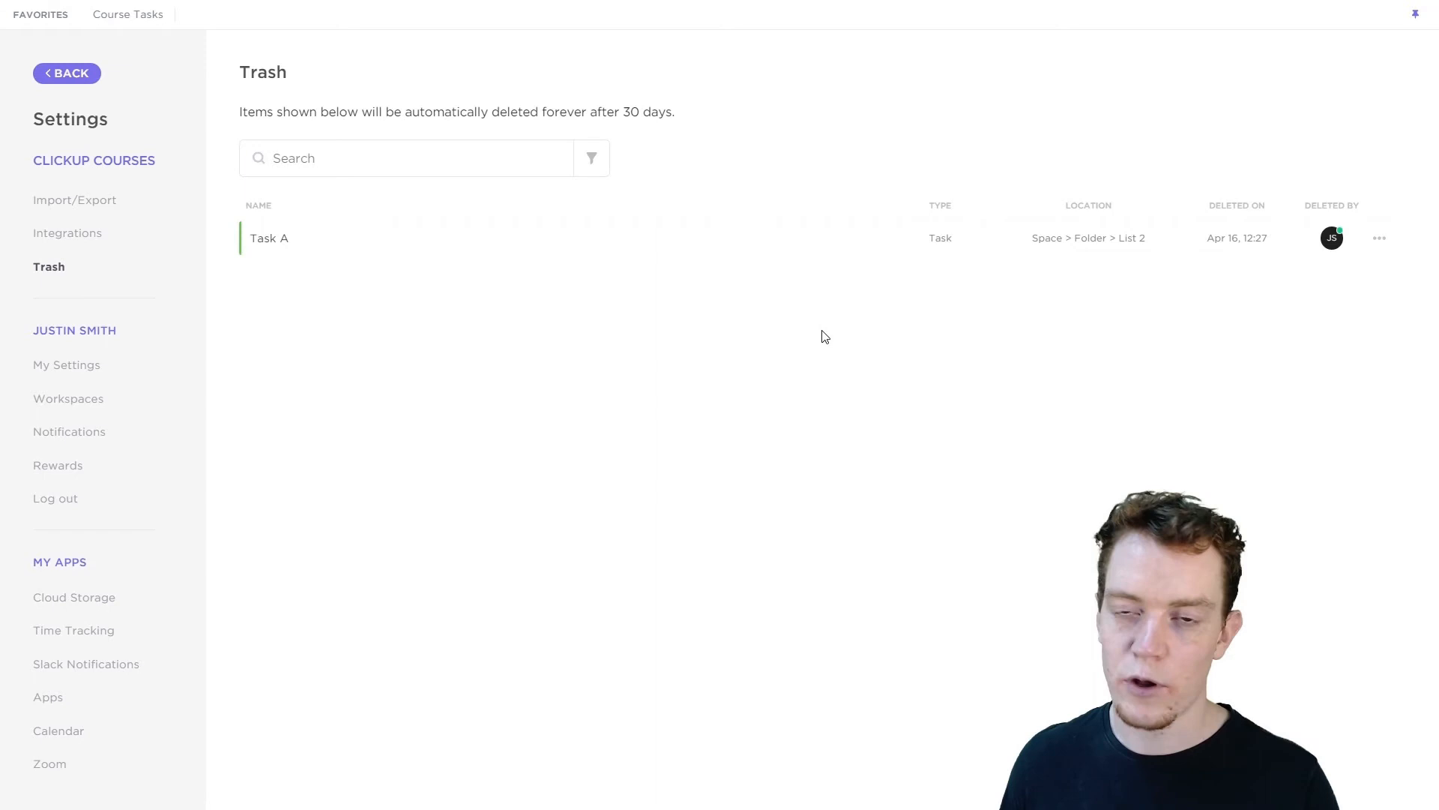
mouse_move(552, 292)
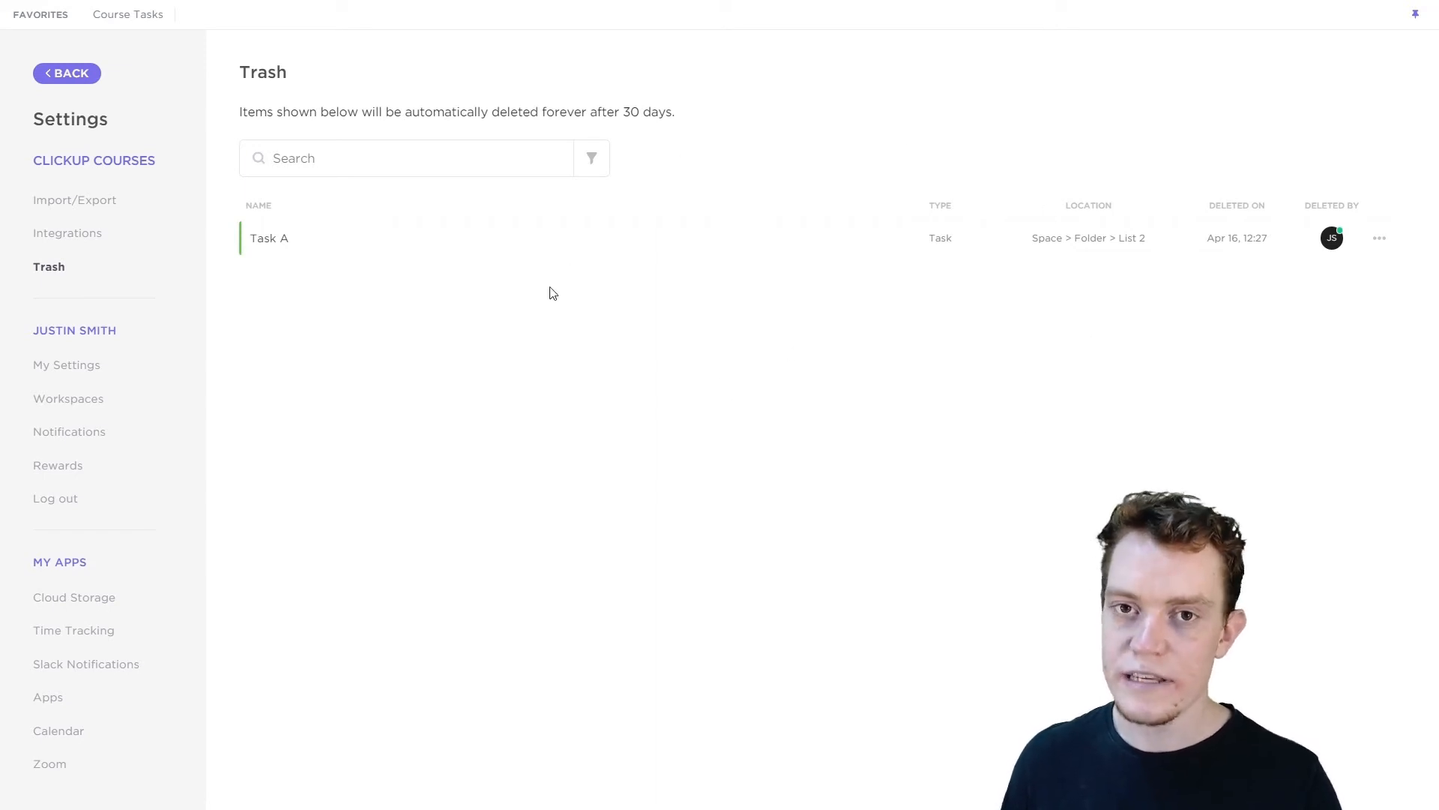
mouse_move(799, 351)
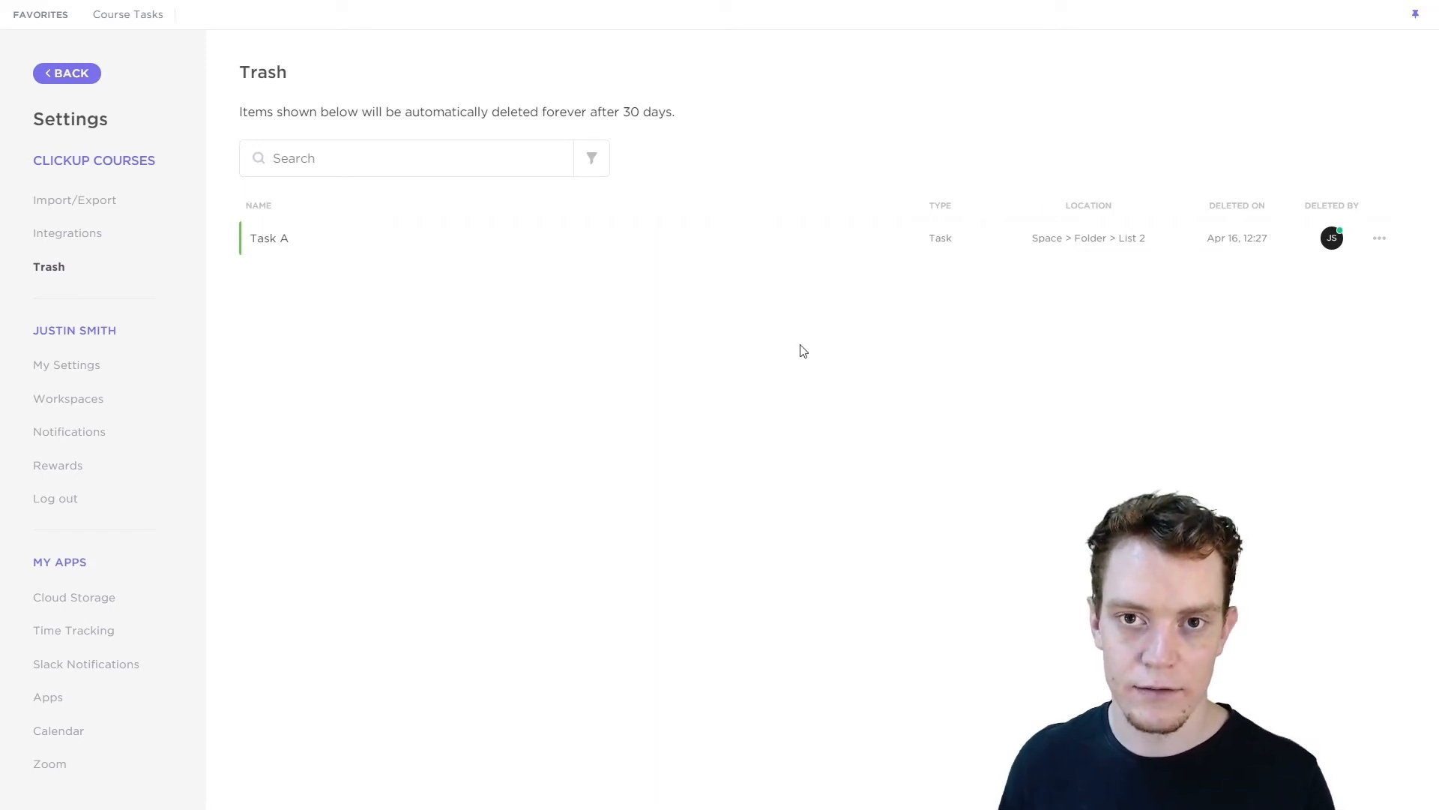
left_click(1380, 238)
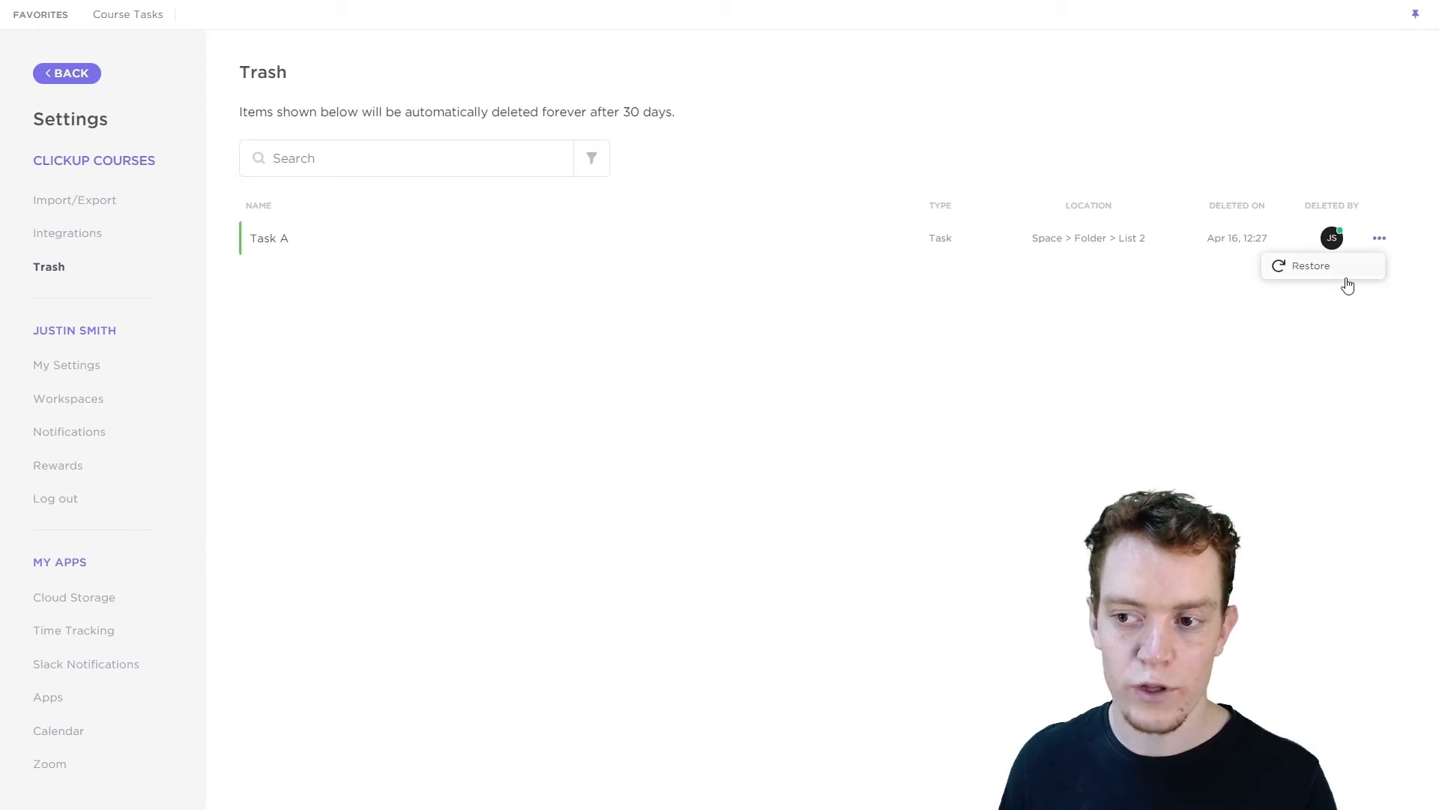
mouse_move(1318, 333)
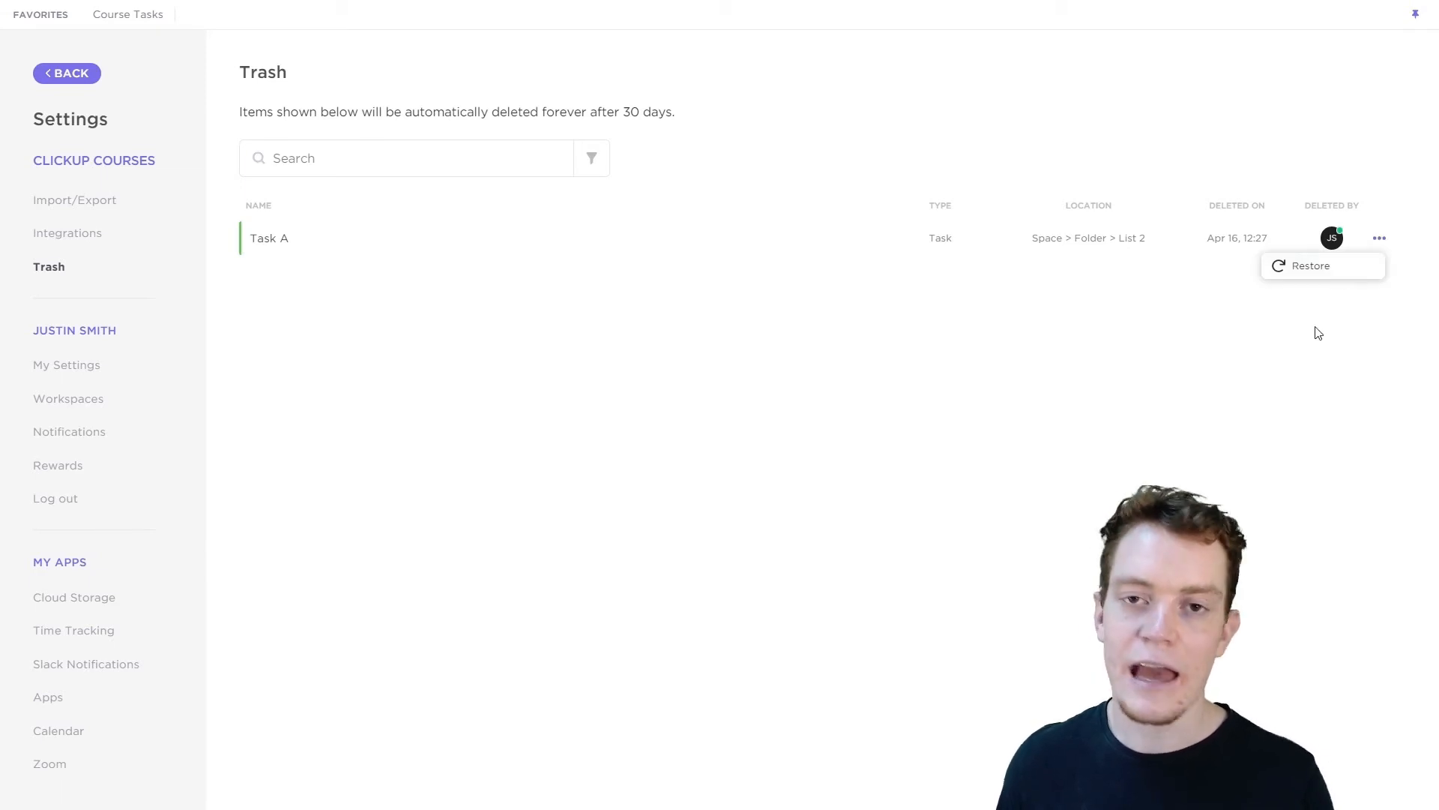
mouse_move(1295, 324)
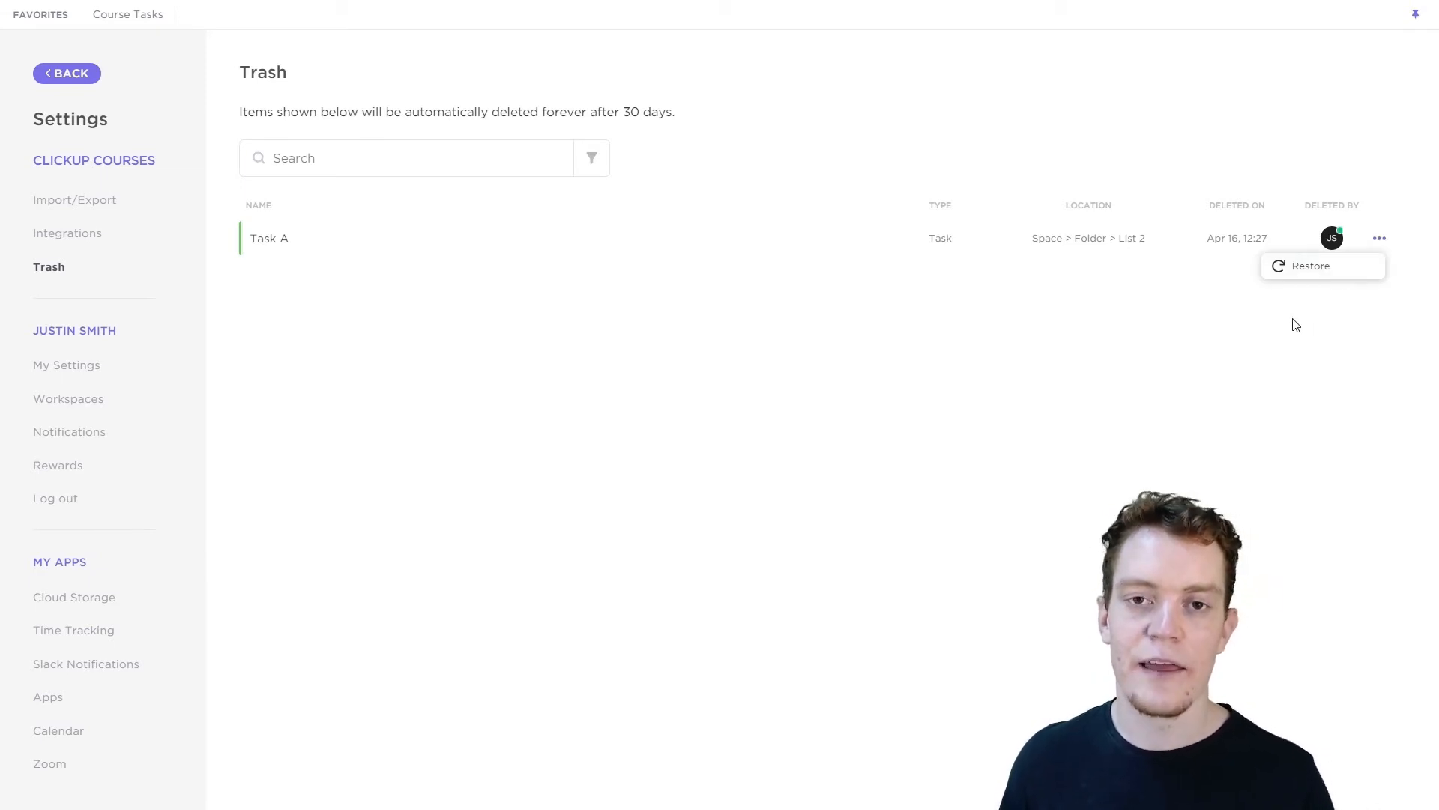
mouse_move(1159, 375)
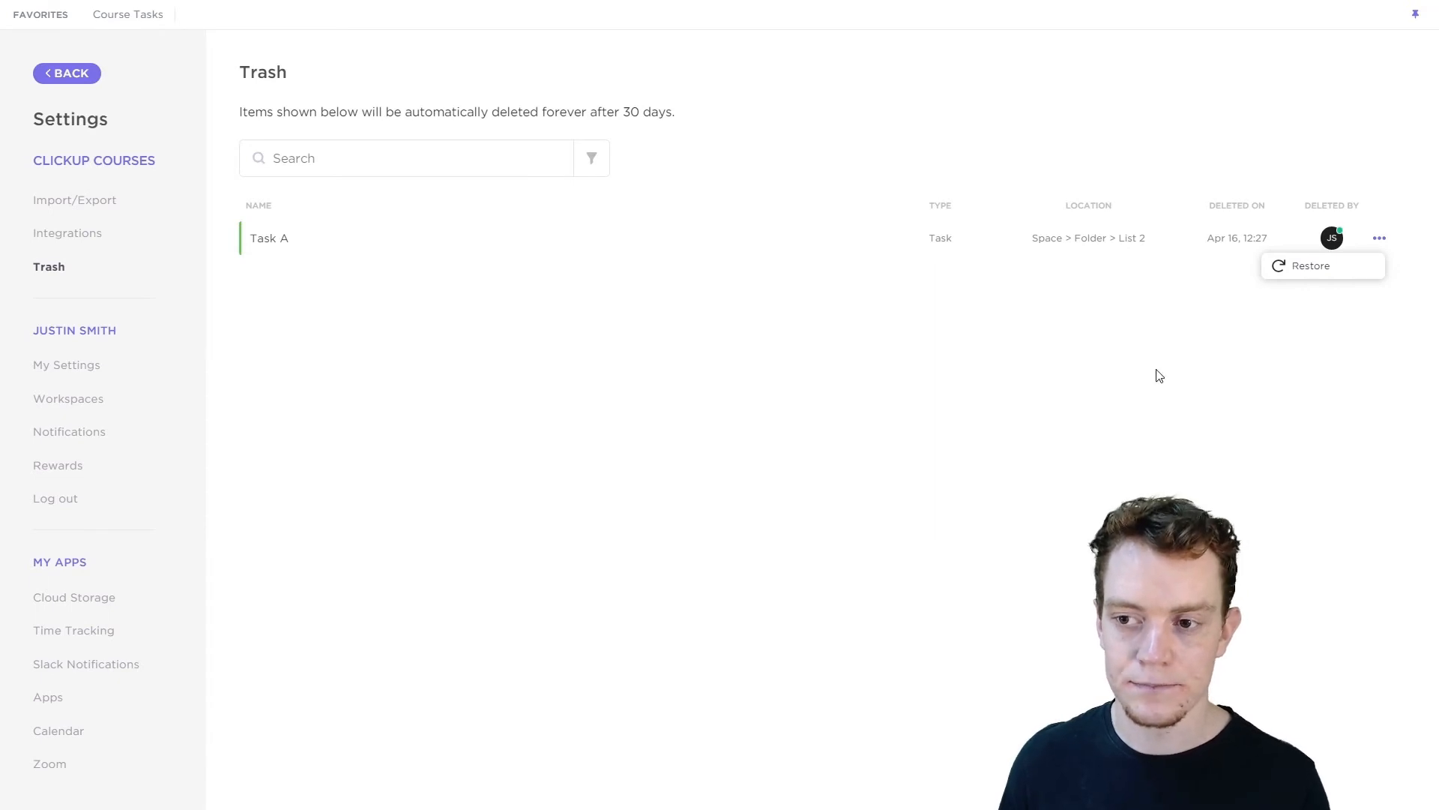
Step: Restore Task A from Trash and return to List 2 showing it under Complete
left_click(1074, 359)
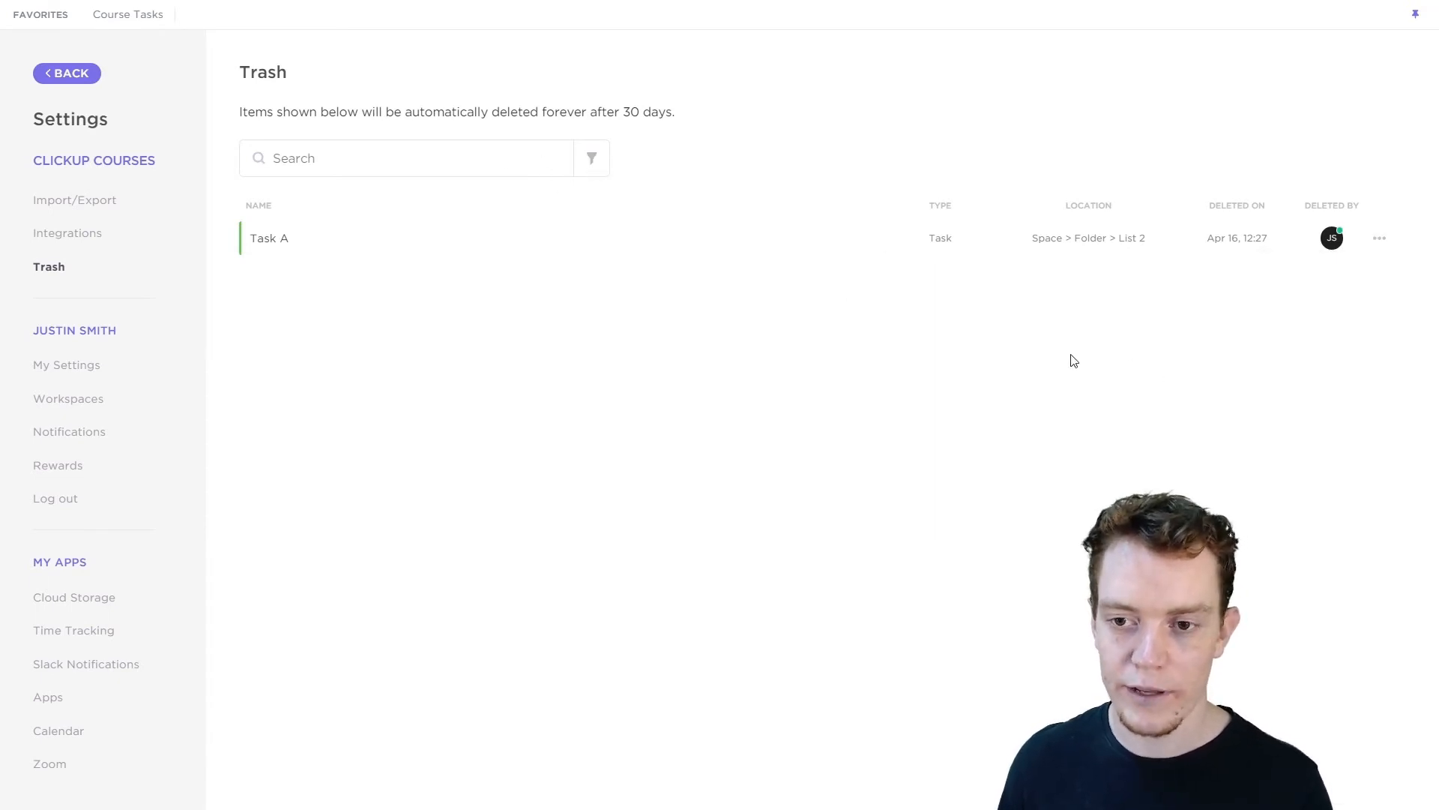
left_click(1380, 238)
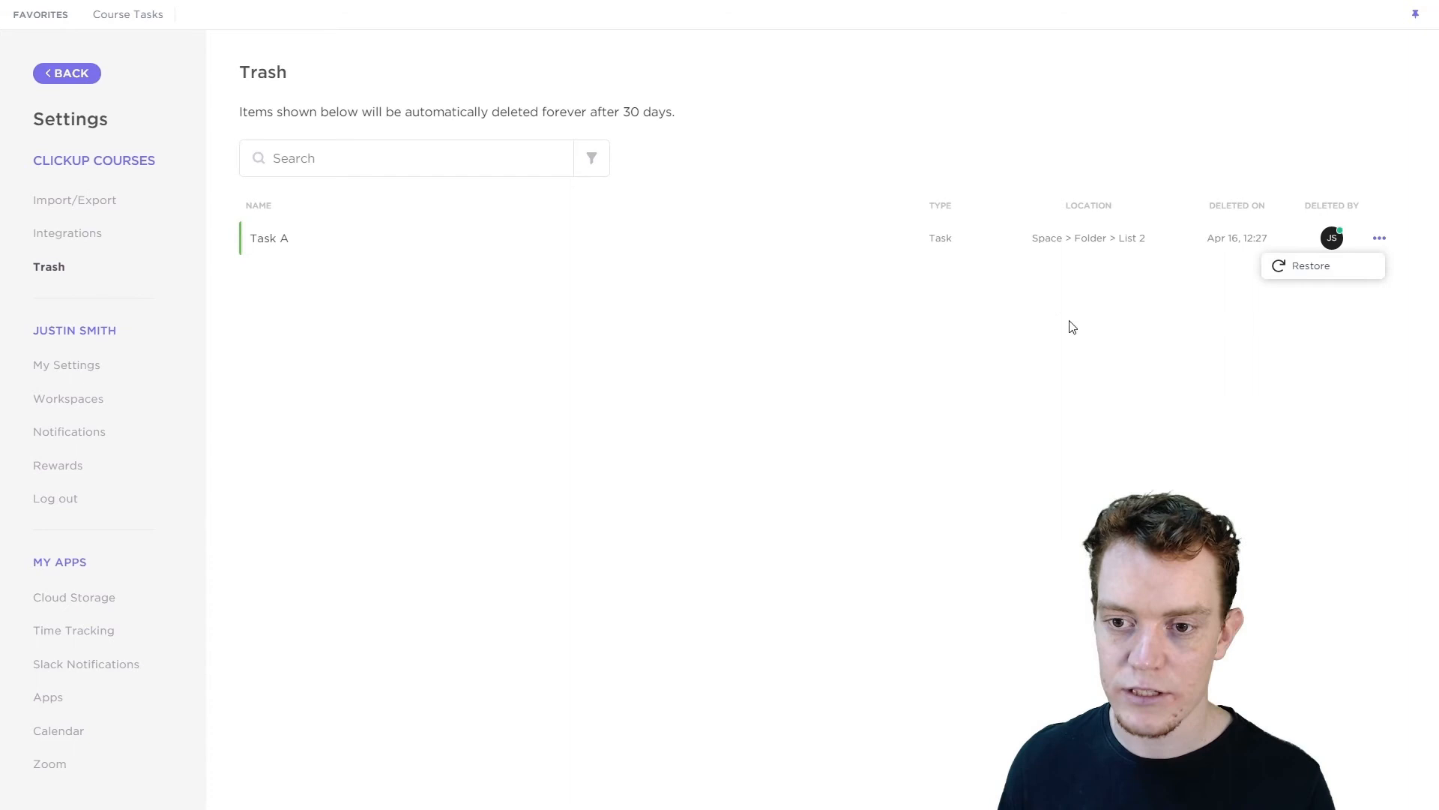
left_click(1310, 265)
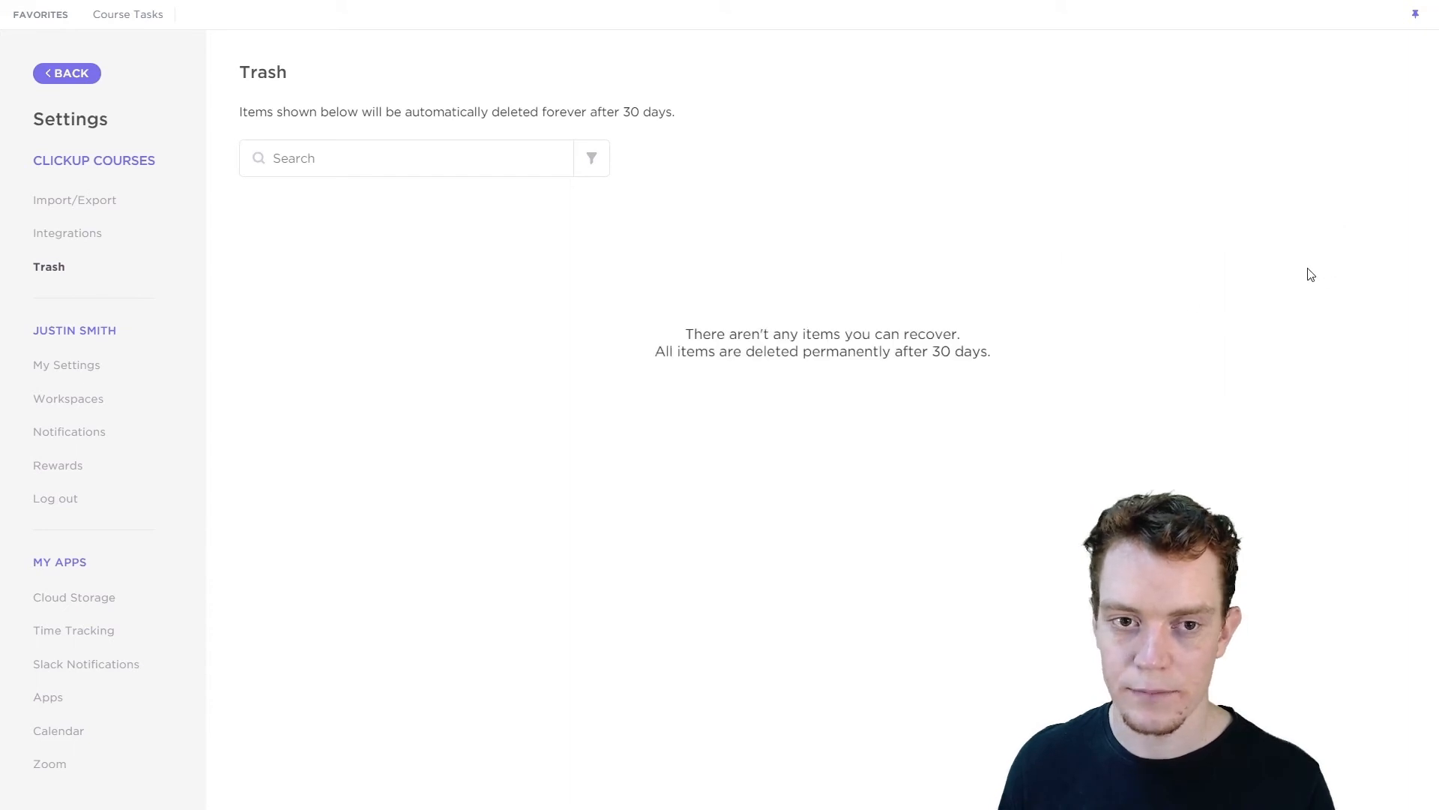
left_click(66, 74)
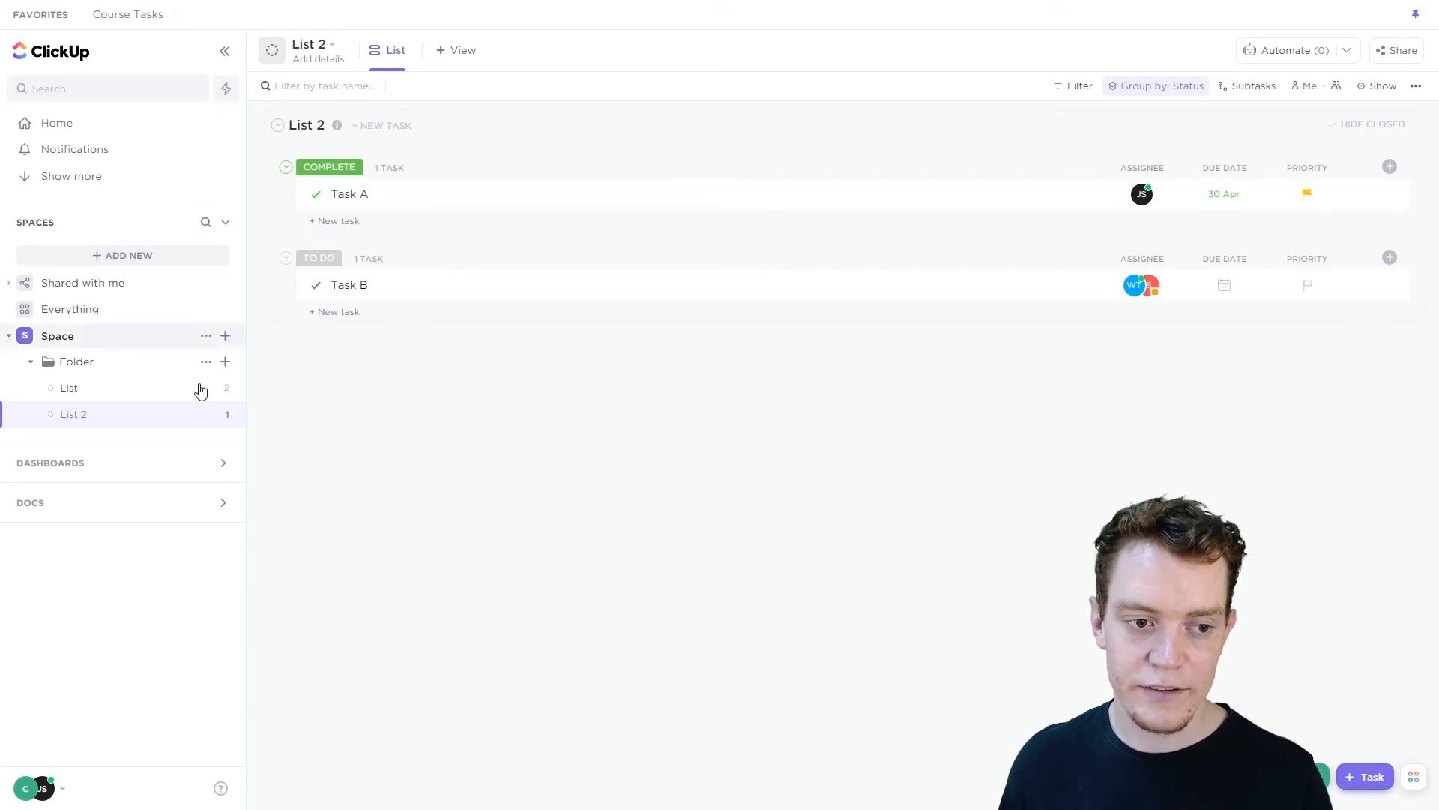
mouse_move(124, 370)
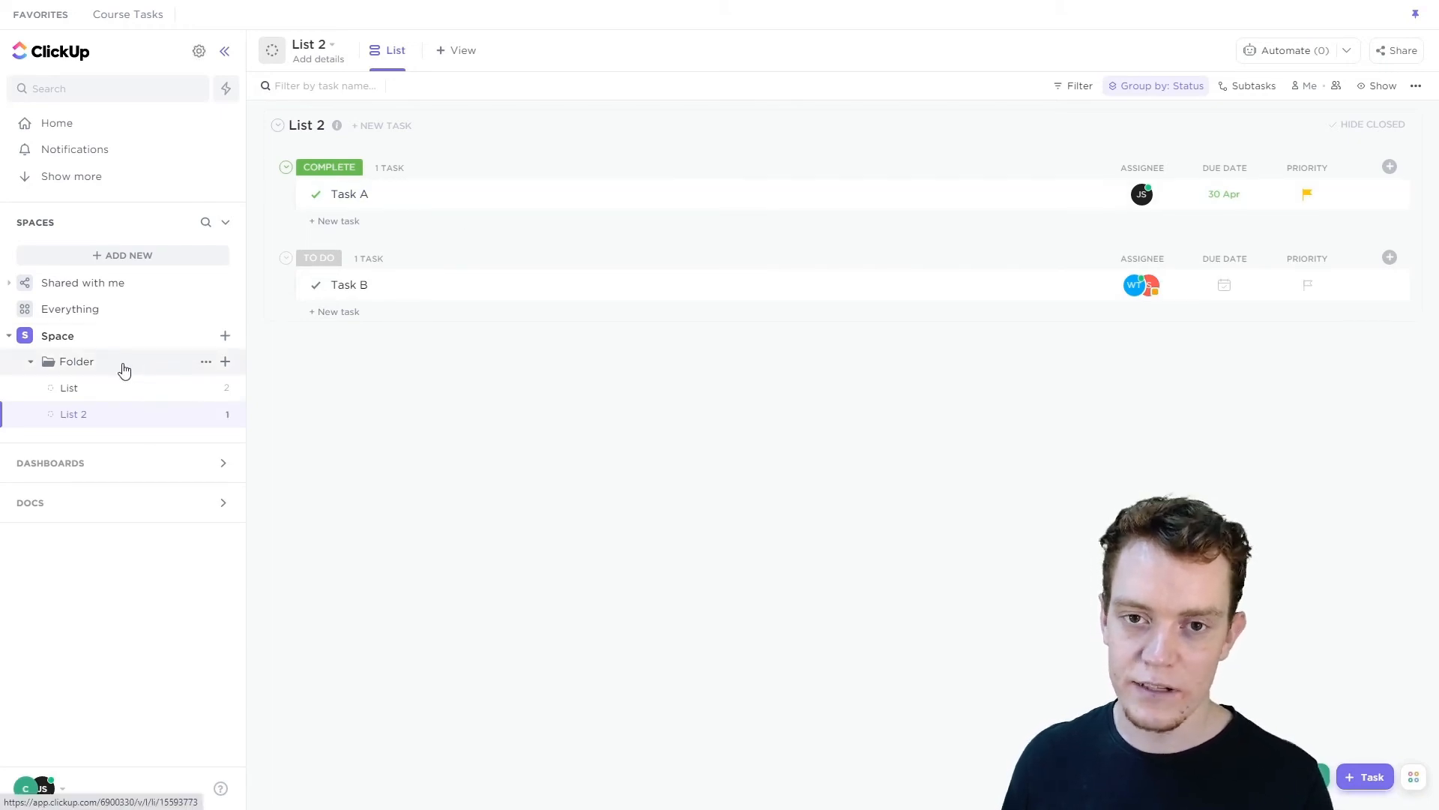
mouse_move(1262, 335)
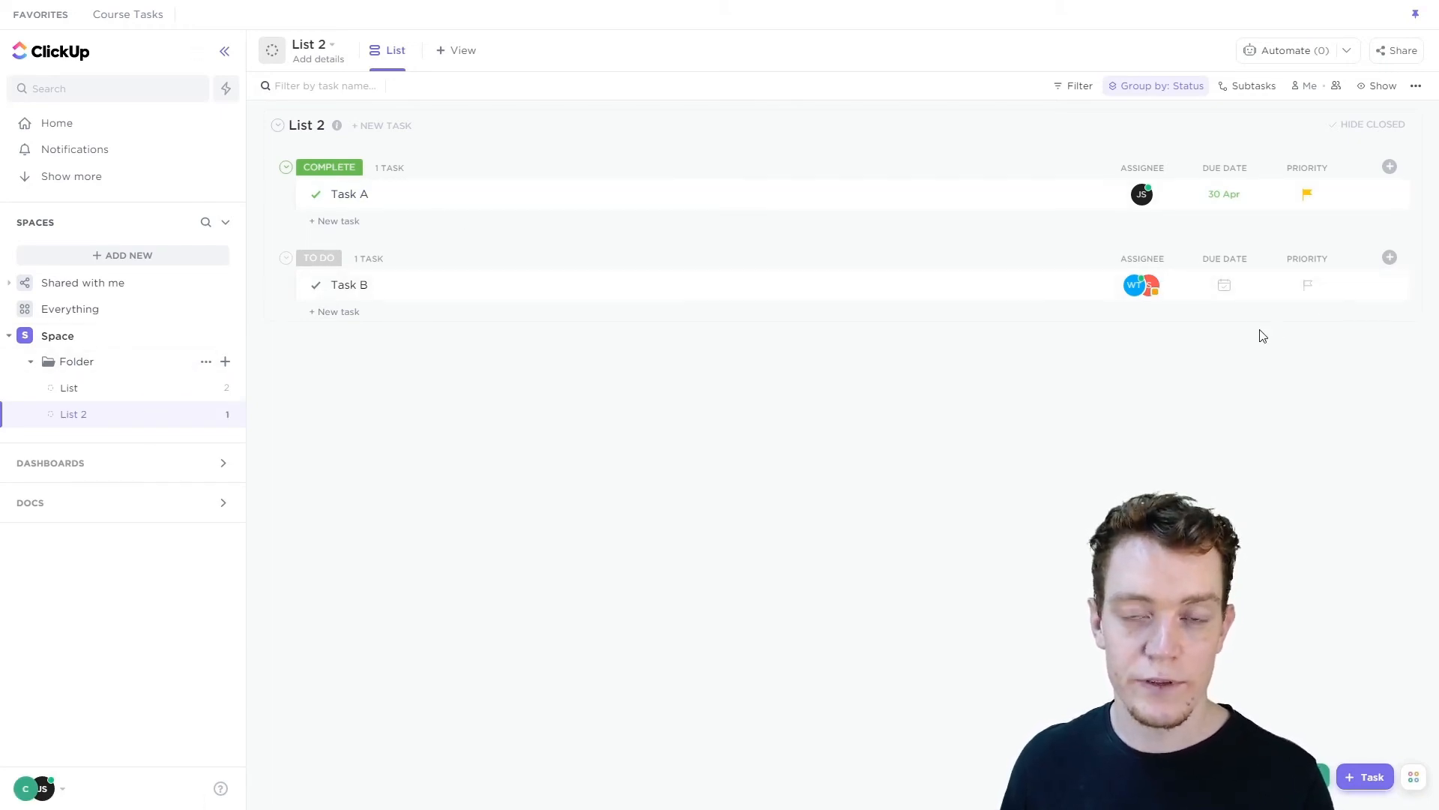
mouse_move(735, 220)
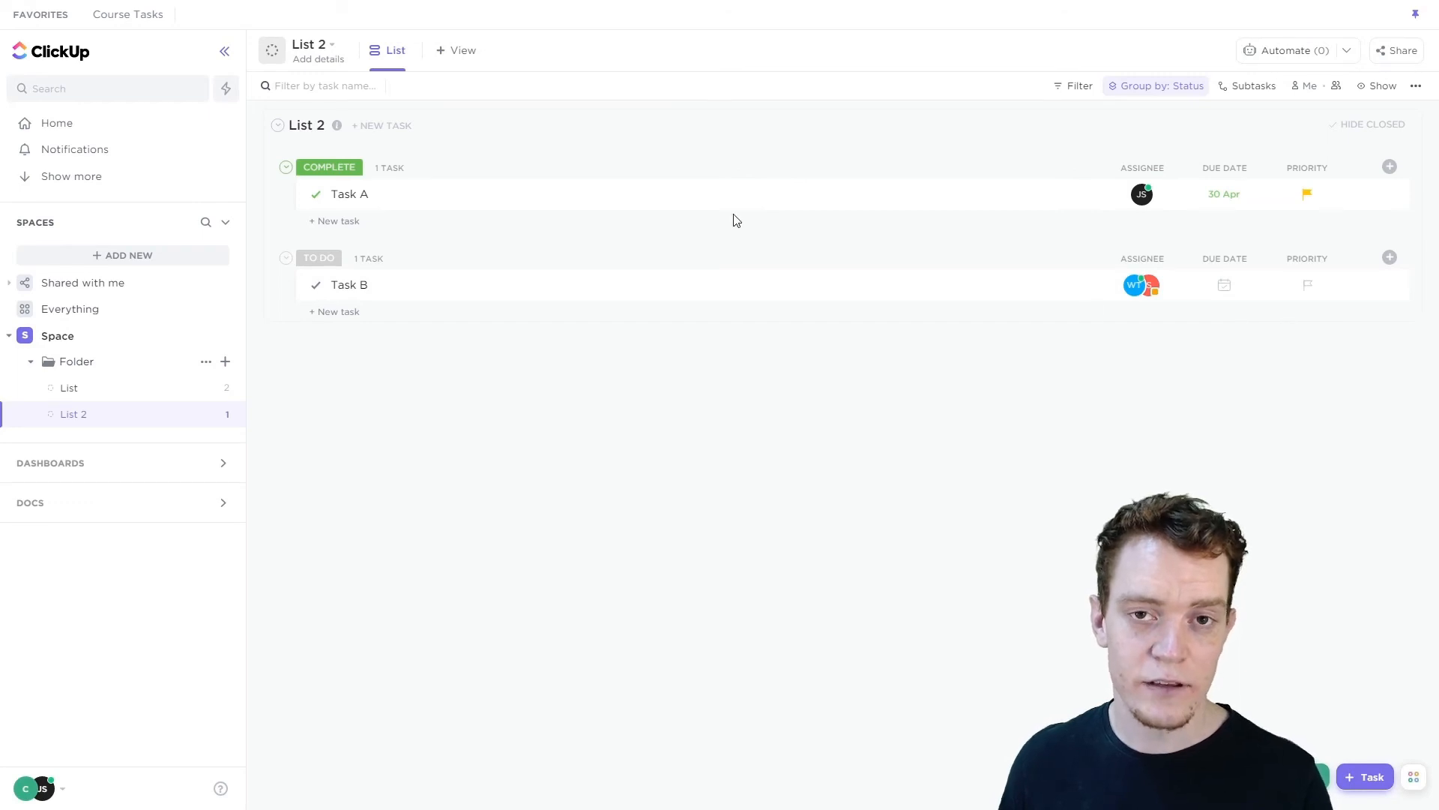
mouse_move(729, 229)
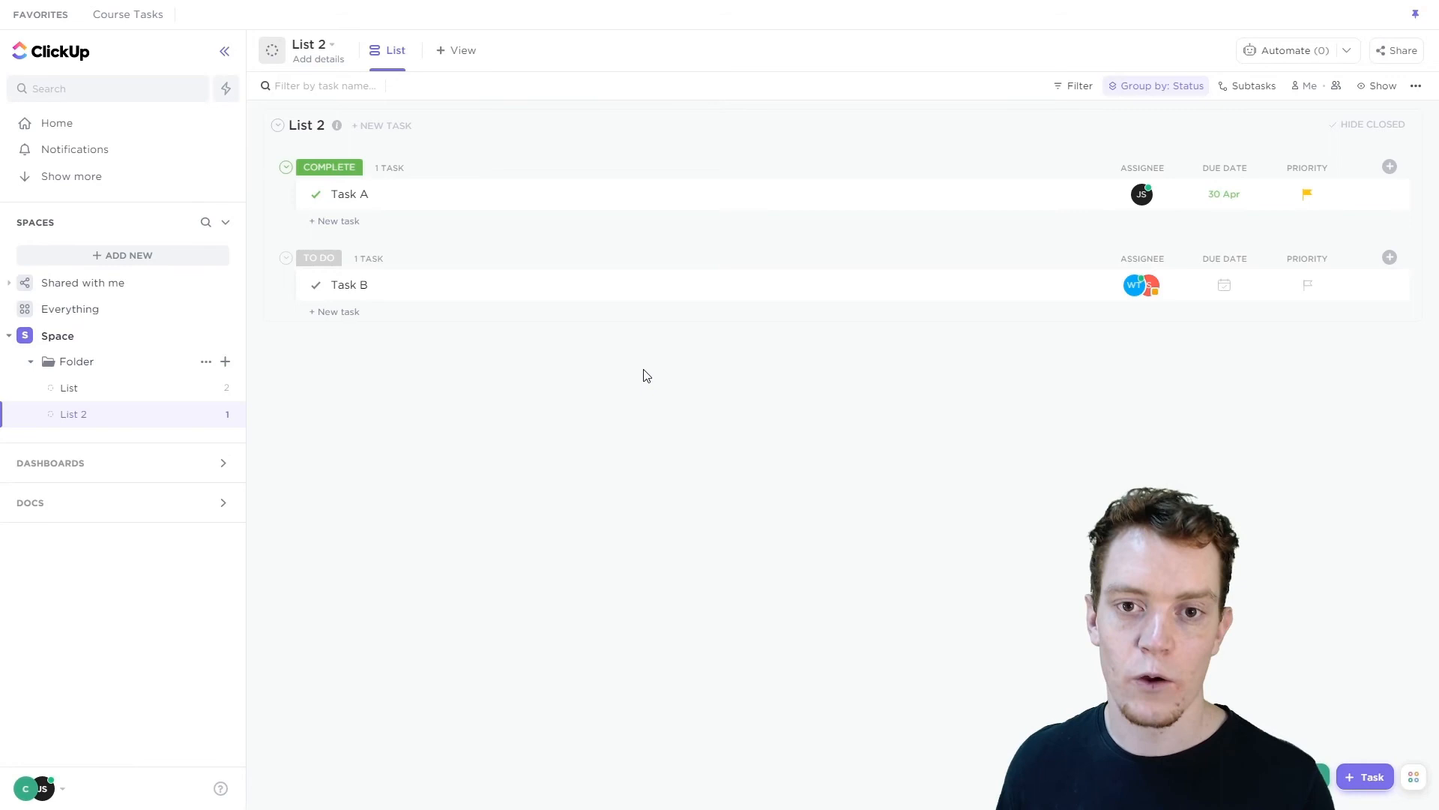
mouse_move(607, 424)
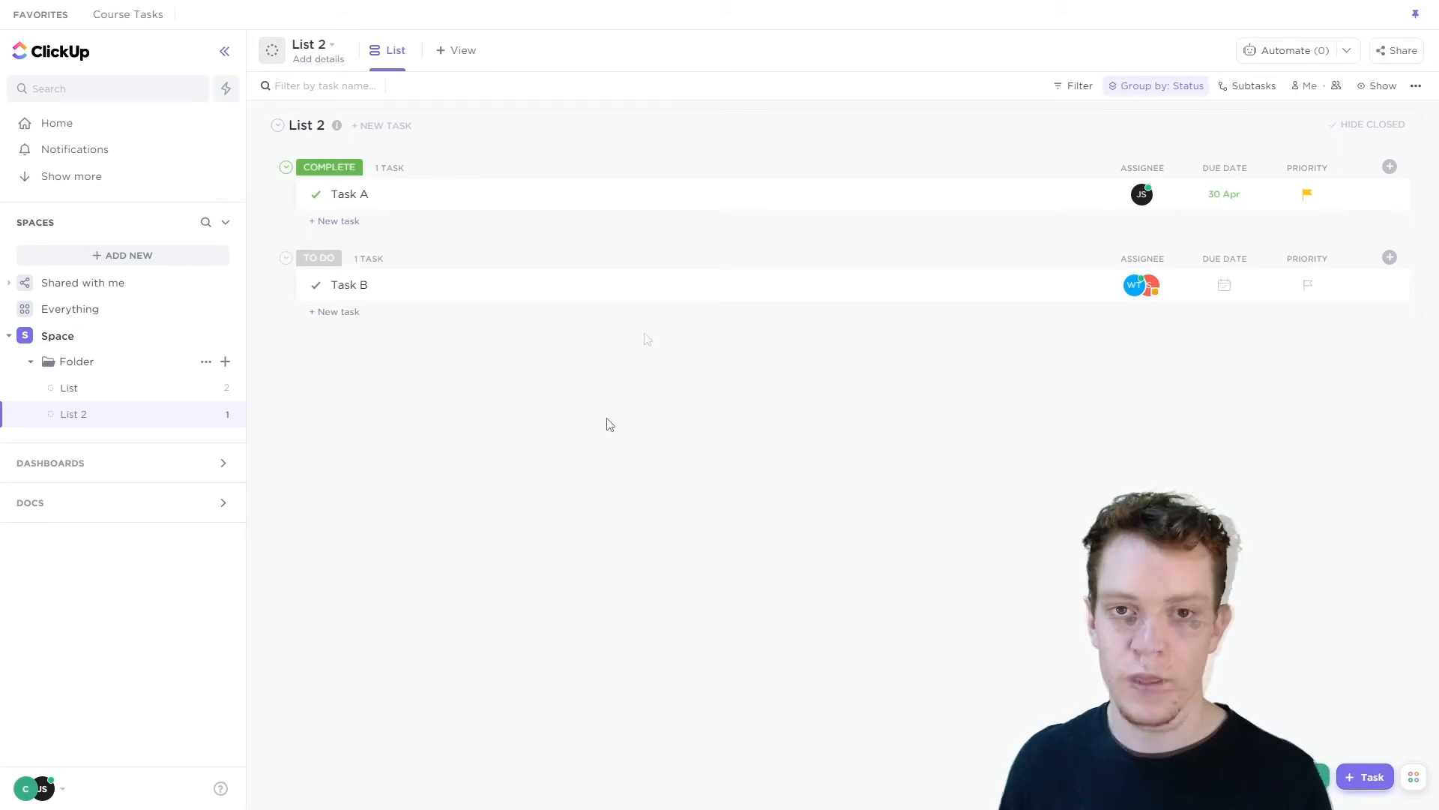
mouse_move(766, 419)
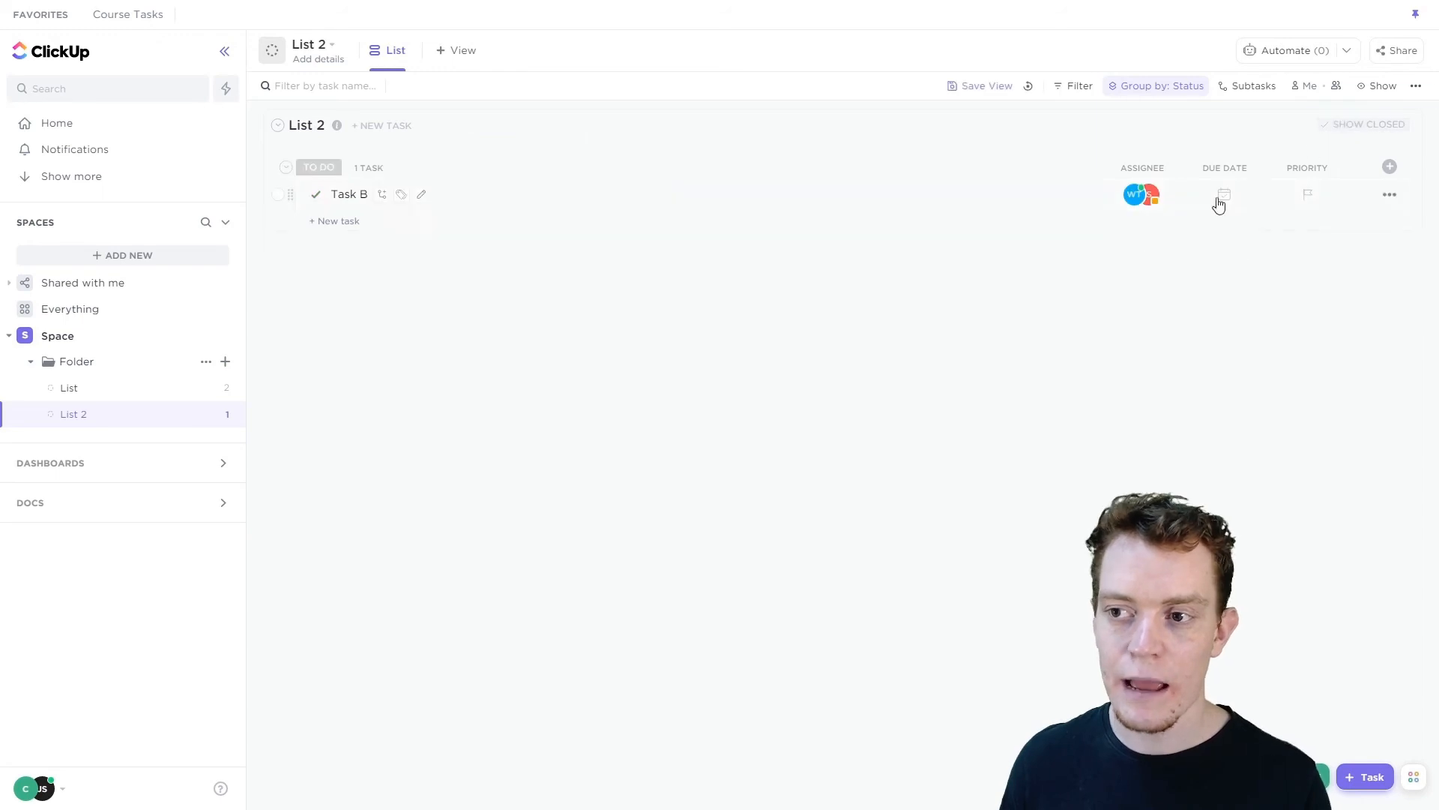
mouse_move(686, 205)
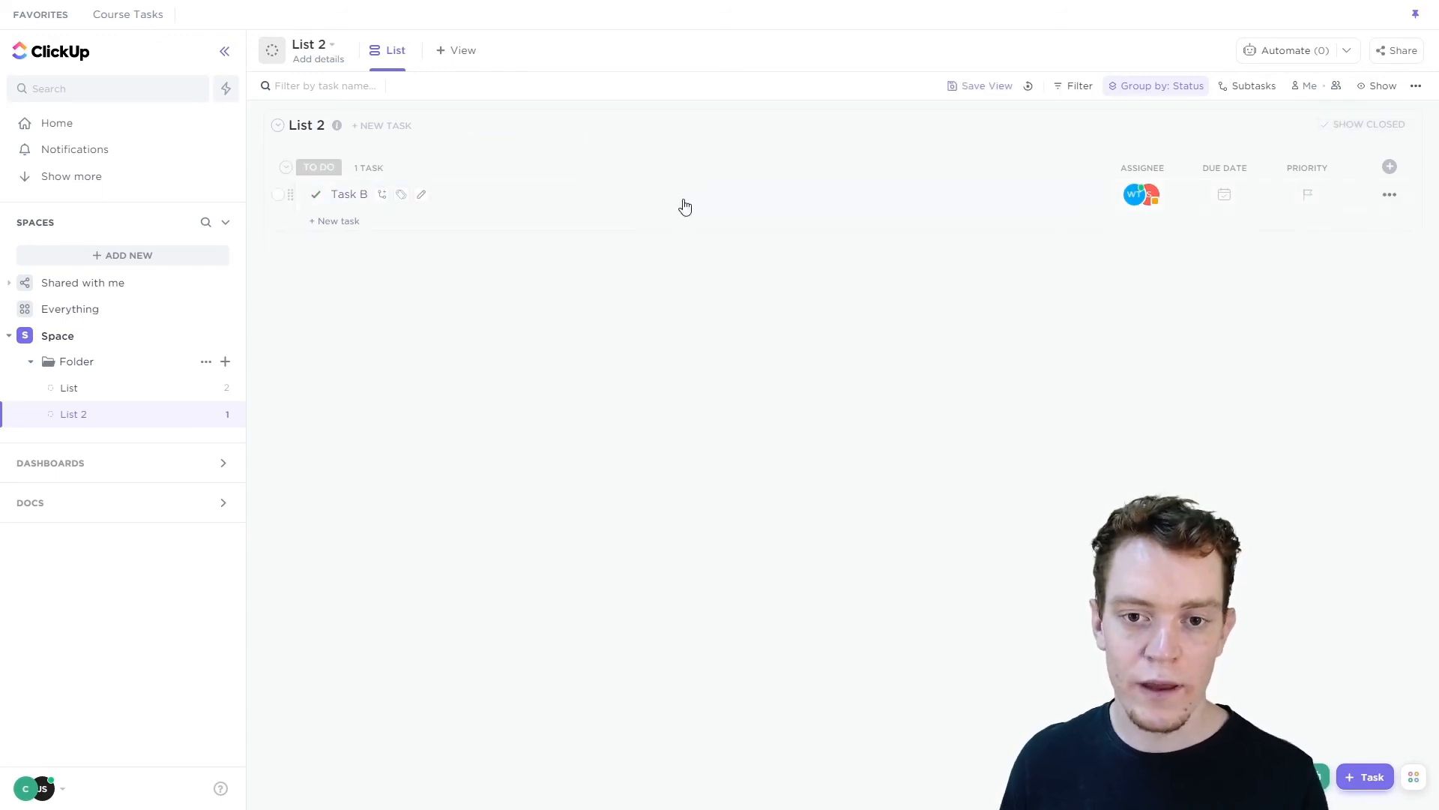